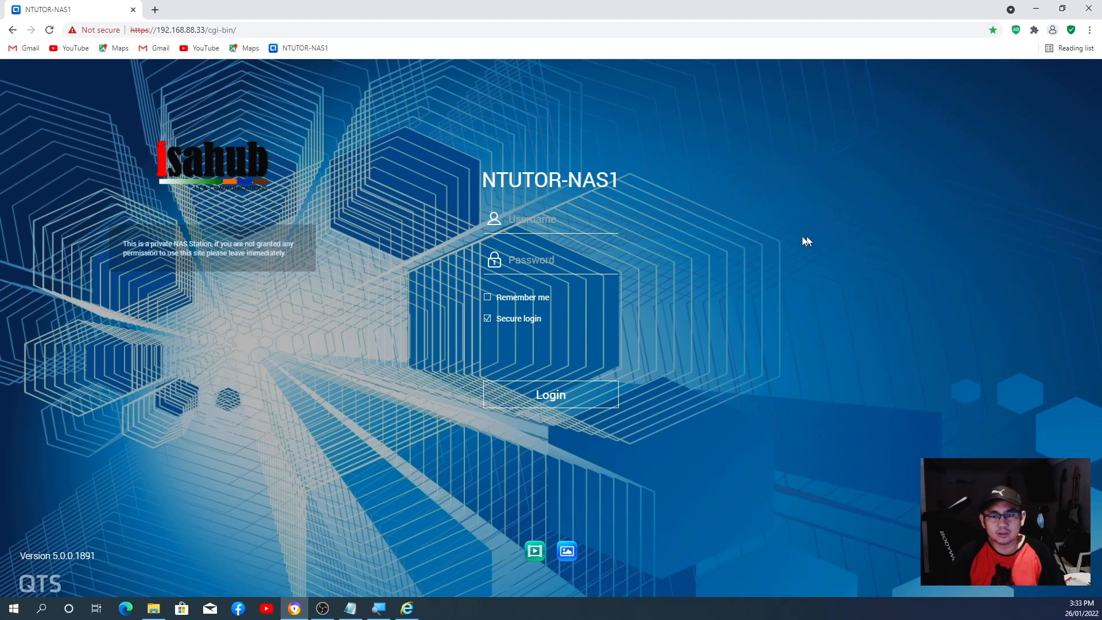
{"action": "mouse_move", "coordinate": [371, 196]}
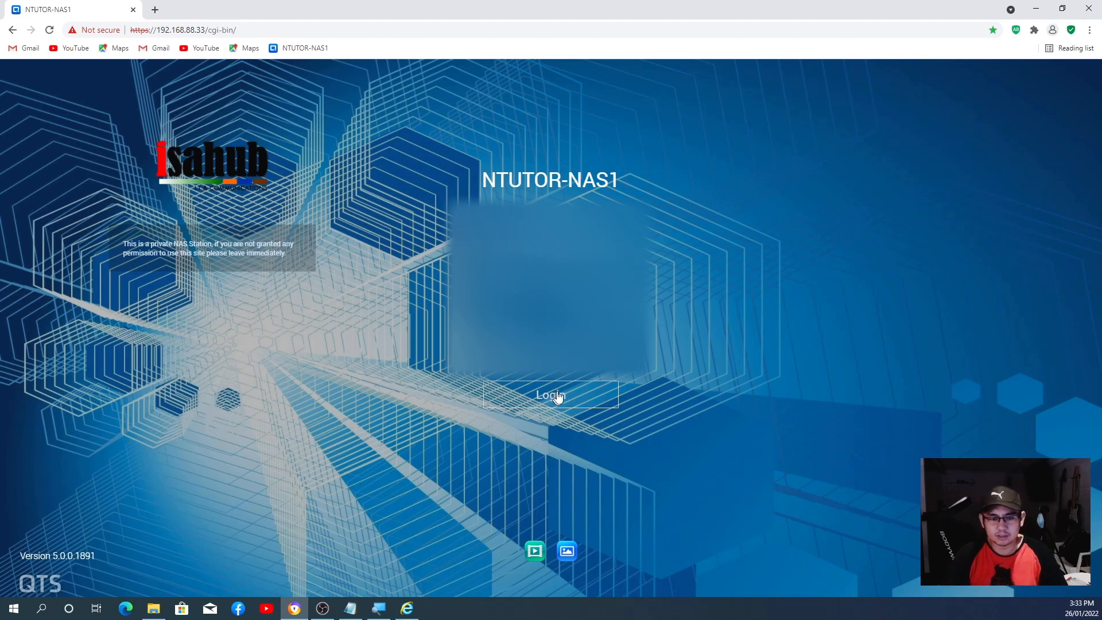
Step: Sign in to NTUTOR-NAS1 with username and password, verifying another way to complete two-step login
{"action": "left_click", "coordinate": [549, 393]}
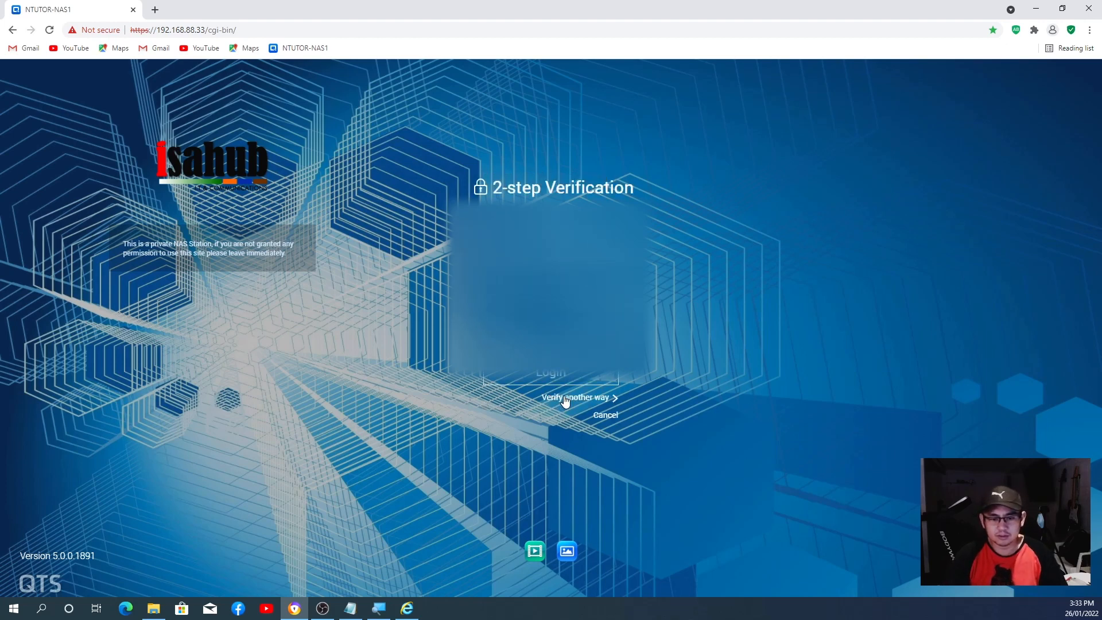
{"action": "left_click", "coordinate": [575, 397]}
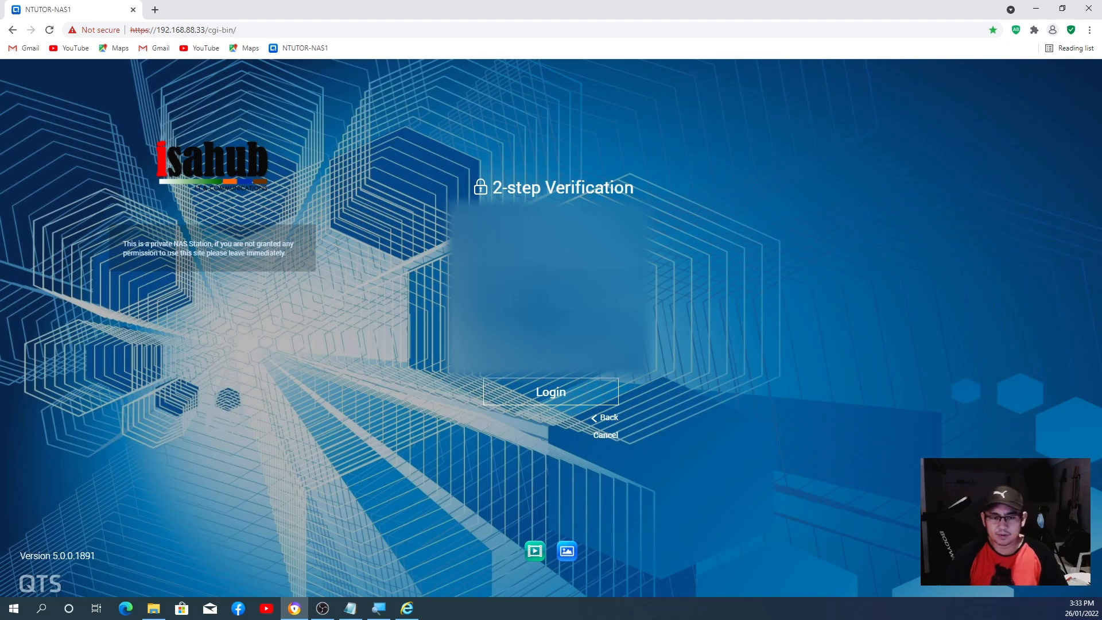
{"action": "left_click", "coordinate": [550, 392]}
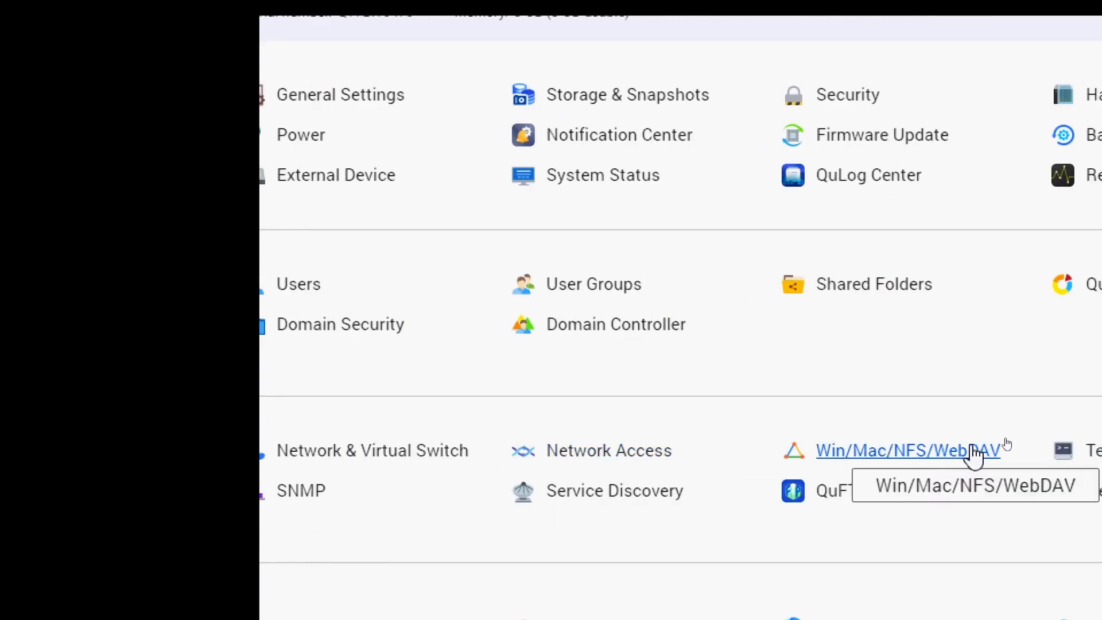
Step: In Win/Mac/NFS/WebDAV, enable NFS v2/v3, NFS v4 and manage-gids, and apply
{"action": "left_click", "coordinate": [906, 449]}
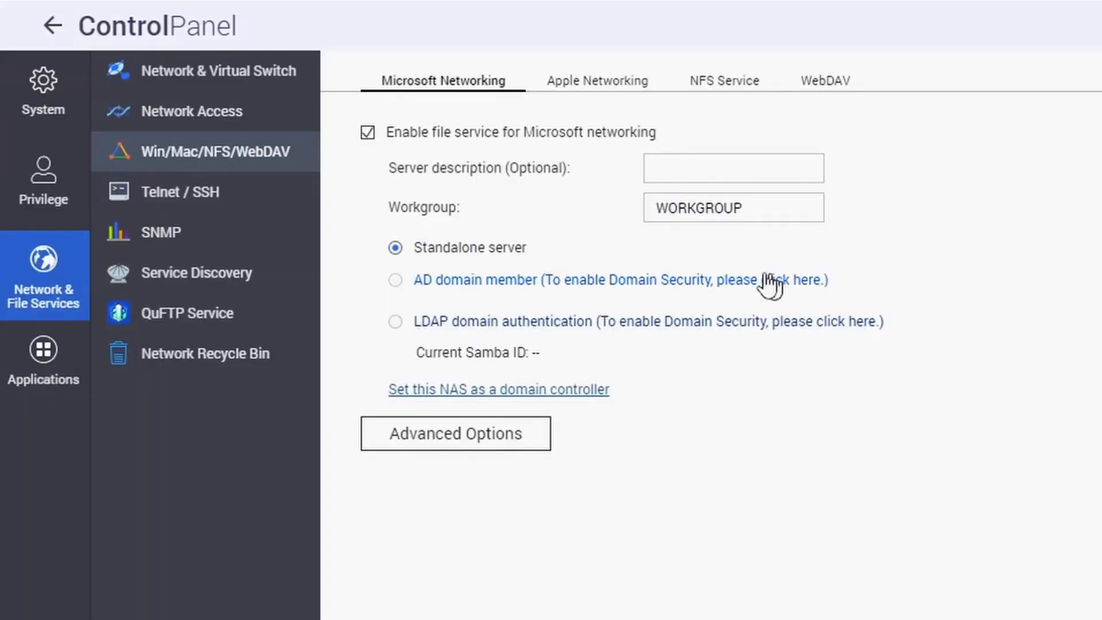
{"action": "mouse_move", "coordinate": [849, 129]}
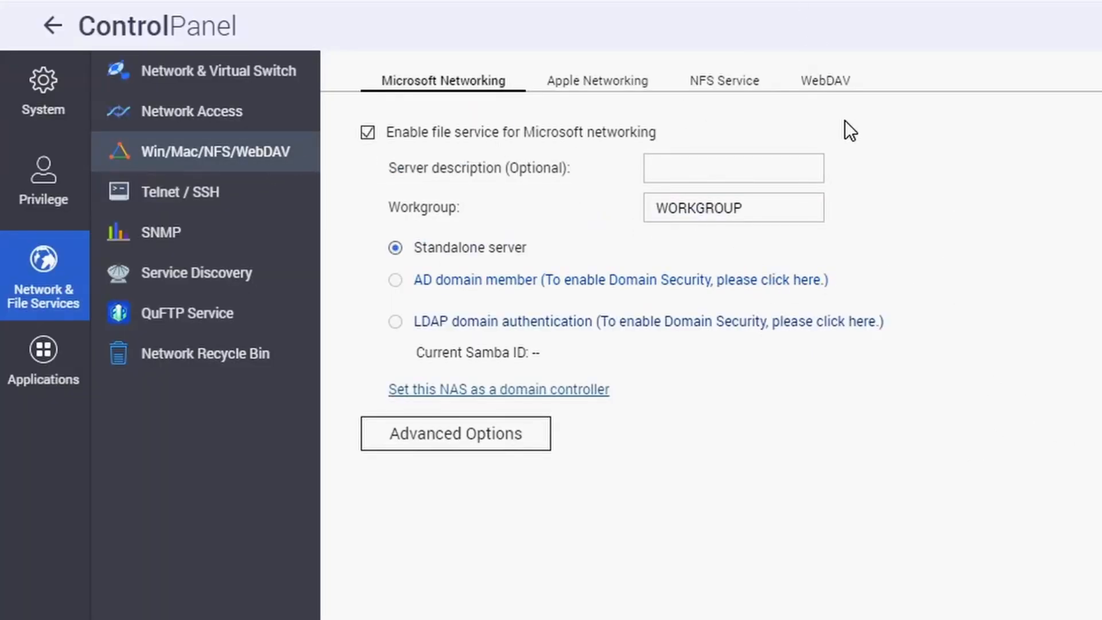
{"action": "mouse_move", "coordinate": [733, 84]}
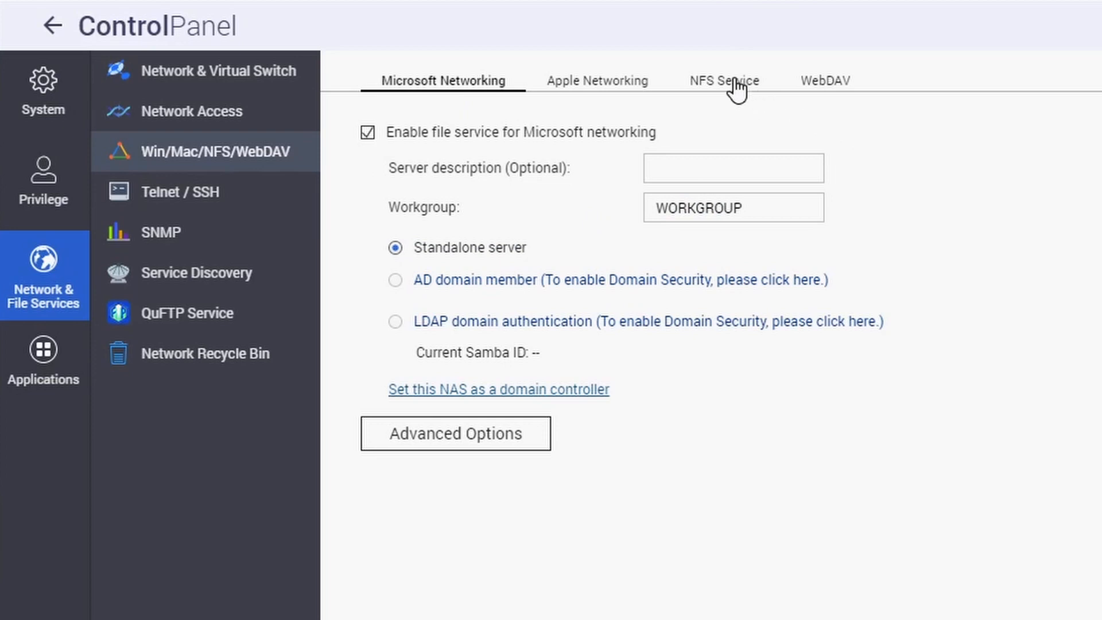
{"action": "left_click", "coordinate": [721, 80]}
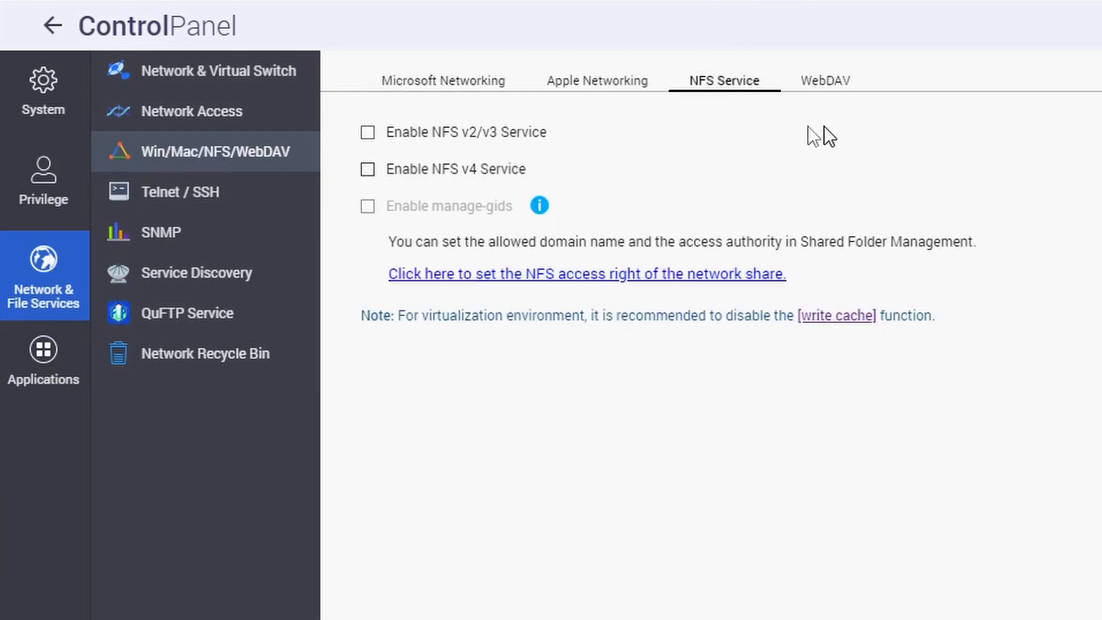
{"action": "mouse_move", "coordinate": [635, 168]}
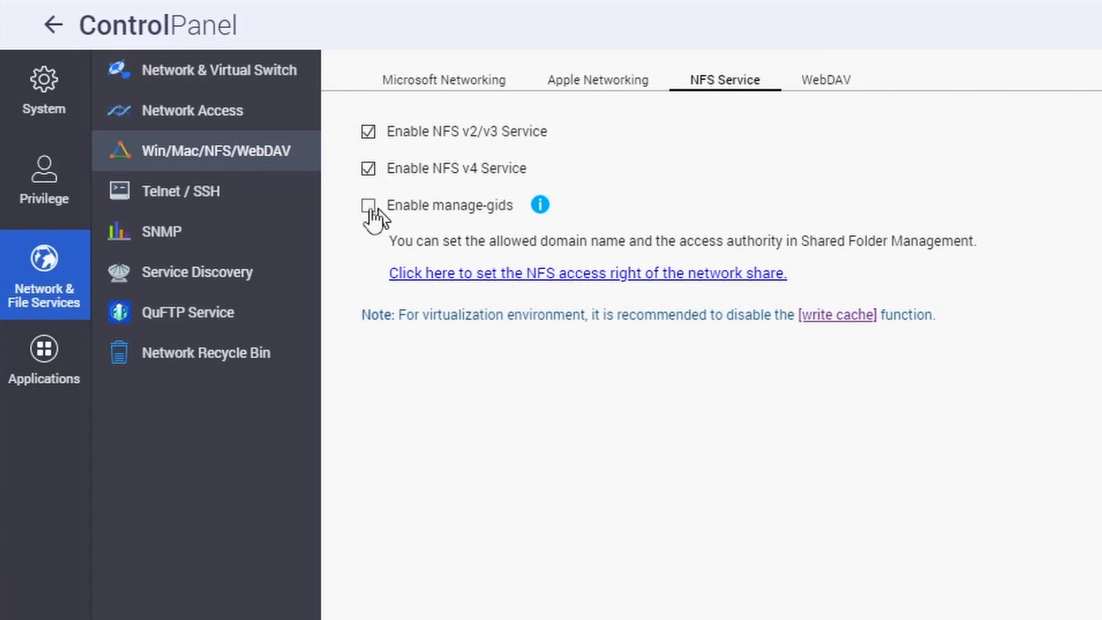
{"action": "left_click", "coordinate": [369, 204]}
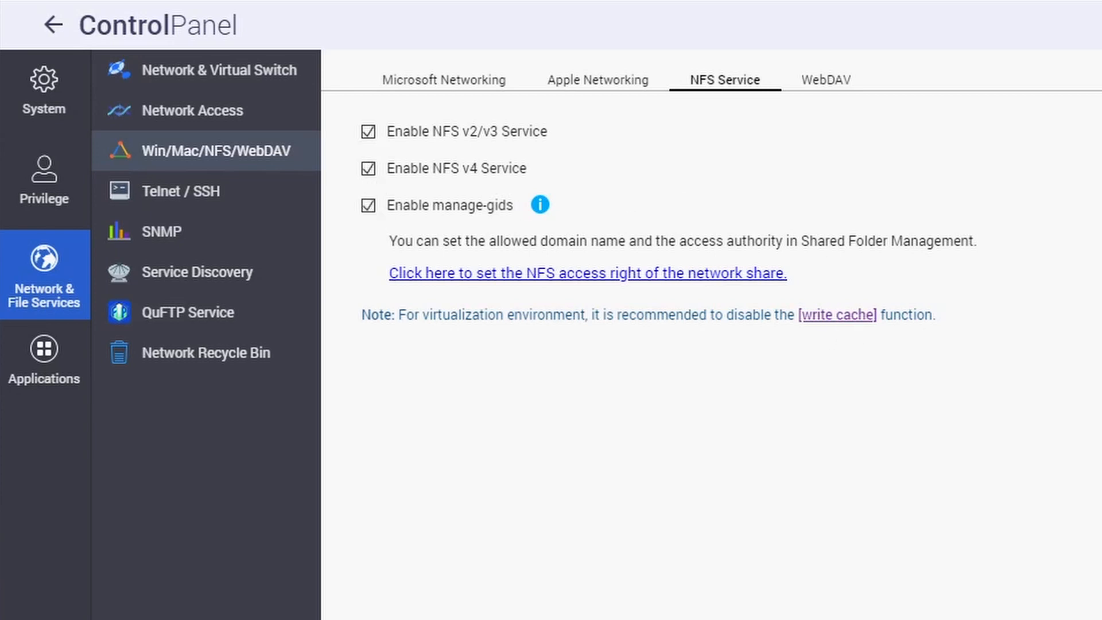
{"action": "mouse_move", "coordinate": [982, 209]}
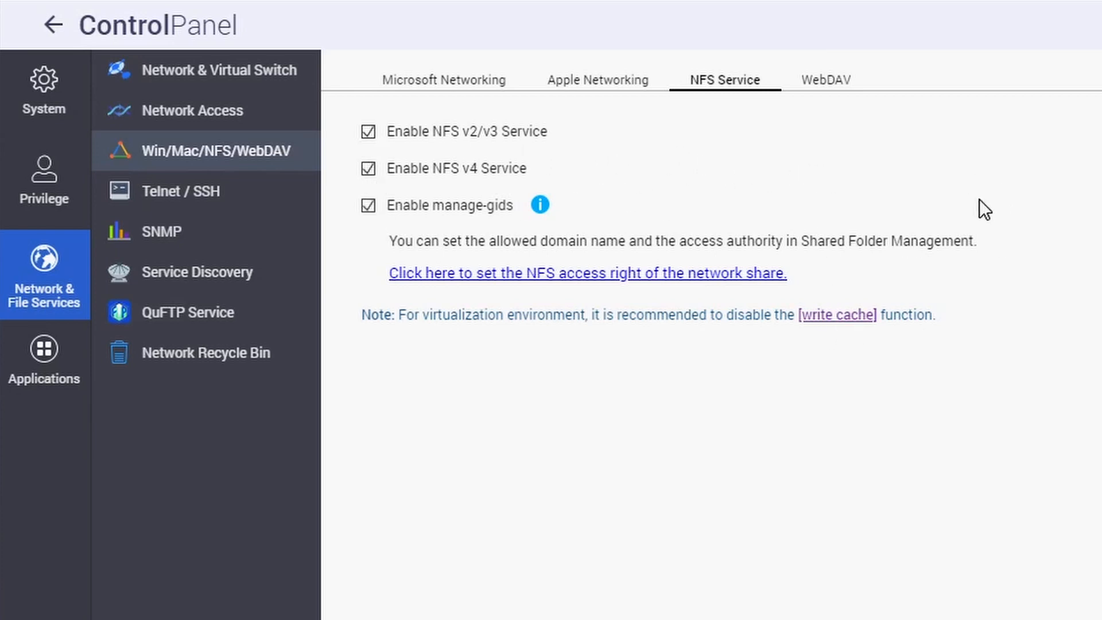
{"action": "mouse_move", "coordinate": [1042, 195]}
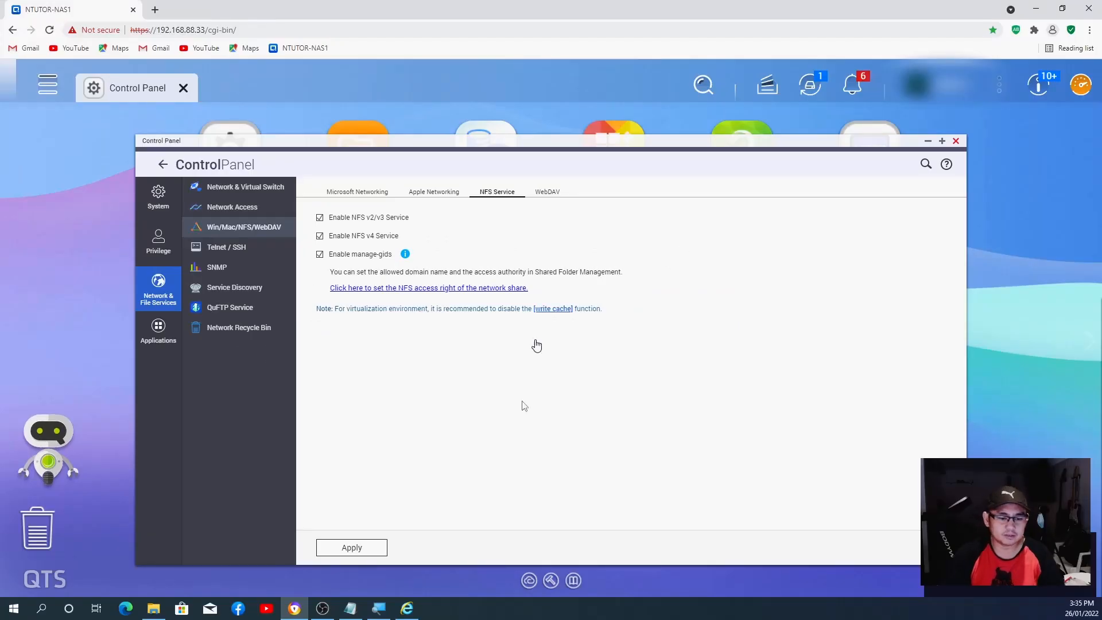
{"action": "left_click", "coordinate": [351, 547]}
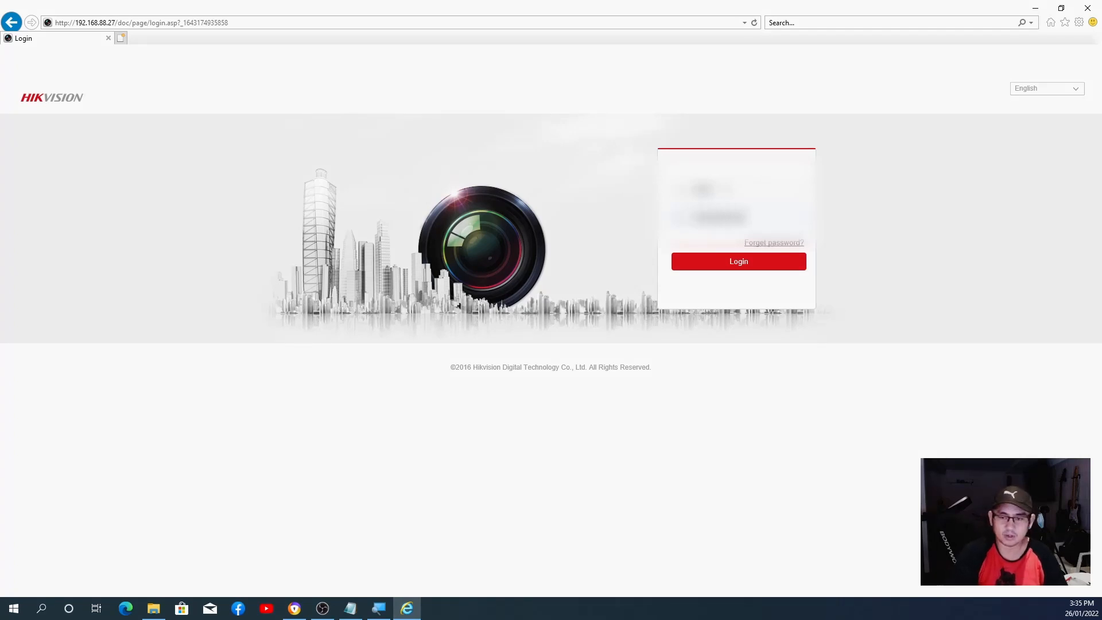
Step: Log in to the NVR and go to Configuration > Storage > Storage Management, showing disk 1 as Not Exist
{"action": "left_click", "coordinate": [738, 260]}
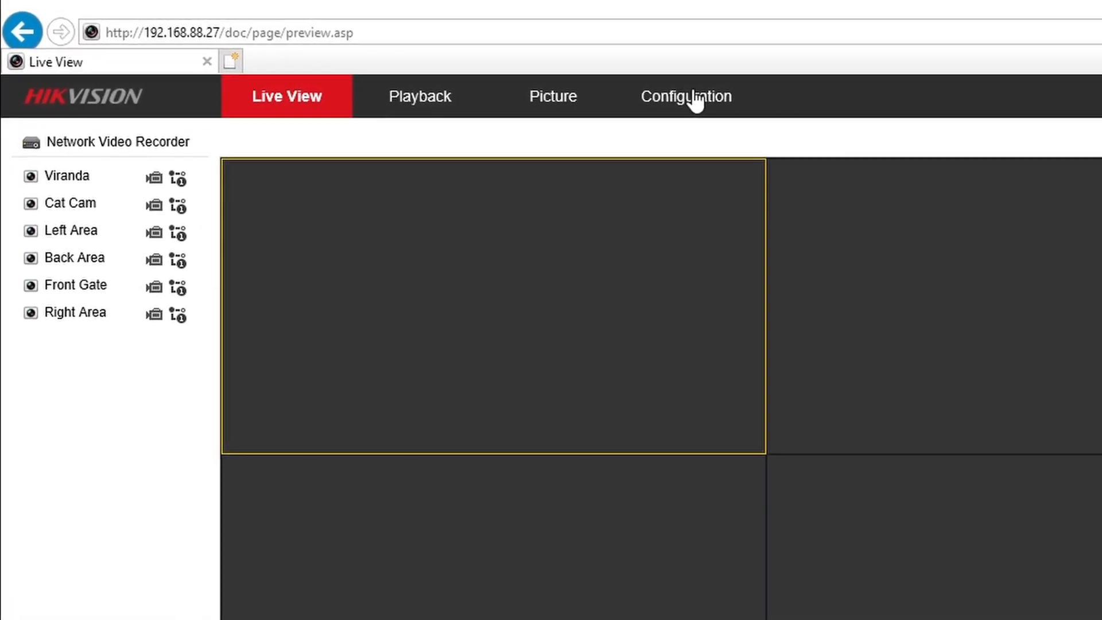
{"action": "left_click", "coordinate": [685, 97]}
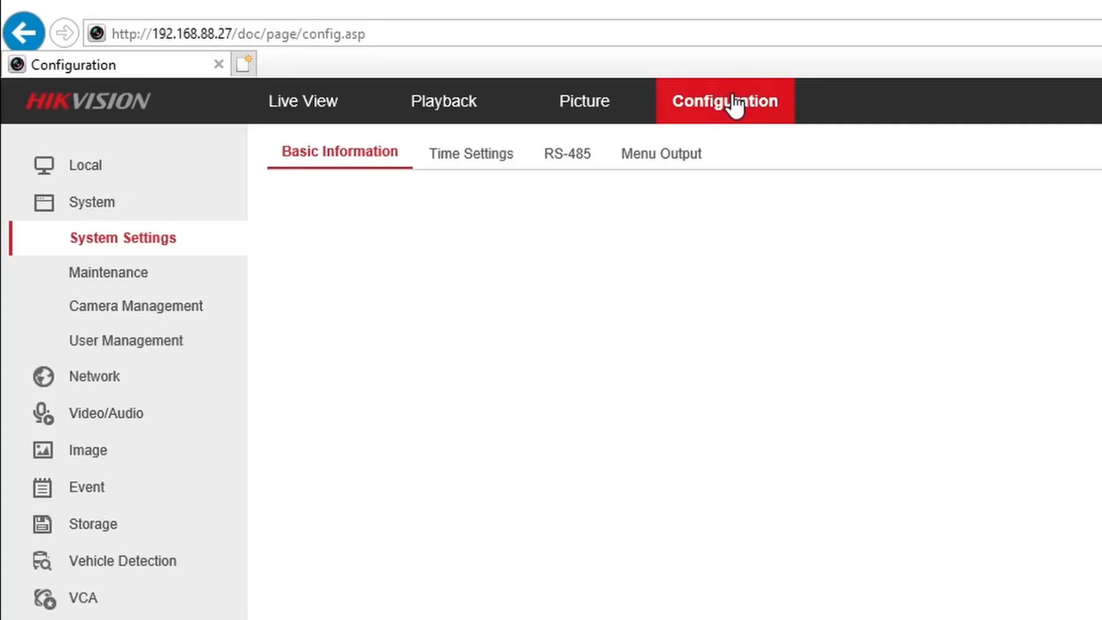
{"action": "left_click", "coordinate": [724, 101]}
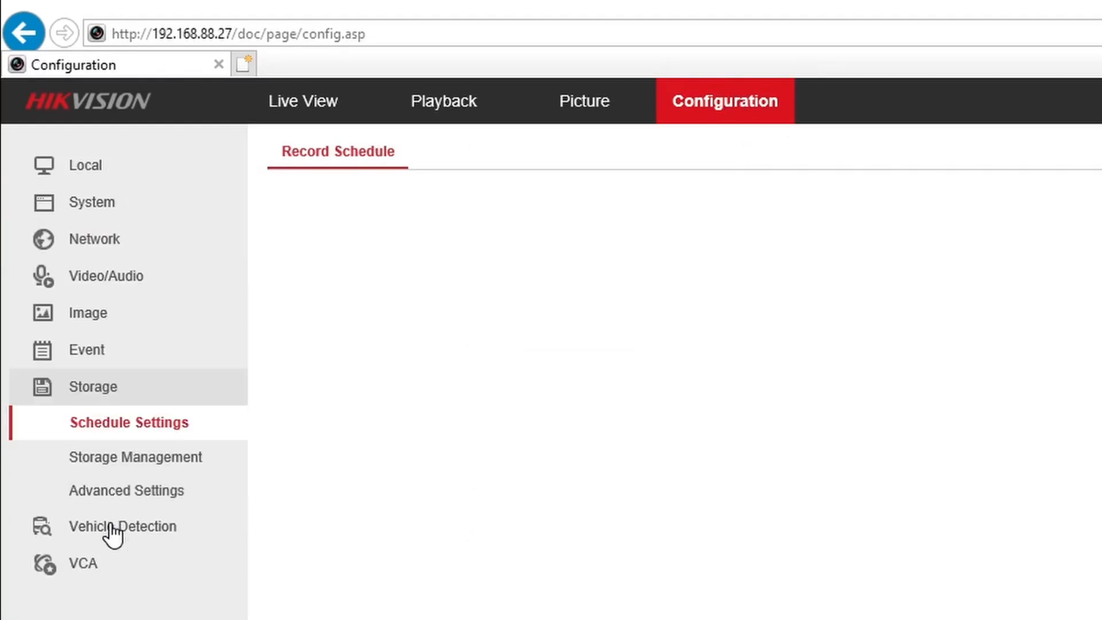
{"action": "left_click", "coordinate": [130, 421]}
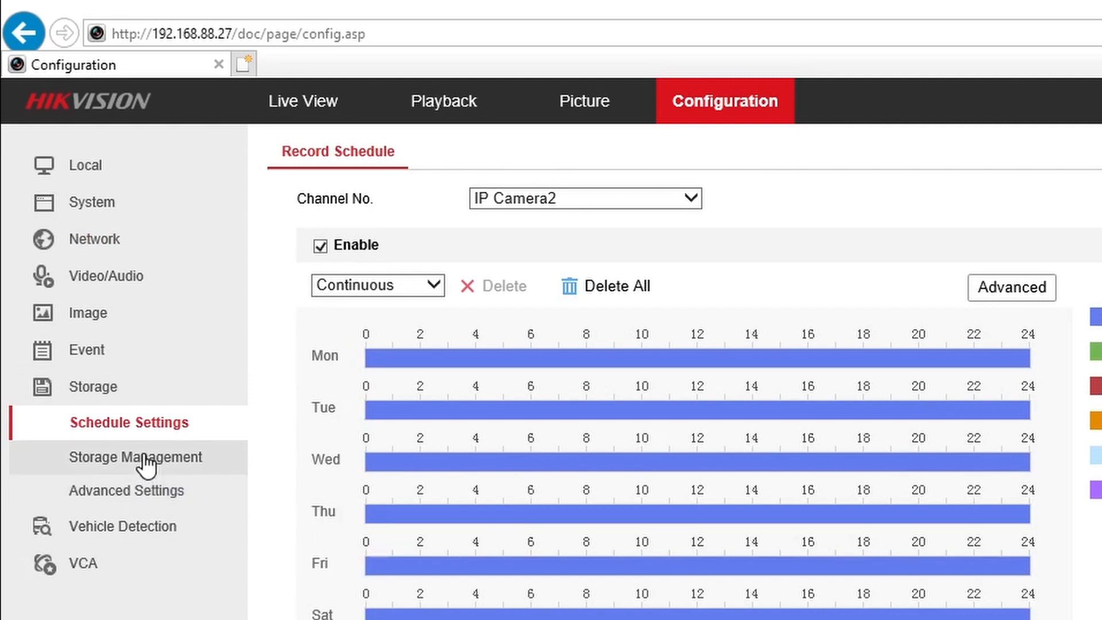
{"action": "left_click", "coordinate": [135, 457]}
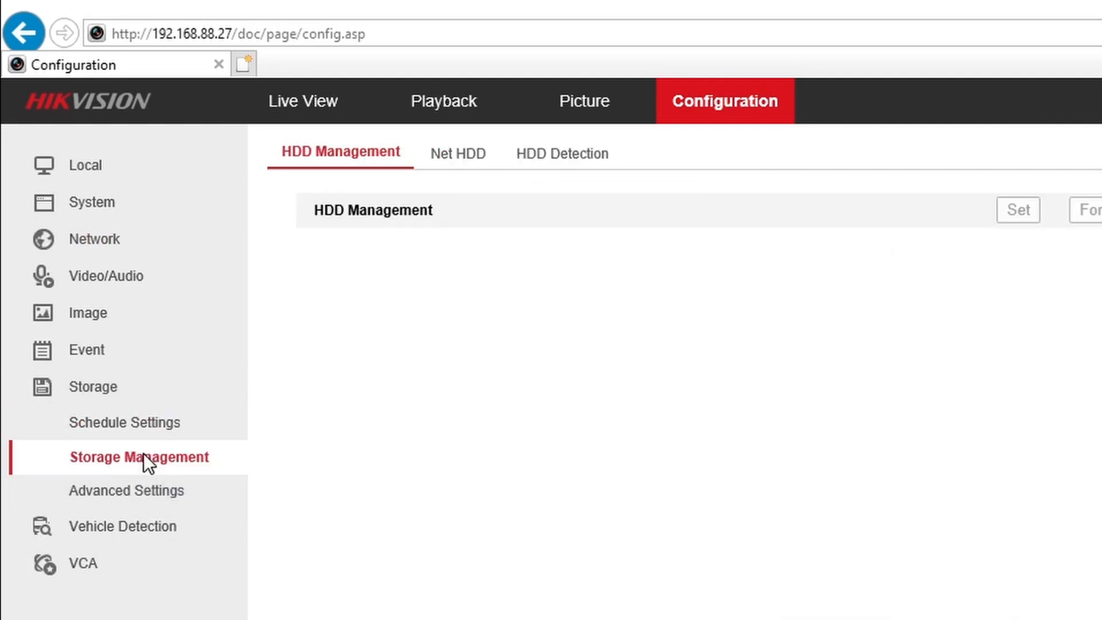
{"action": "left_click", "coordinate": [139, 457]}
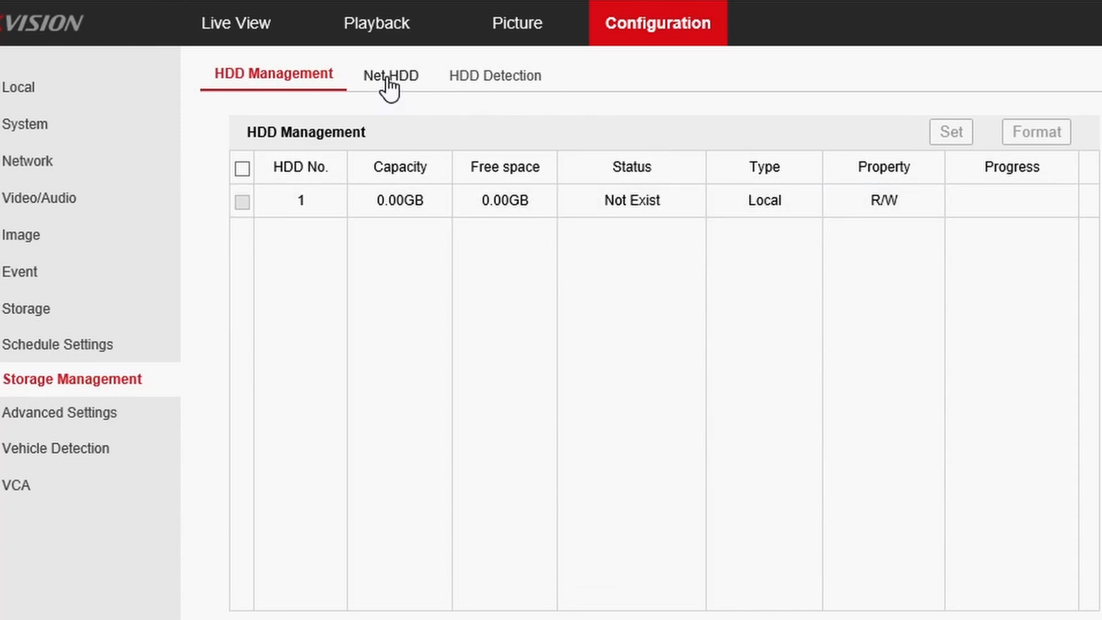
Step: On the Net HDD tab, search for shared folders on the NAS at 192.168.88.33
{"action": "left_click", "coordinate": [387, 75]}
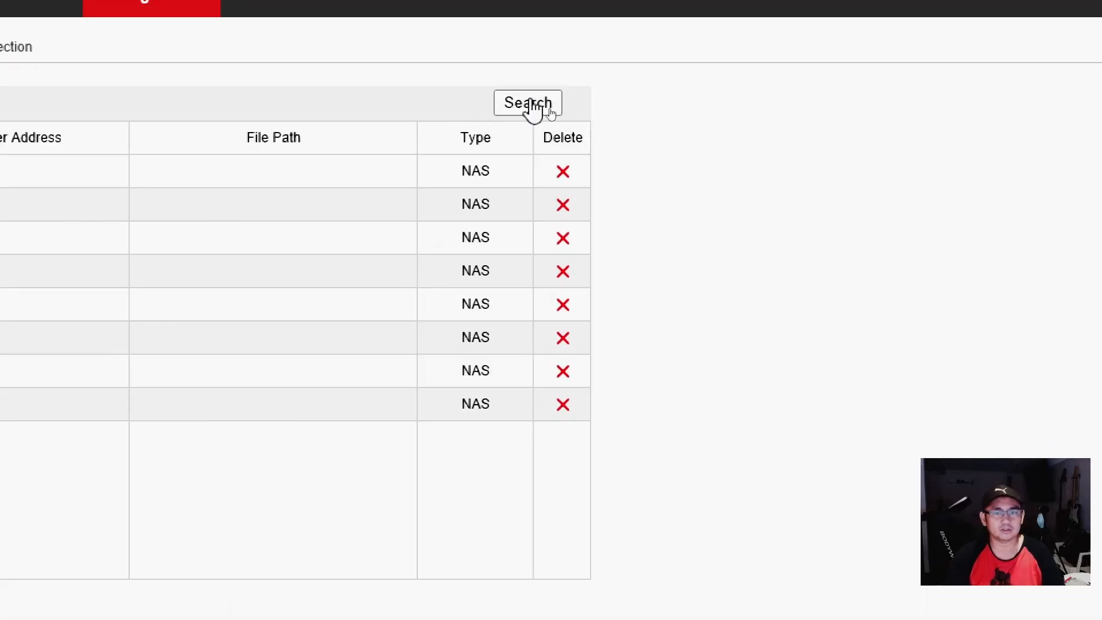
{"action": "left_click", "coordinate": [527, 102]}
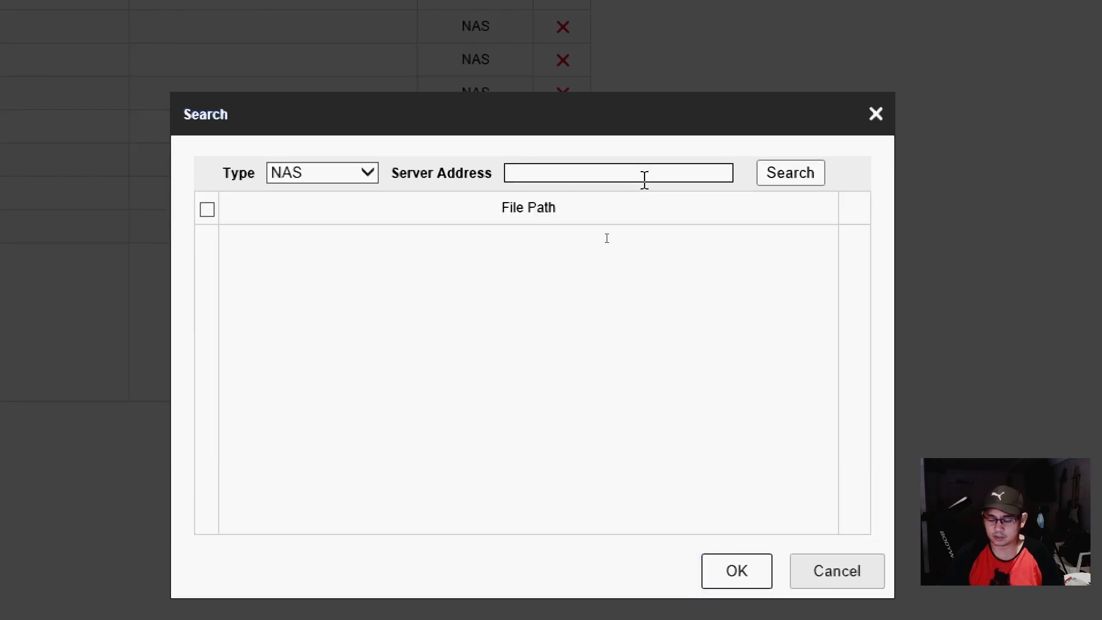
{"action": "type", "text": "192.168.88.33"}
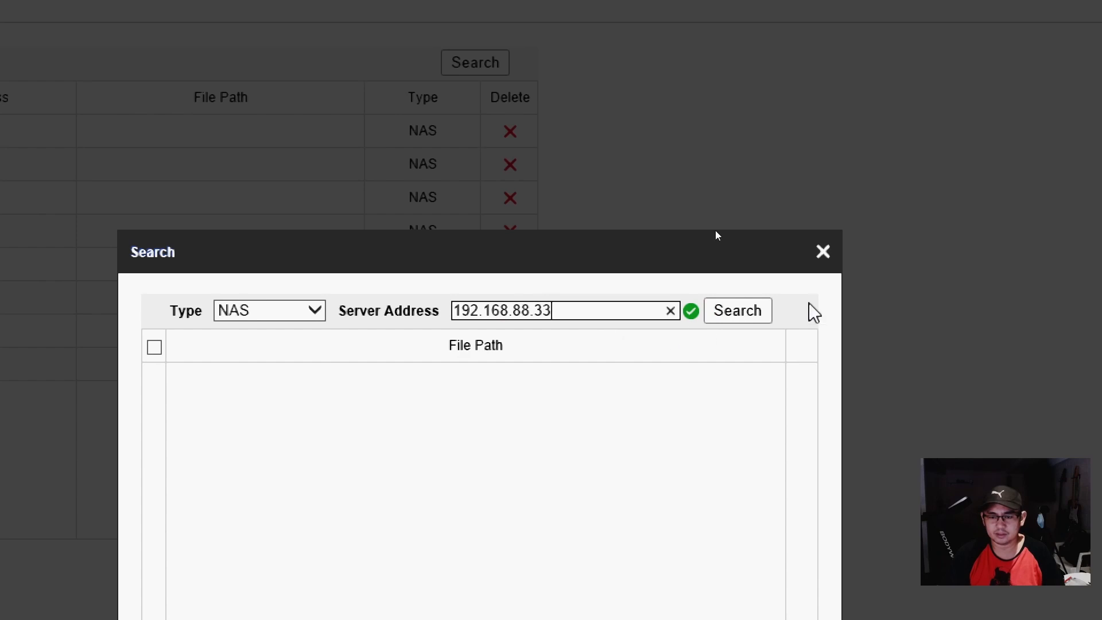
{"action": "left_click", "coordinate": [737, 311]}
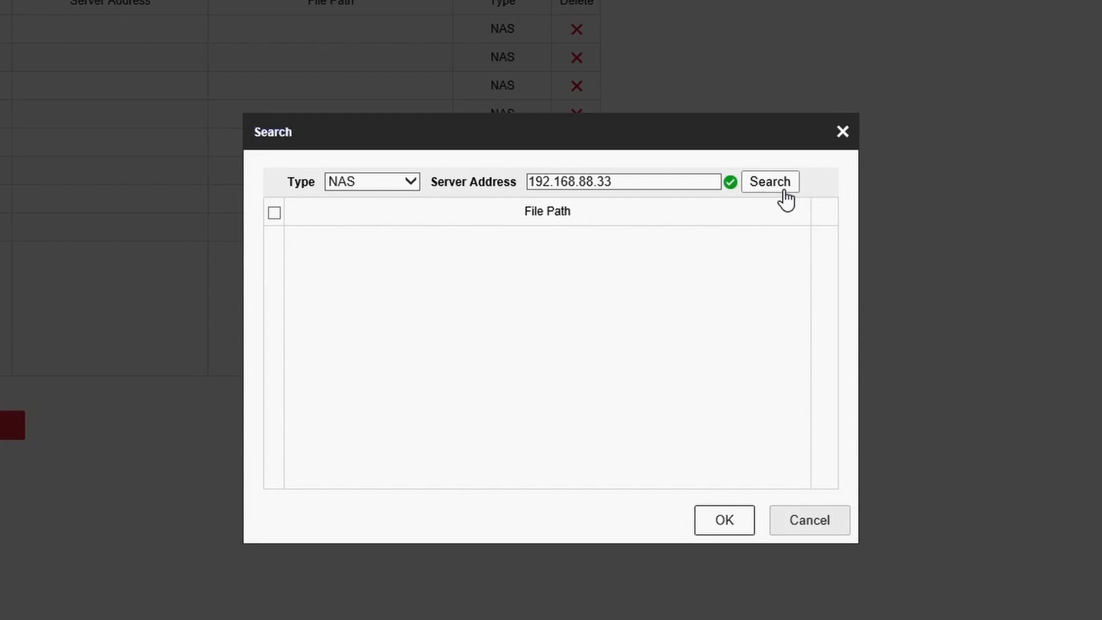
{"action": "left_click", "coordinate": [769, 181]}
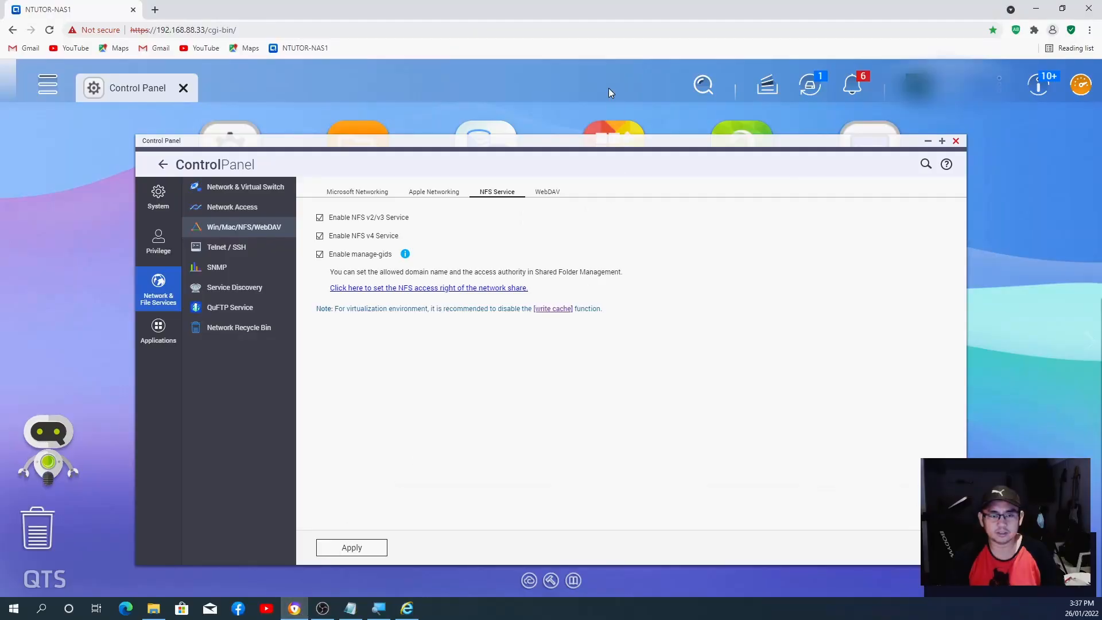
{"action": "mouse_move", "coordinate": [742, 259]}
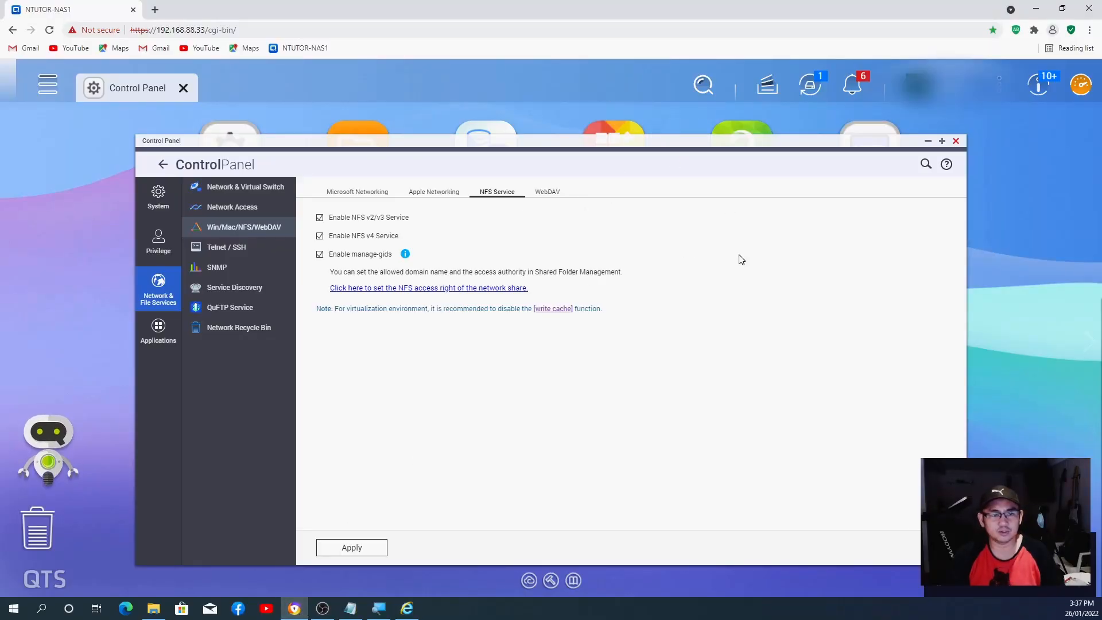
{"action": "mouse_move", "coordinate": [576, 178]}
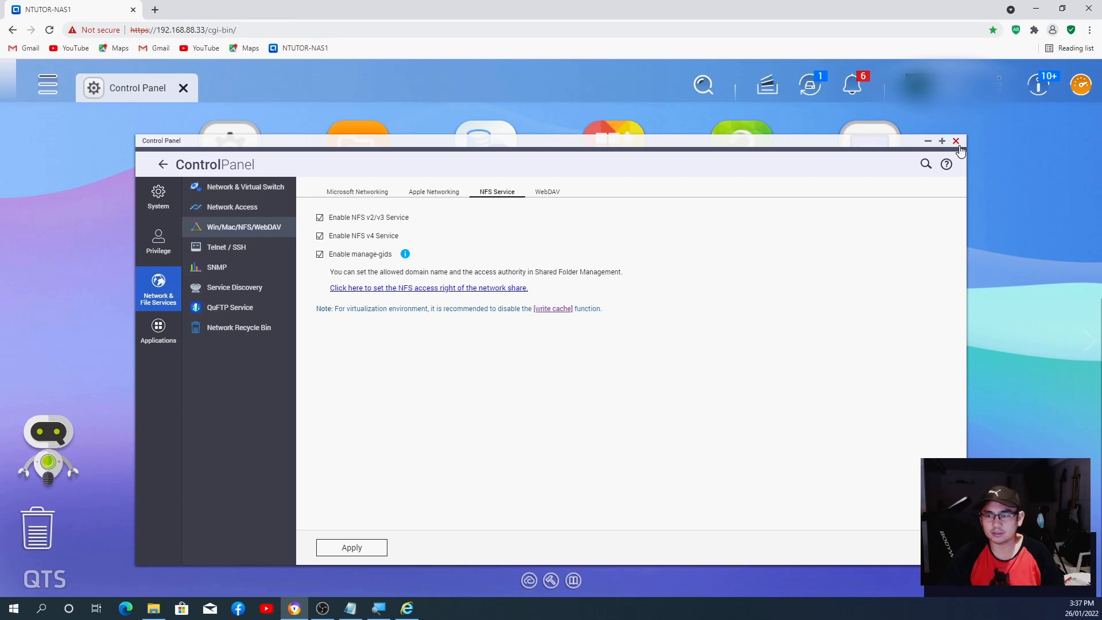
Step: Close Control Panel and launch Storage & Snapshots from the QTS desktop
{"action": "left_click", "coordinate": [956, 140]}
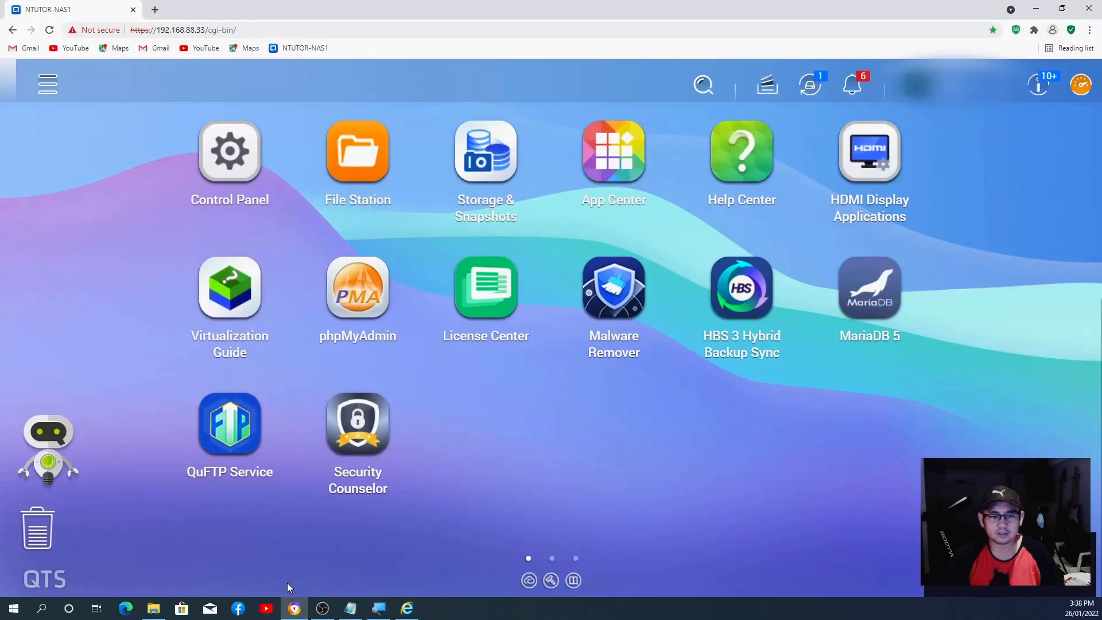
{"action": "mouse_move", "coordinate": [552, 390]}
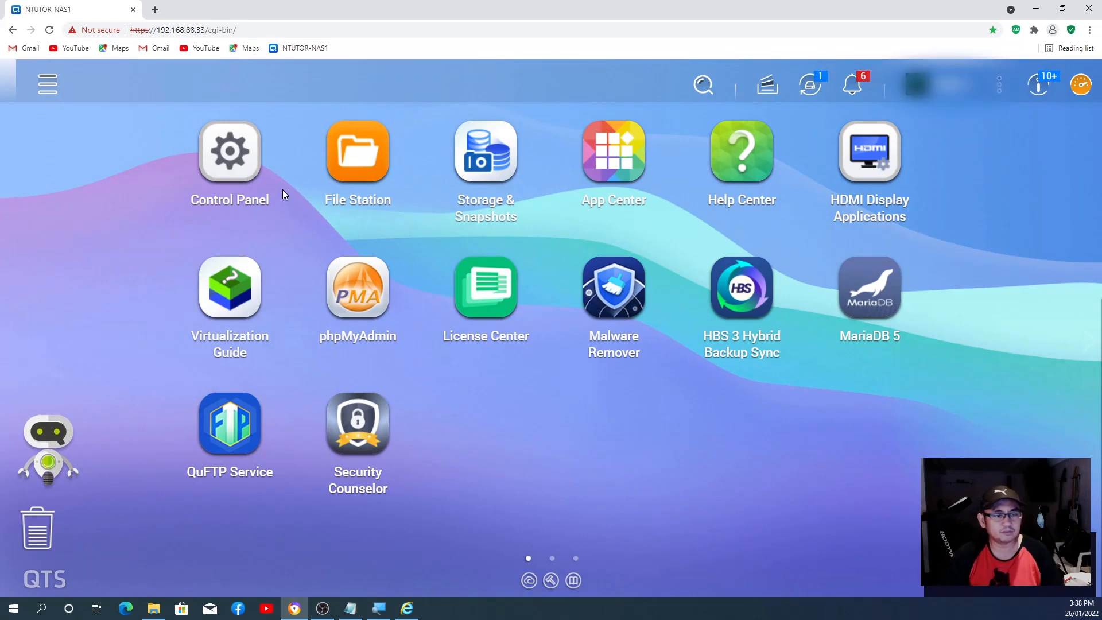
{"action": "mouse_move", "coordinate": [548, 335]}
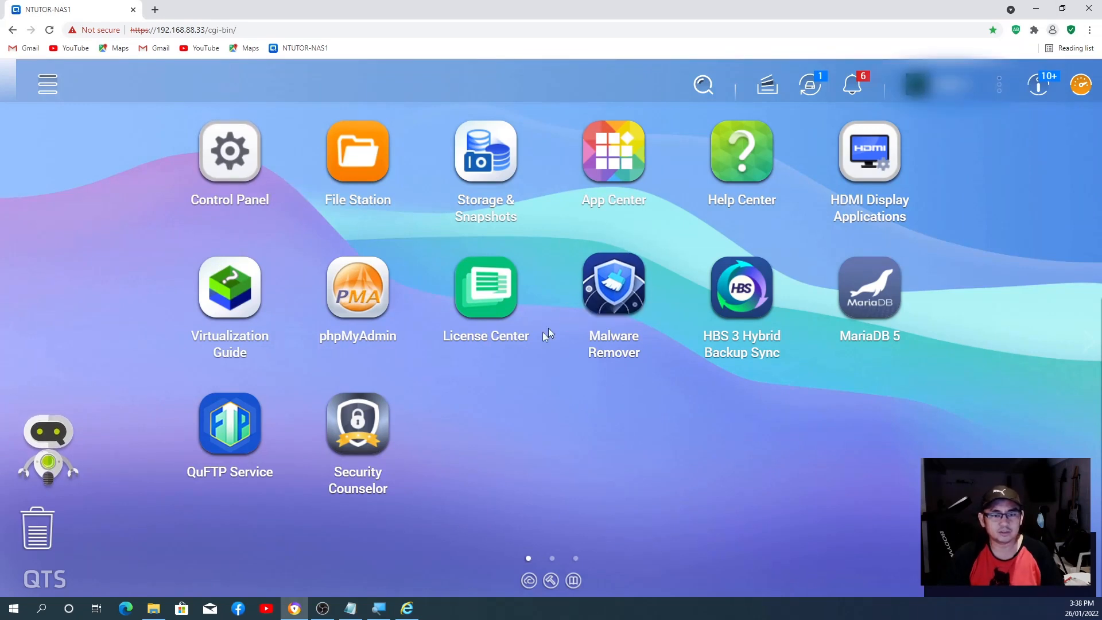
{"action": "mouse_move", "coordinate": [484, 150]}
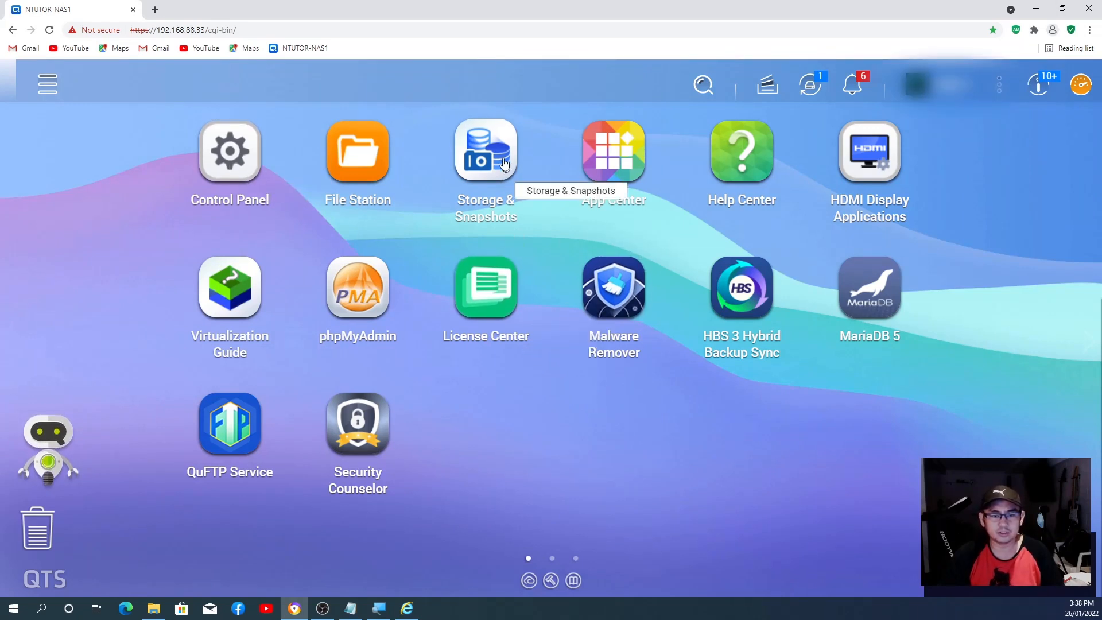
{"action": "left_click", "coordinate": [484, 149]}
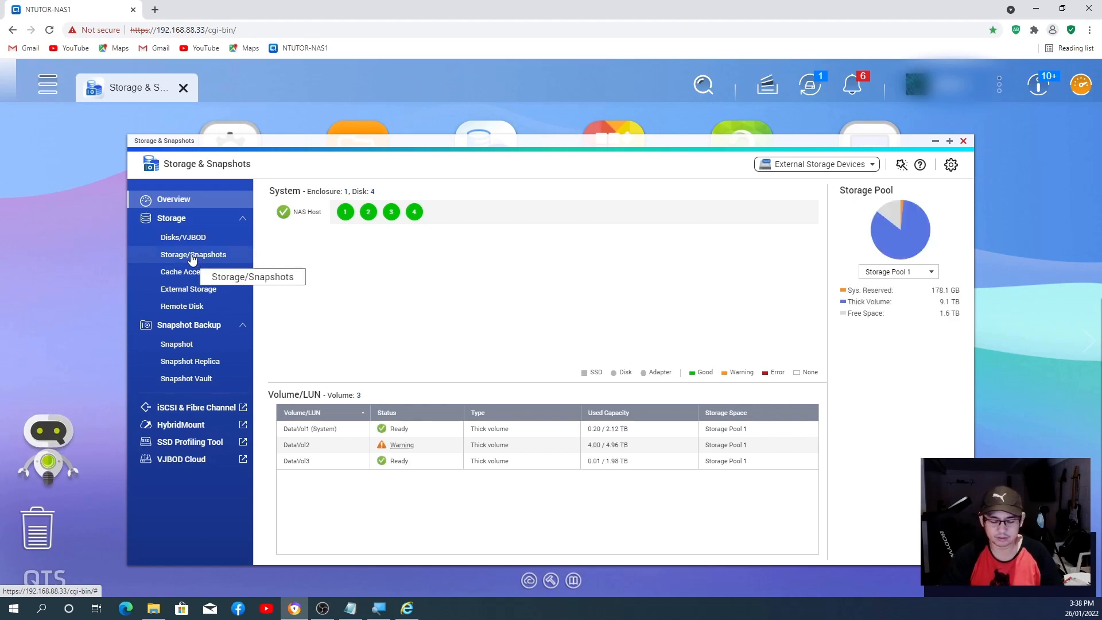
Step: Show the Storage Space list for Storage Pool 1 with its three volumes and DataVol2's warning
{"action": "left_click", "coordinate": [193, 254]}
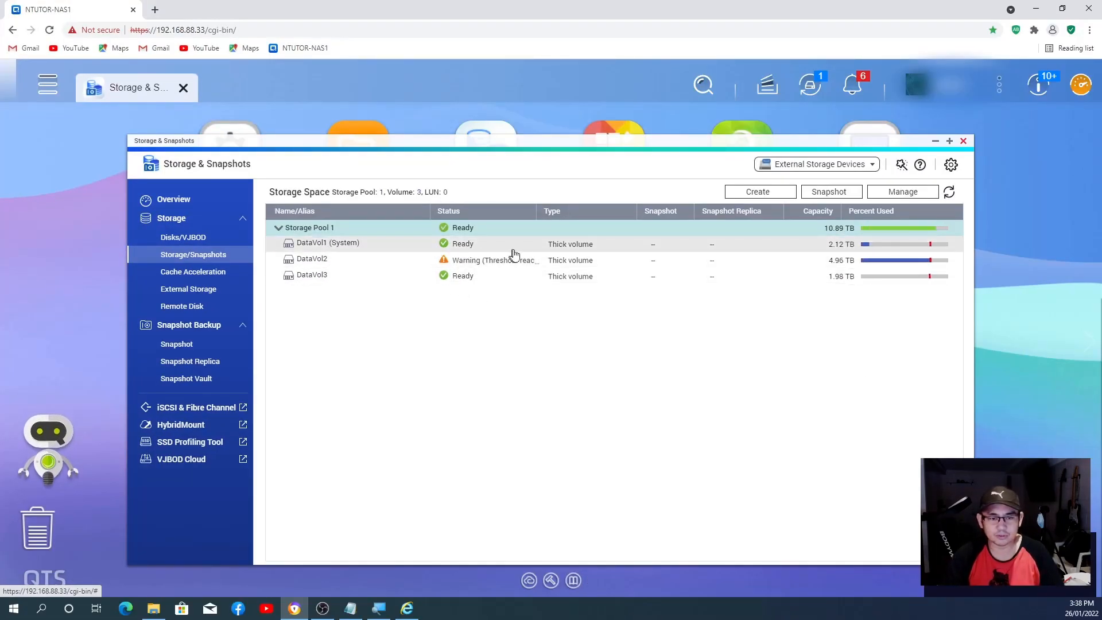
{"action": "mouse_move", "coordinate": [342, 252]}
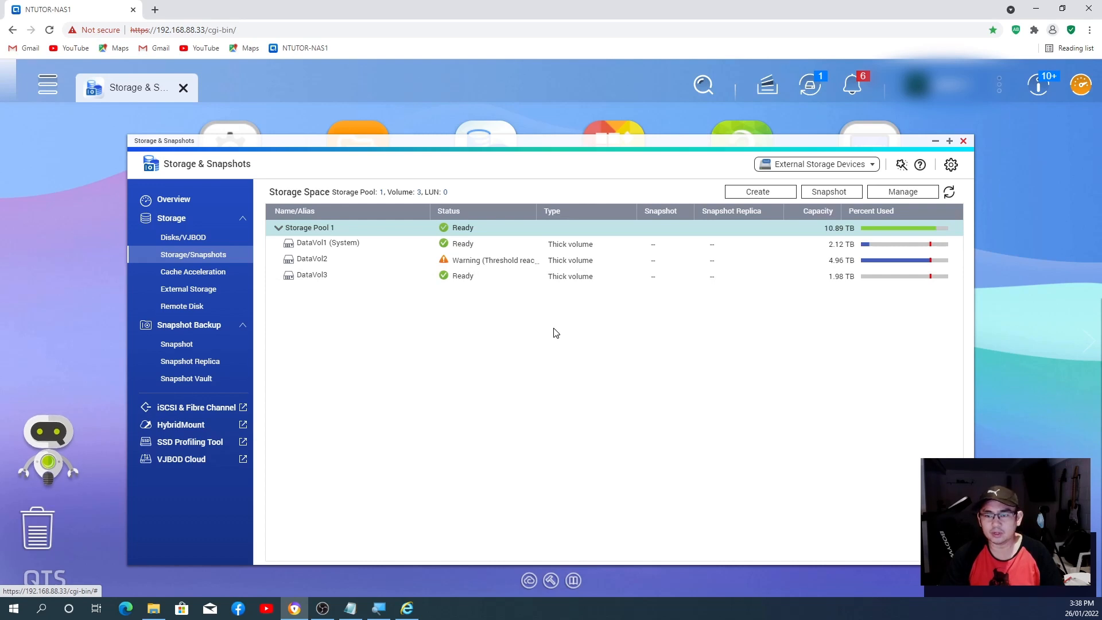
{"action": "mouse_move", "coordinate": [442, 333]}
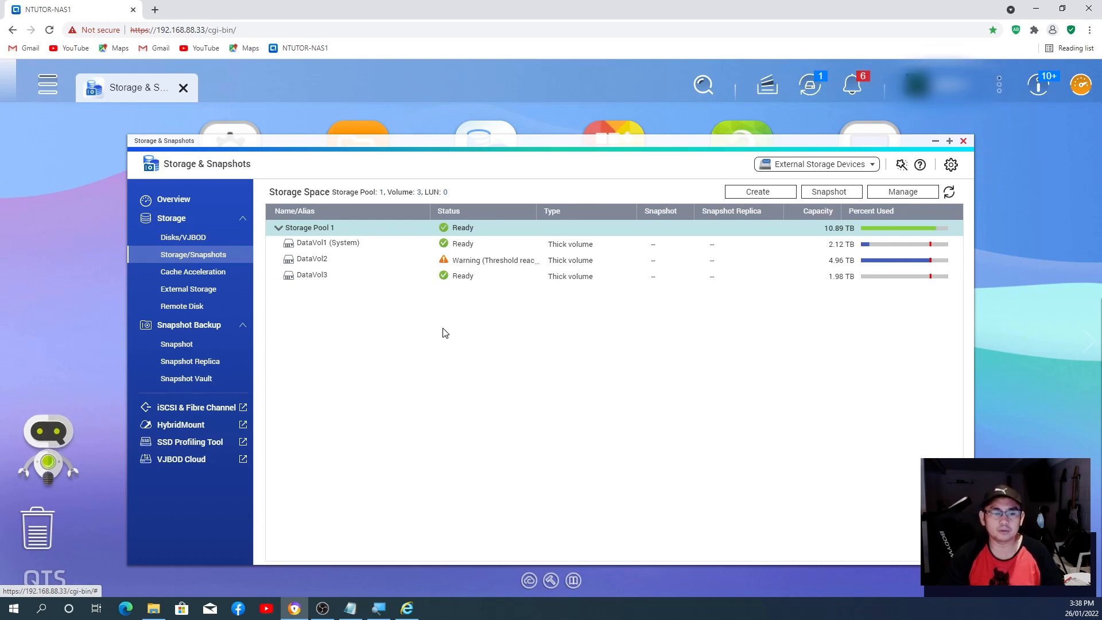
{"action": "mouse_move", "coordinate": [212, 270]}
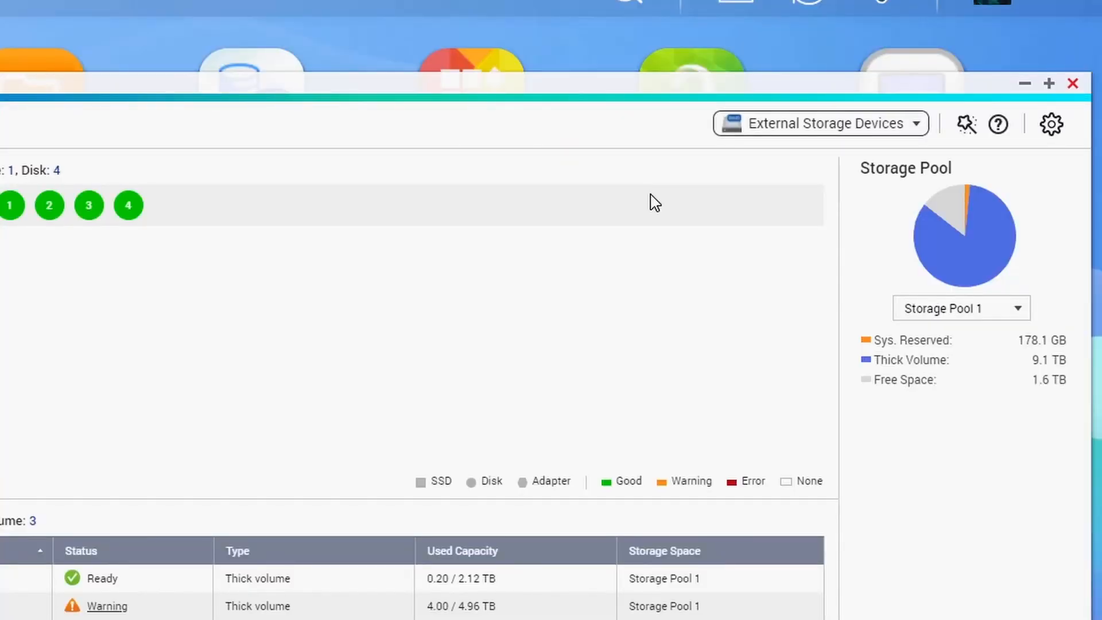
{"action": "mouse_move", "coordinate": [910, 399]}
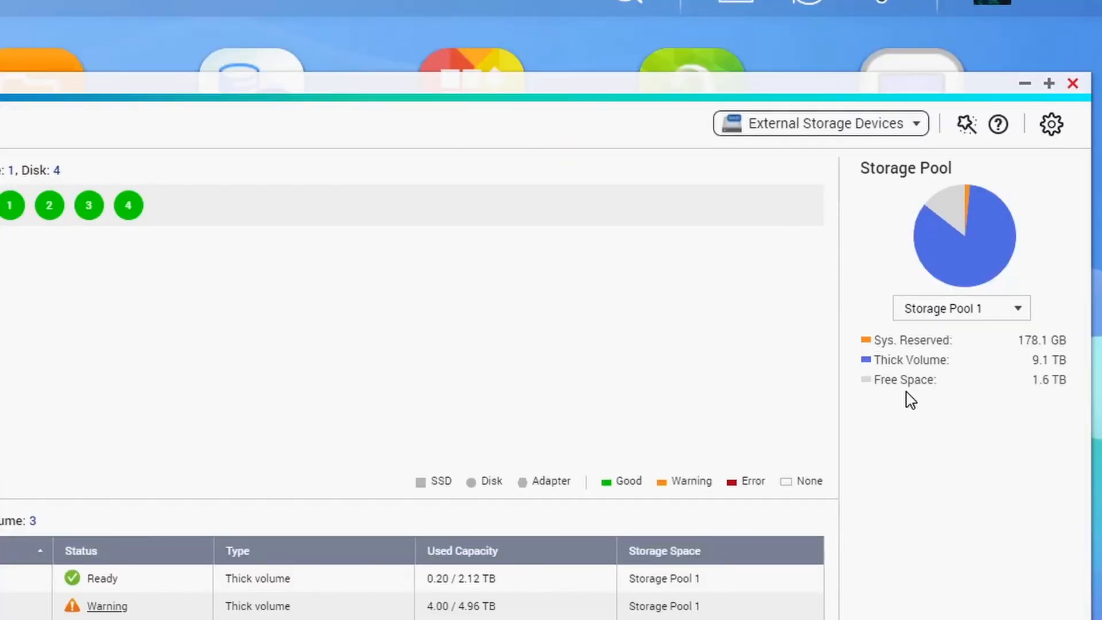
{"action": "mouse_move", "coordinate": [1030, 400]}
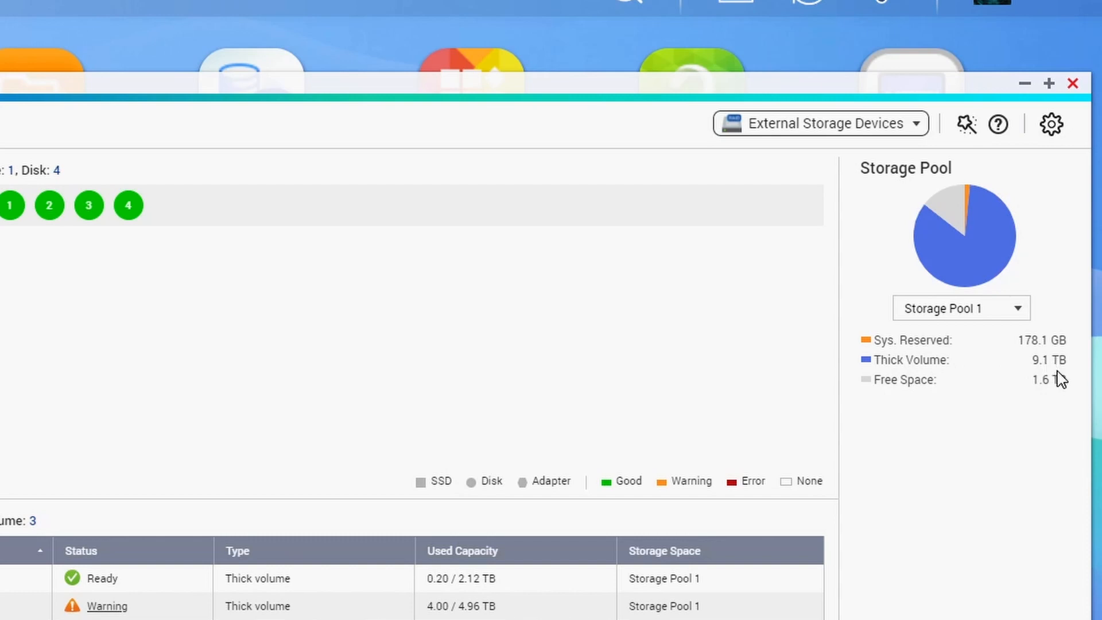
{"action": "mouse_move", "coordinate": [921, 418]}
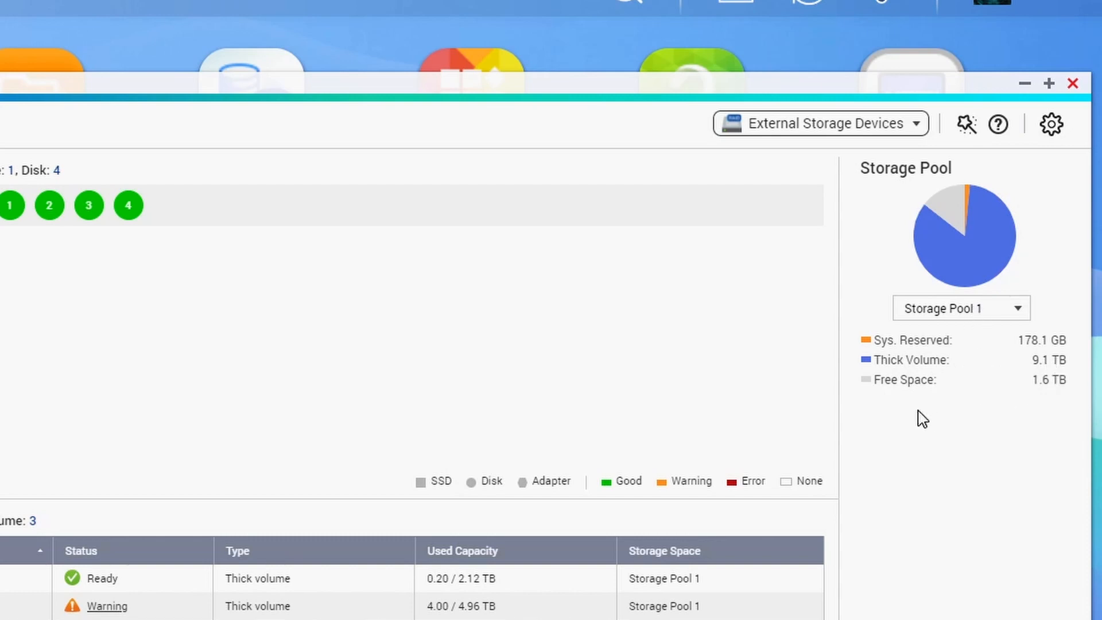
{"action": "mouse_move", "coordinate": [1067, 399]}
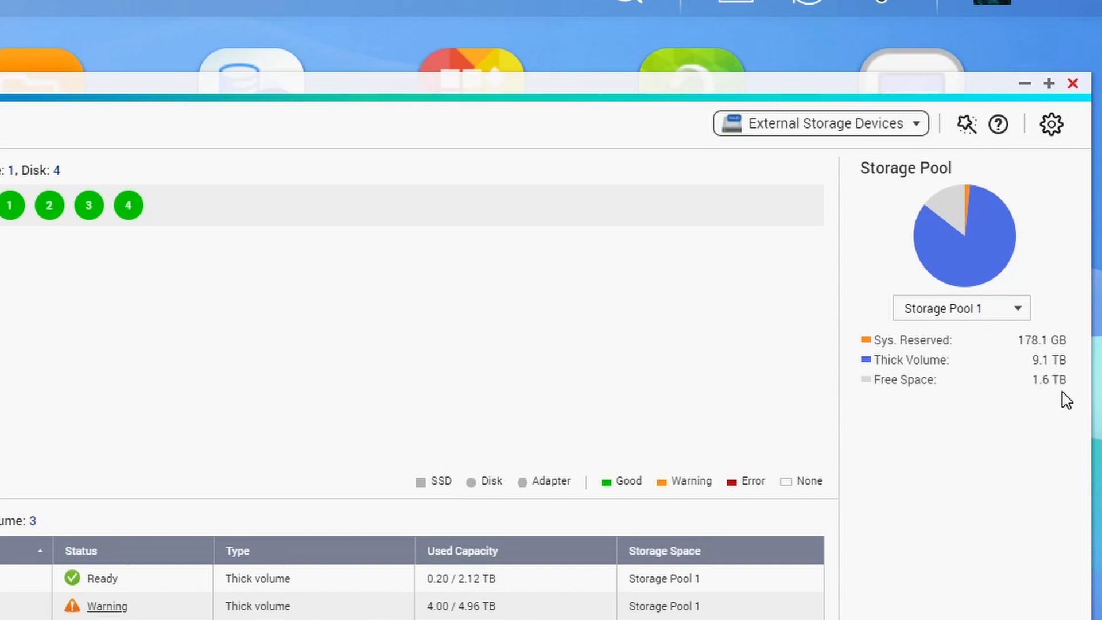
{"action": "mouse_move", "coordinate": [1057, 392]}
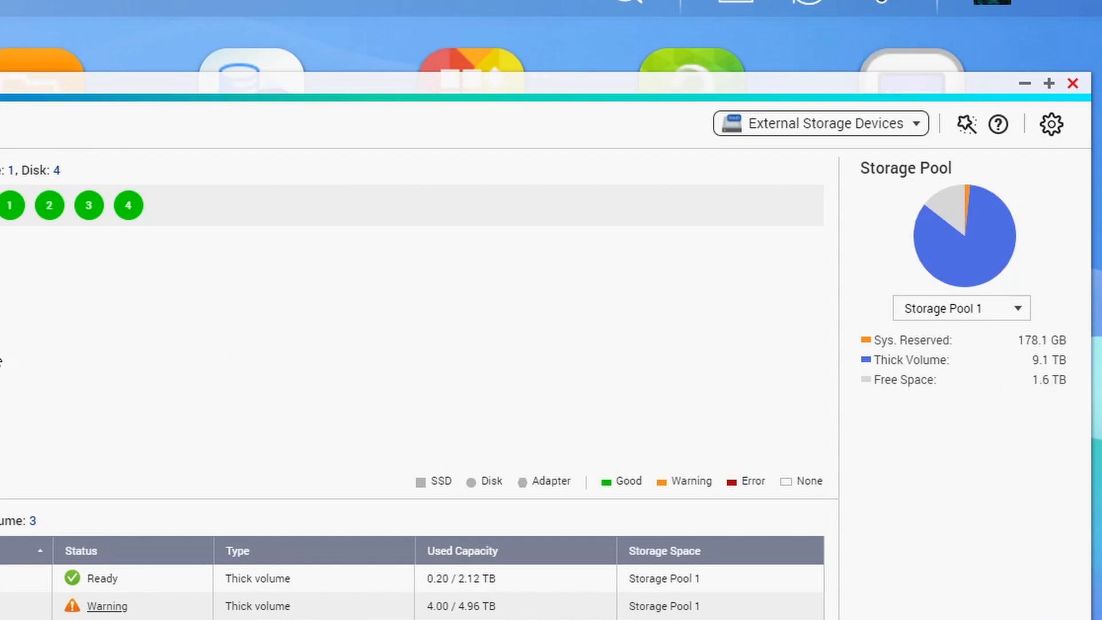
{"action": "mouse_move", "coordinate": [967, 408]}
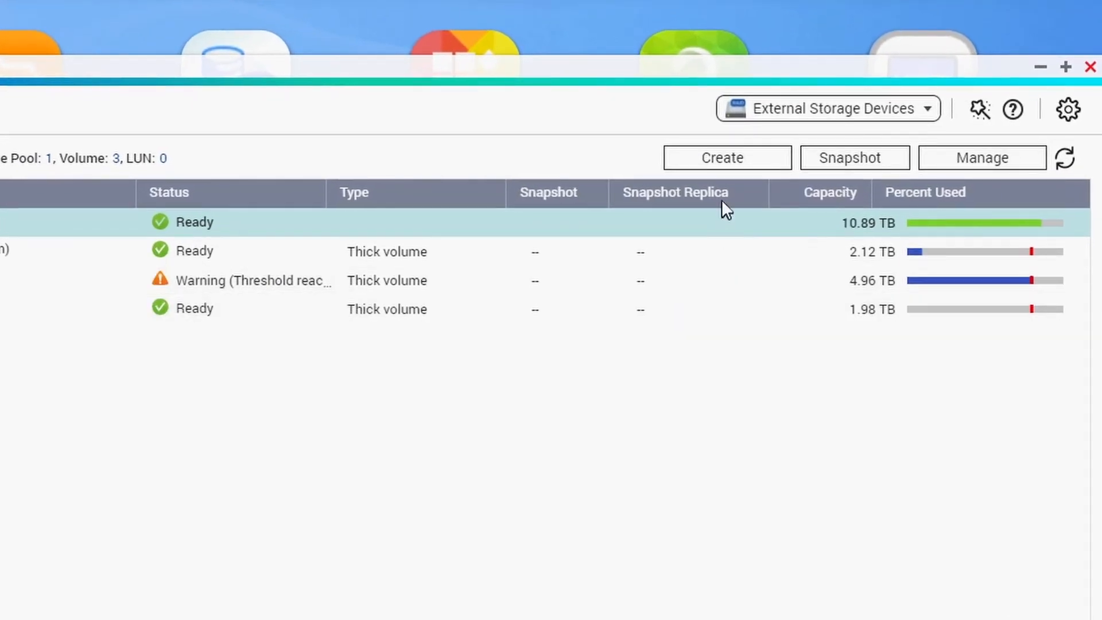
Step: Start a New Volume from the Create menu, choosing Storage Pool 1 (1.57 TB free) as its location
{"action": "left_click", "coordinate": [725, 157]}
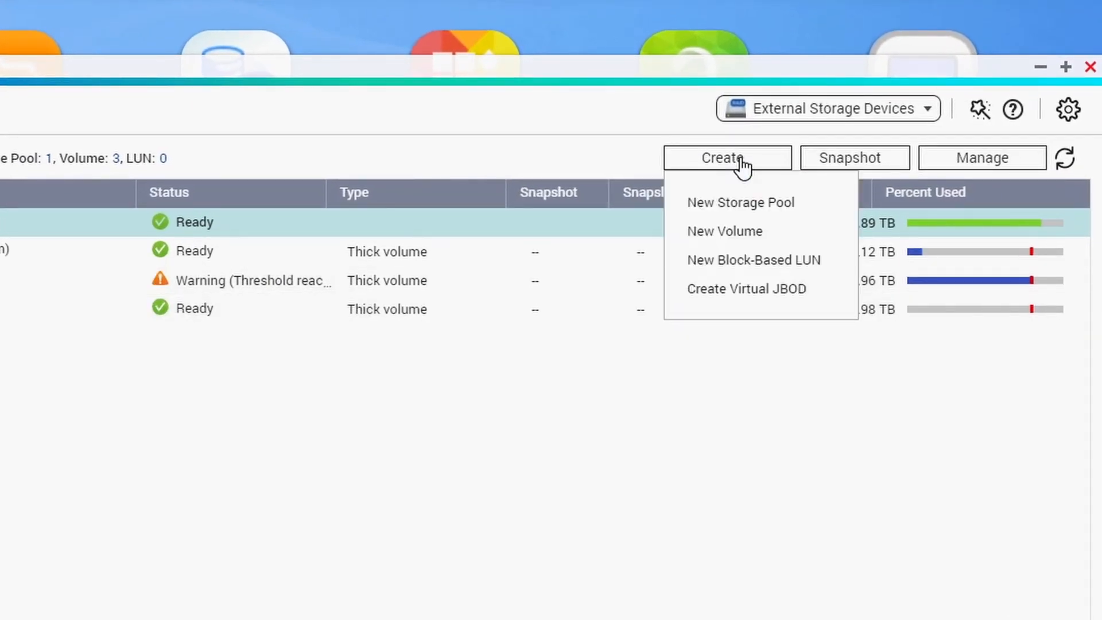
{"action": "left_click", "coordinate": [724, 230]}
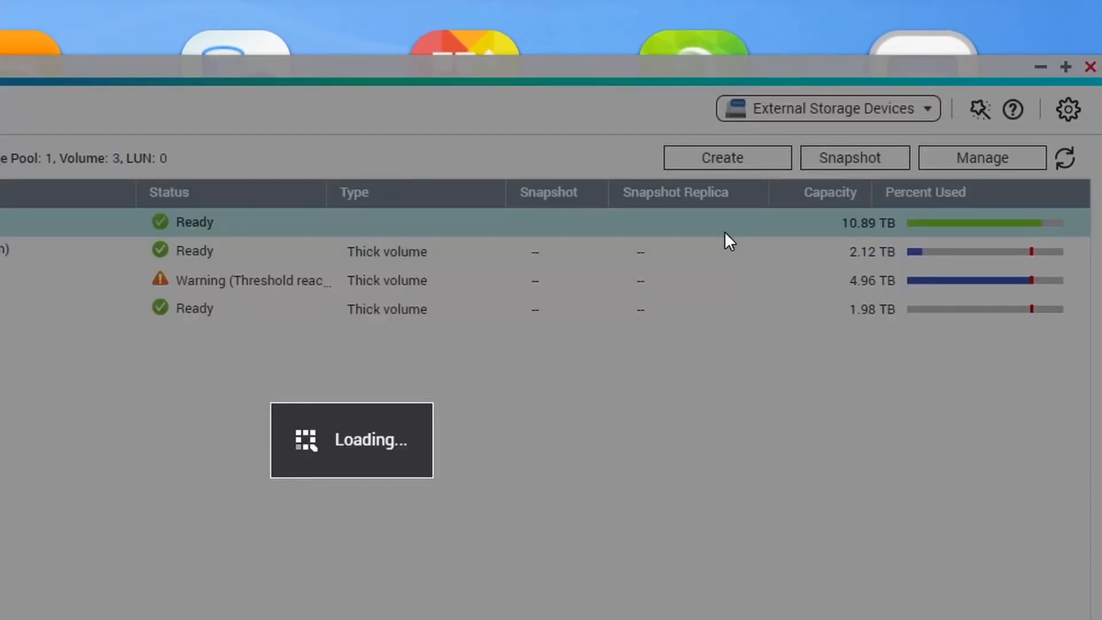
{"action": "left_click", "coordinate": [728, 157]}
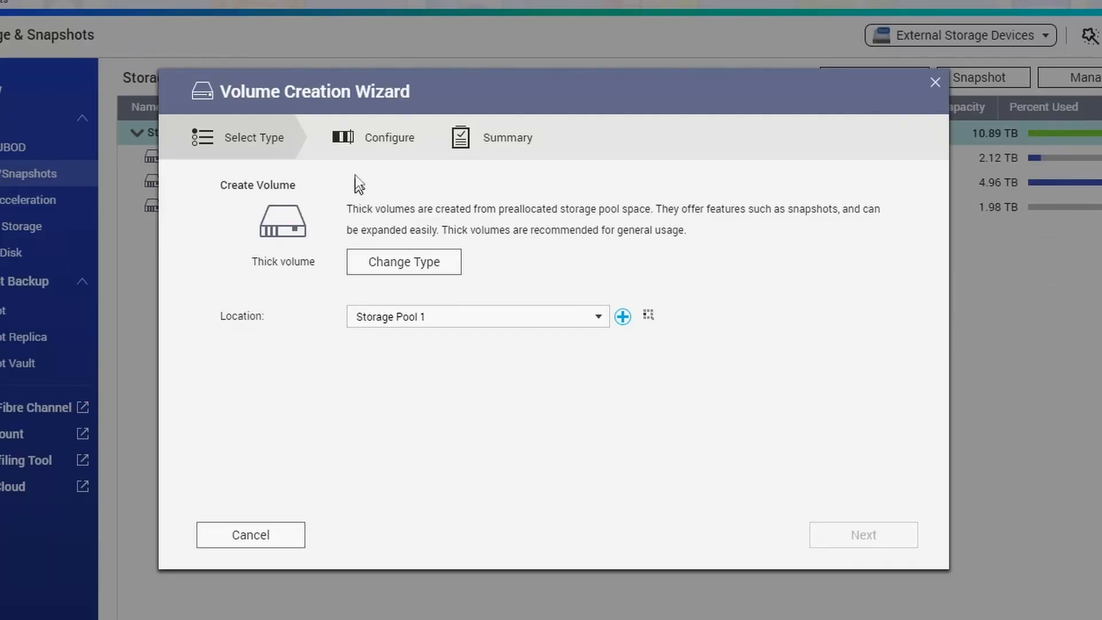
{"action": "mouse_move", "coordinate": [697, 341]}
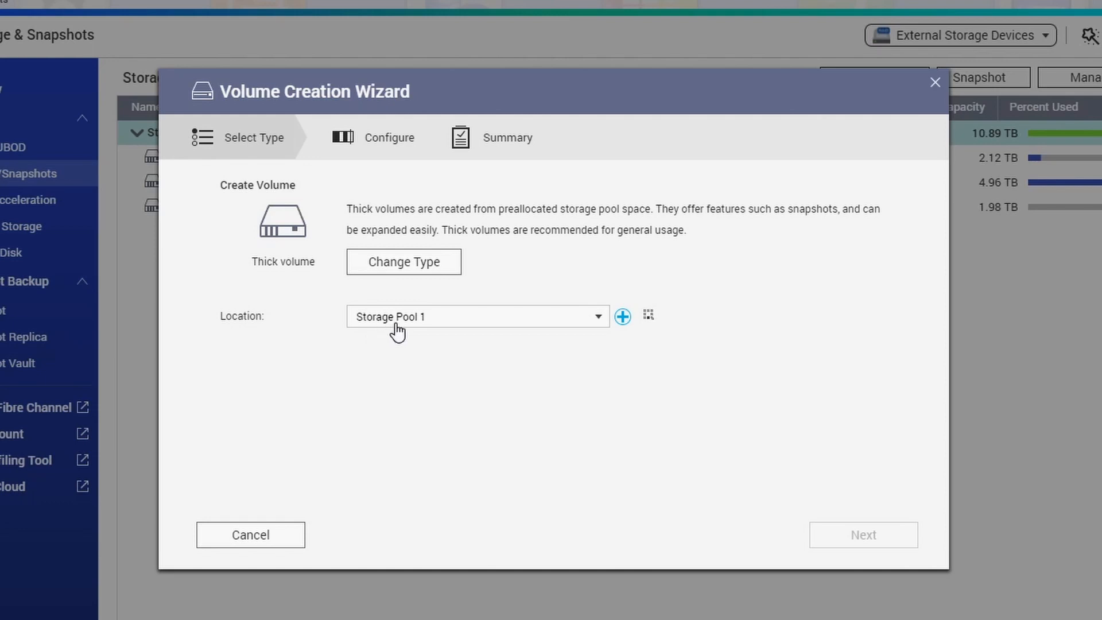
{"action": "left_click", "coordinate": [476, 315]}
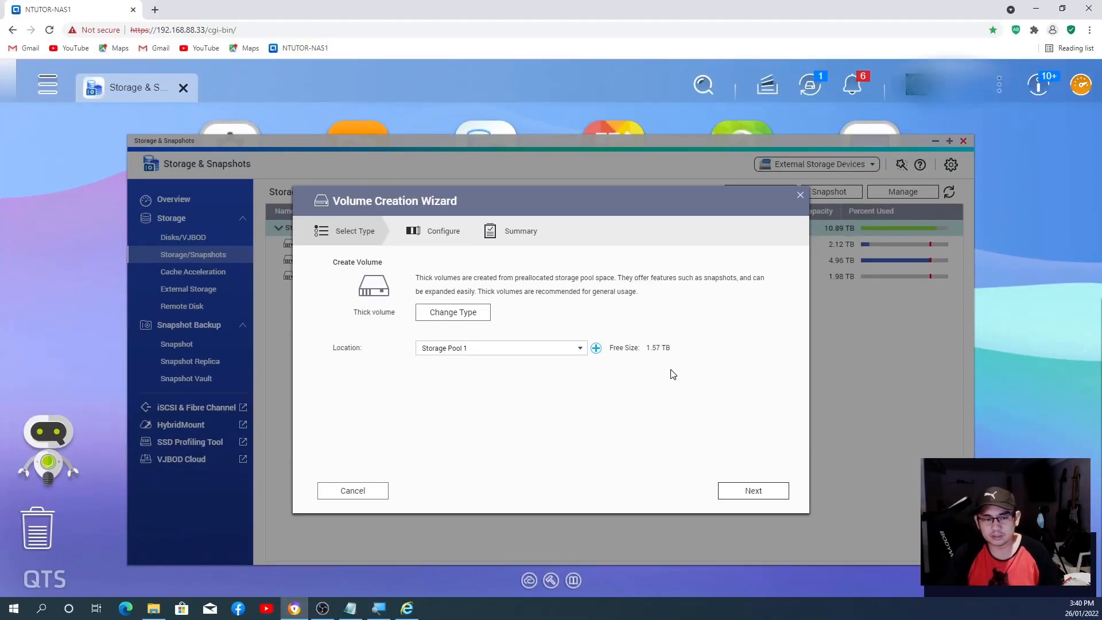
{"action": "mouse_move", "coordinate": [374, 318]}
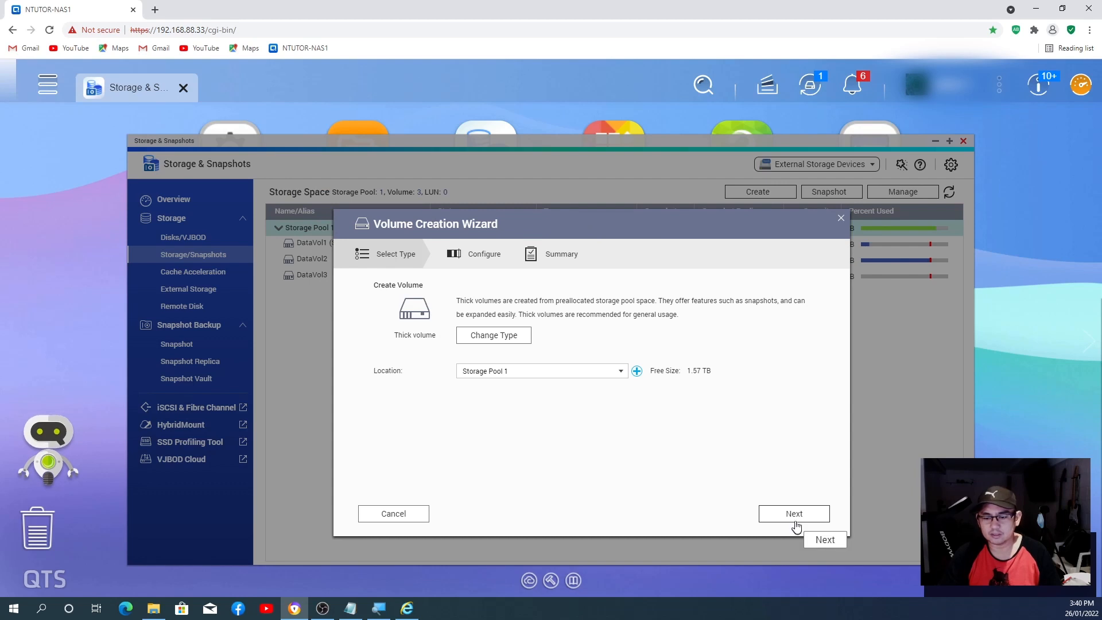
Step: Configure DataVol4 at 500 GB with 32K bytes per inode and advance to the settings summary
{"action": "left_click", "coordinate": [792, 513]}
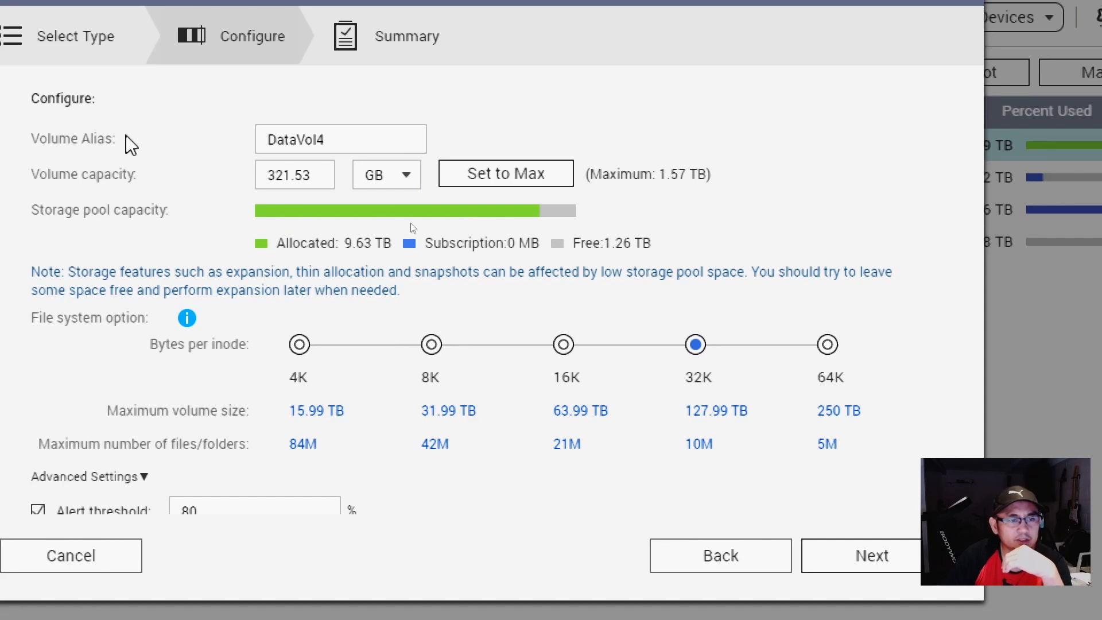
{"action": "mouse_move", "coordinate": [276, 169]}
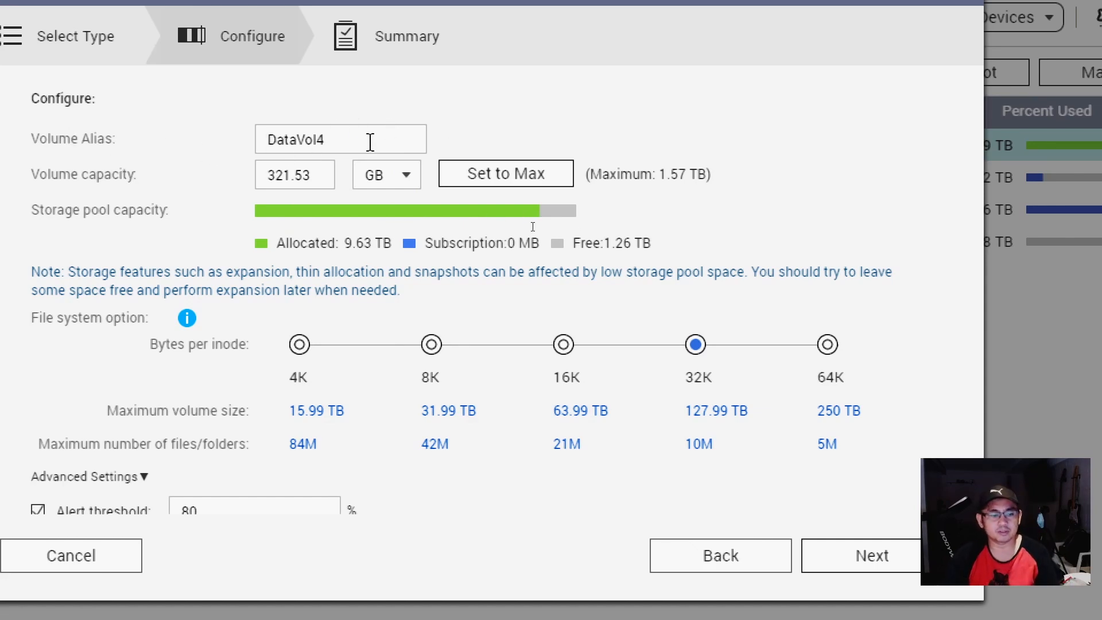
{"action": "mouse_move", "coordinate": [351, 206]}
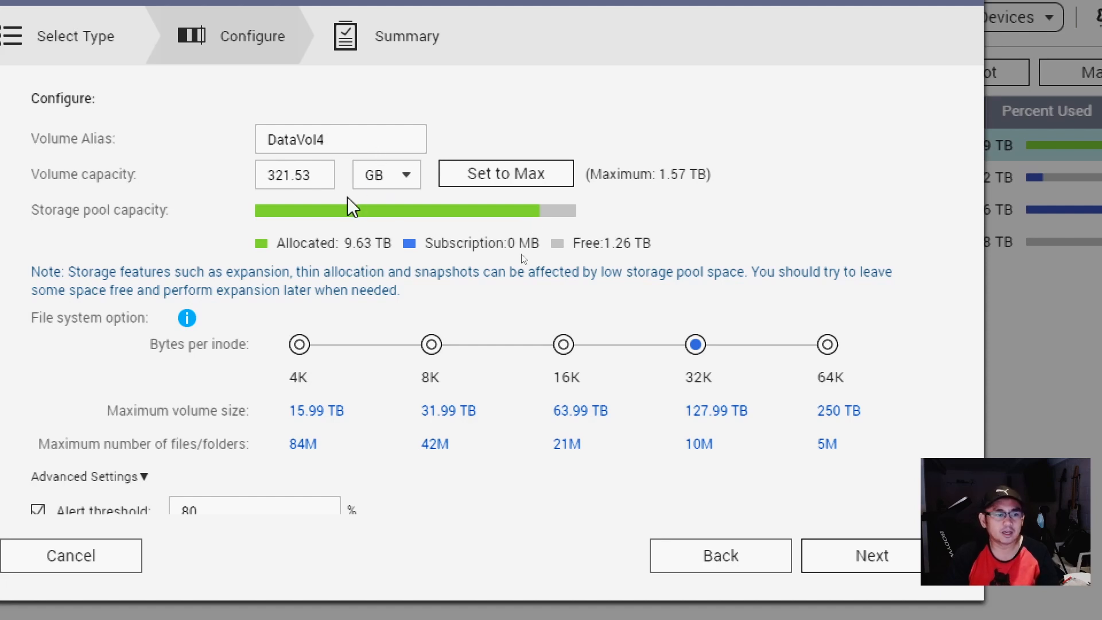
{"action": "left_click", "coordinate": [295, 174]}
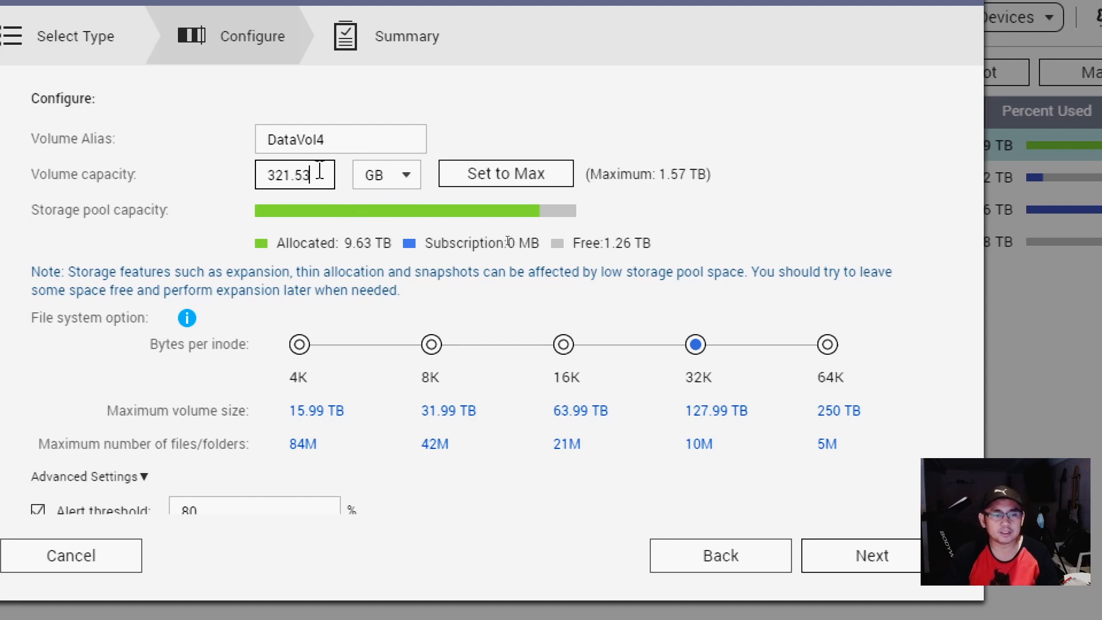
{"action": "triple_click", "coordinate": [295, 175]}
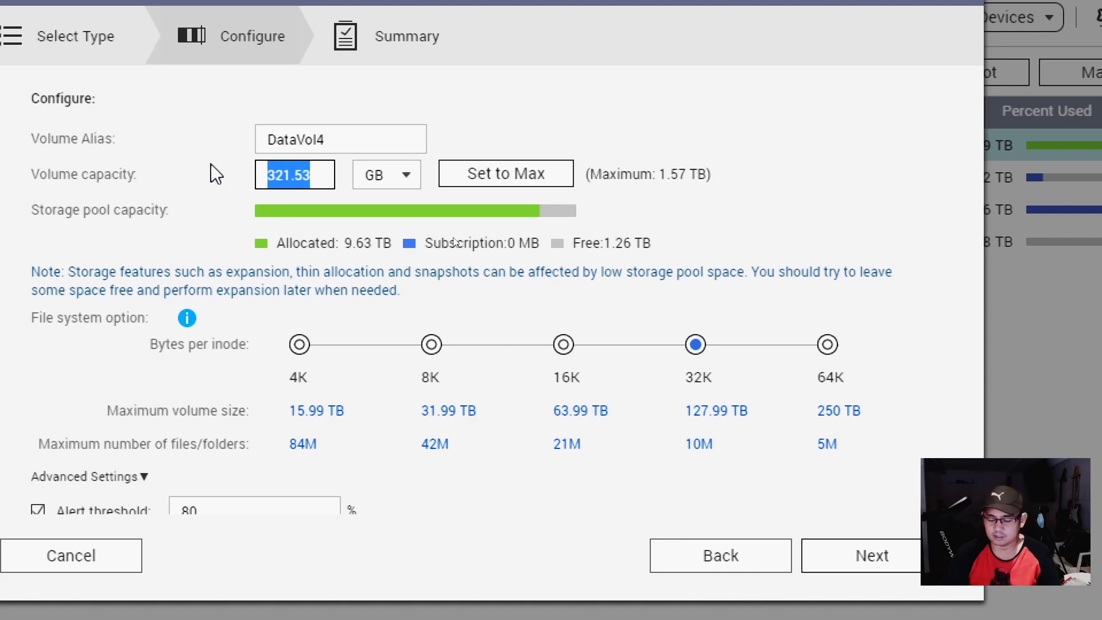
{"action": "type", "text": "5"}
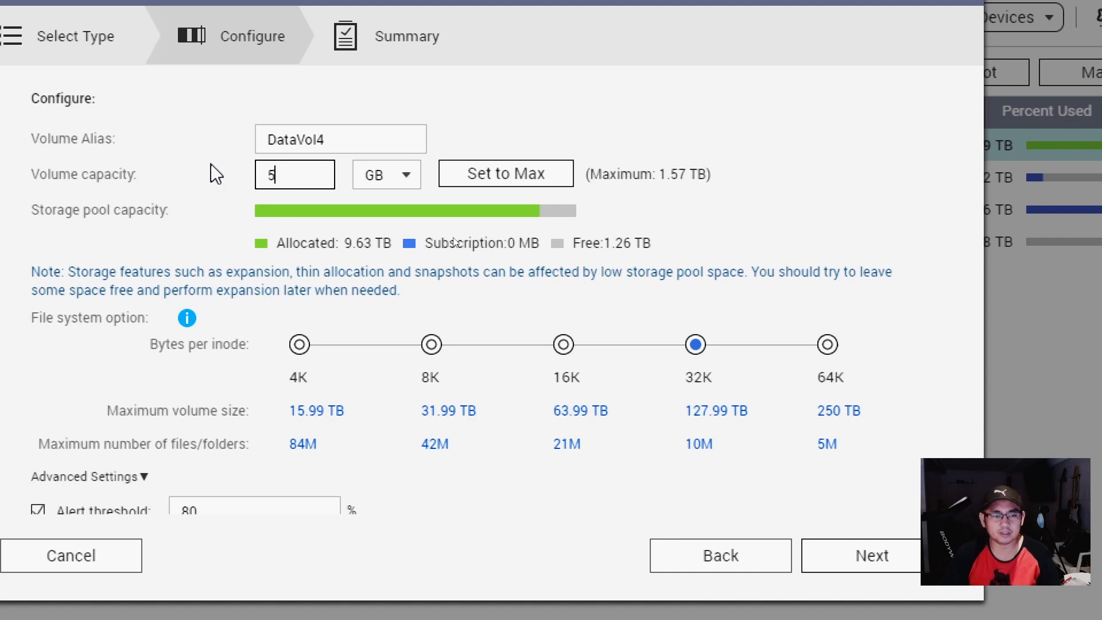
{"action": "type", "text": "00"}
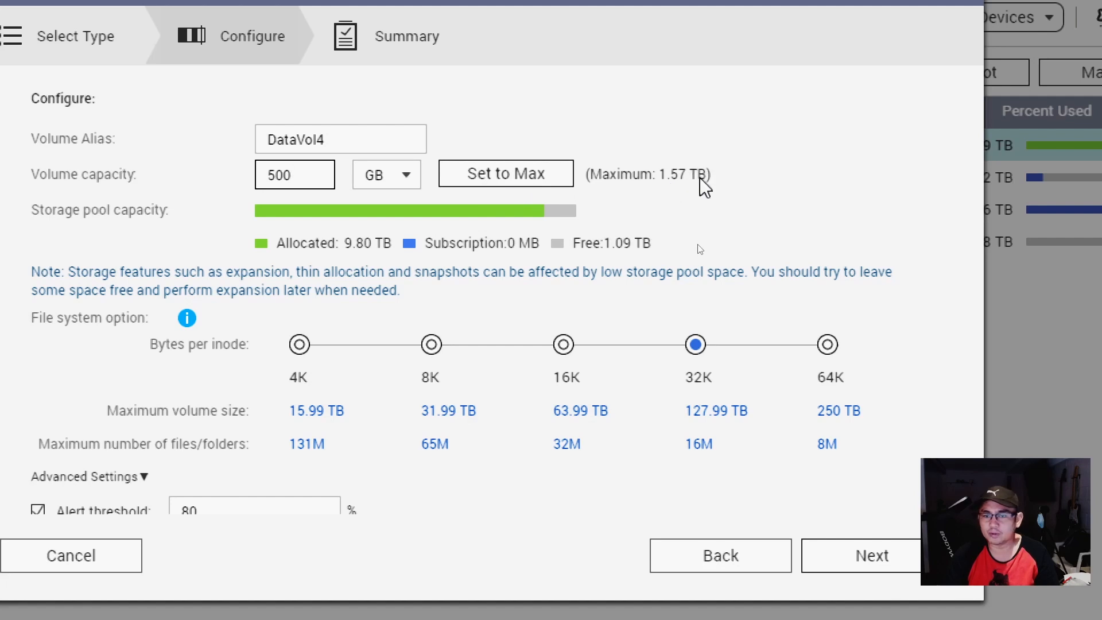
{"action": "mouse_move", "coordinate": [140, 199]}
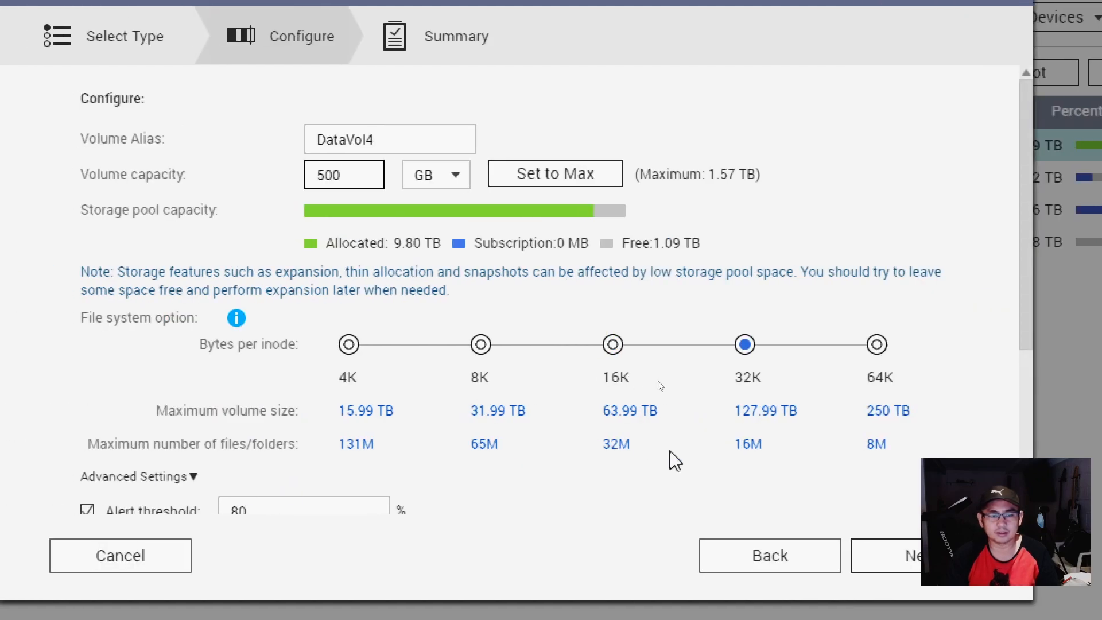
{"action": "scroll", "scroll_direction": "down", "scroll_amount": 3}
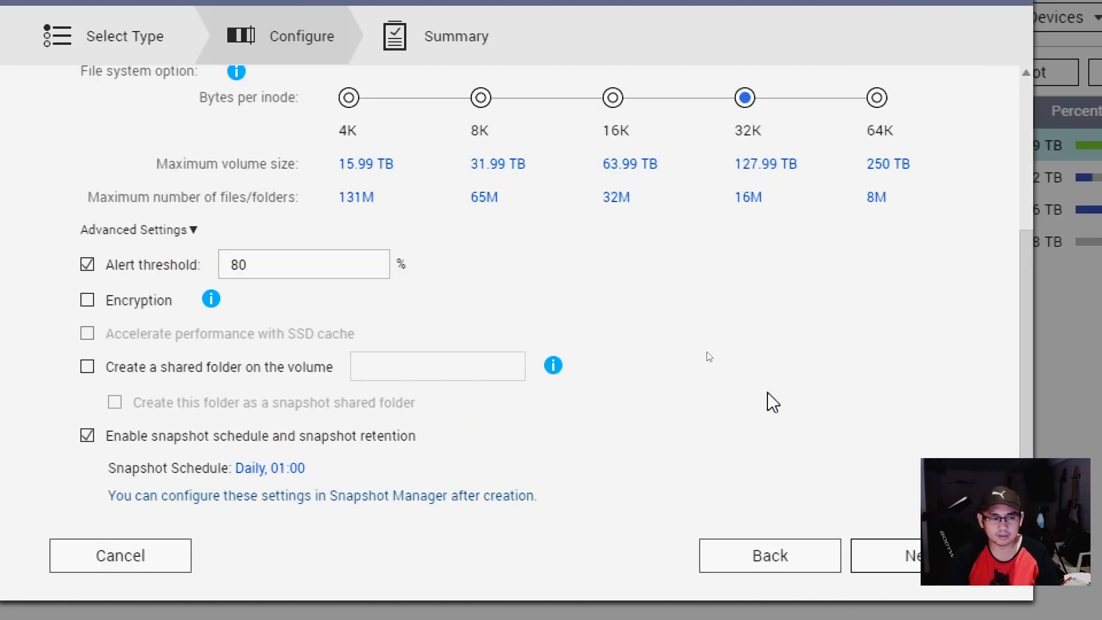
{"action": "mouse_move", "coordinate": [815, 339]}
{"action": "type", "text": "500"}
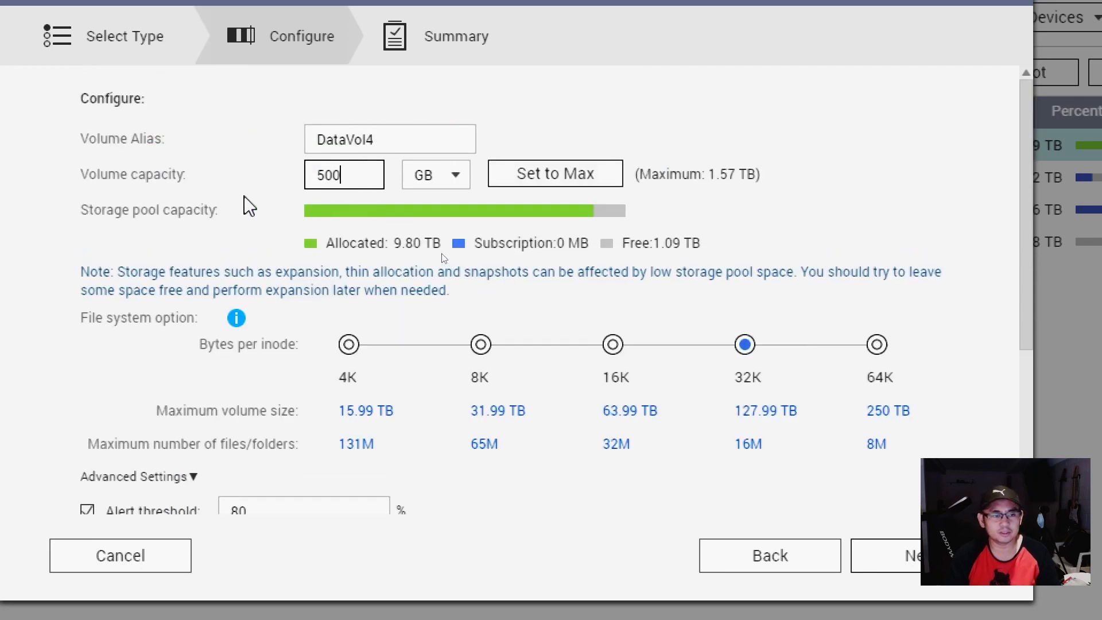
{"action": "mouse_move", "coordinate": [823, 331]}
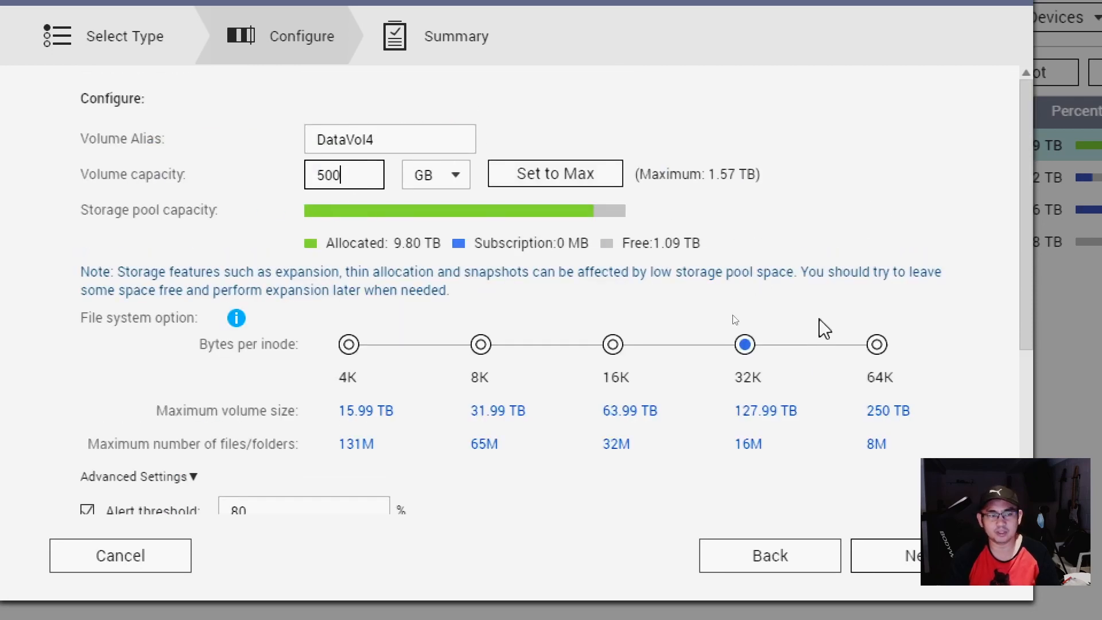
{"action": "scroll", "scroll_direction": "down", "scroll_amount": 3}
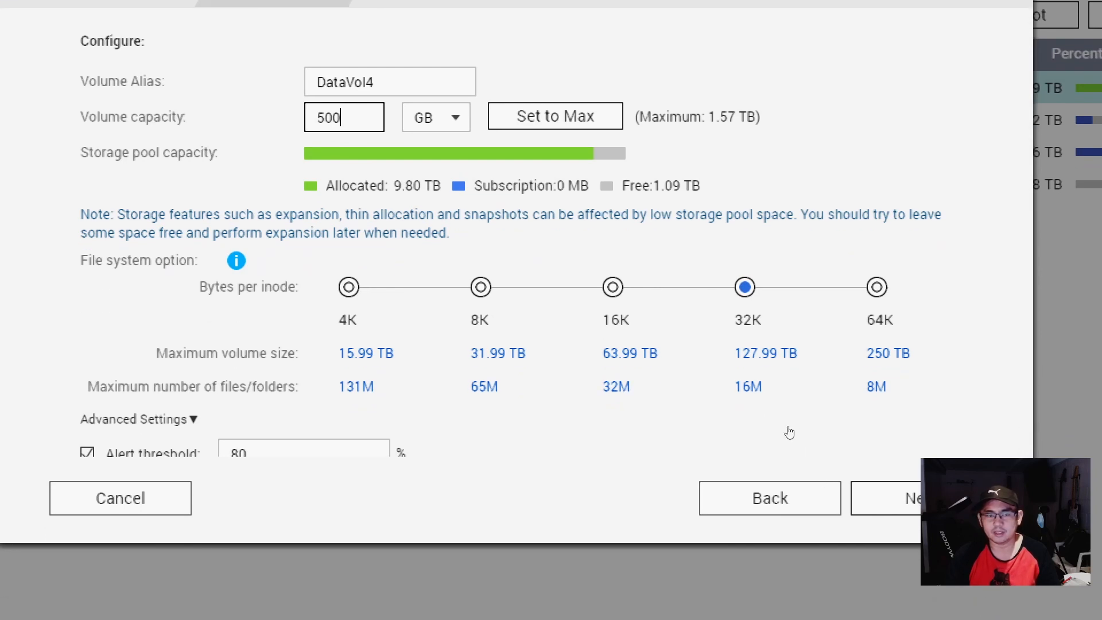
{"action": "left_click", "coordinate": [903, 498]}
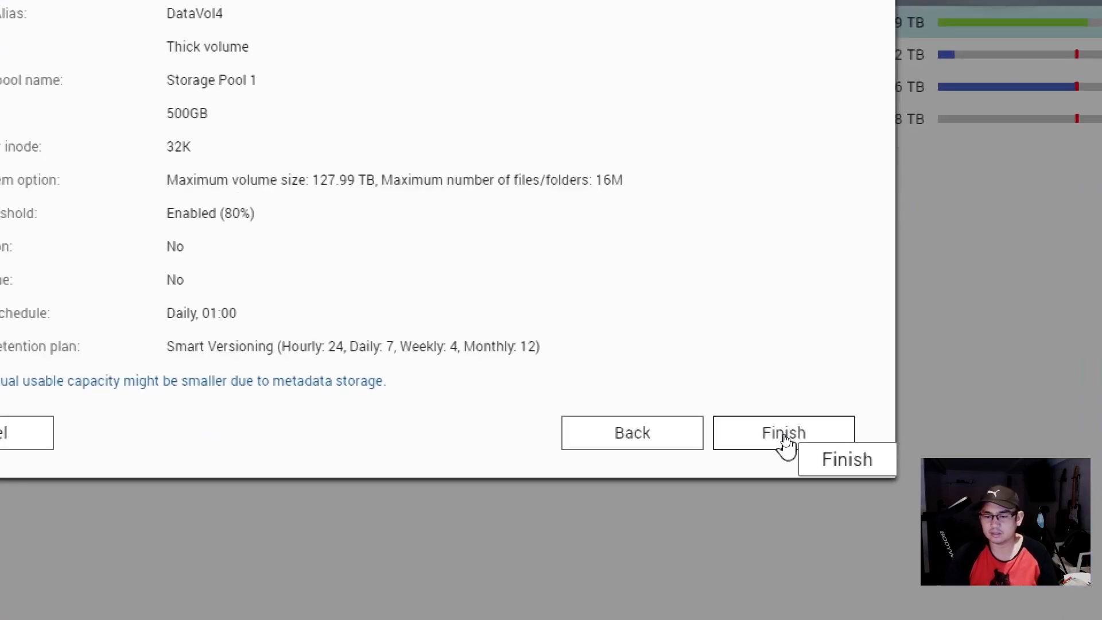
Step: Finish the wizard to create DataVol4 and dismiss the 'Volume is Being Created' notice
{"action": "left_click", "coordinate": [783, 432]}
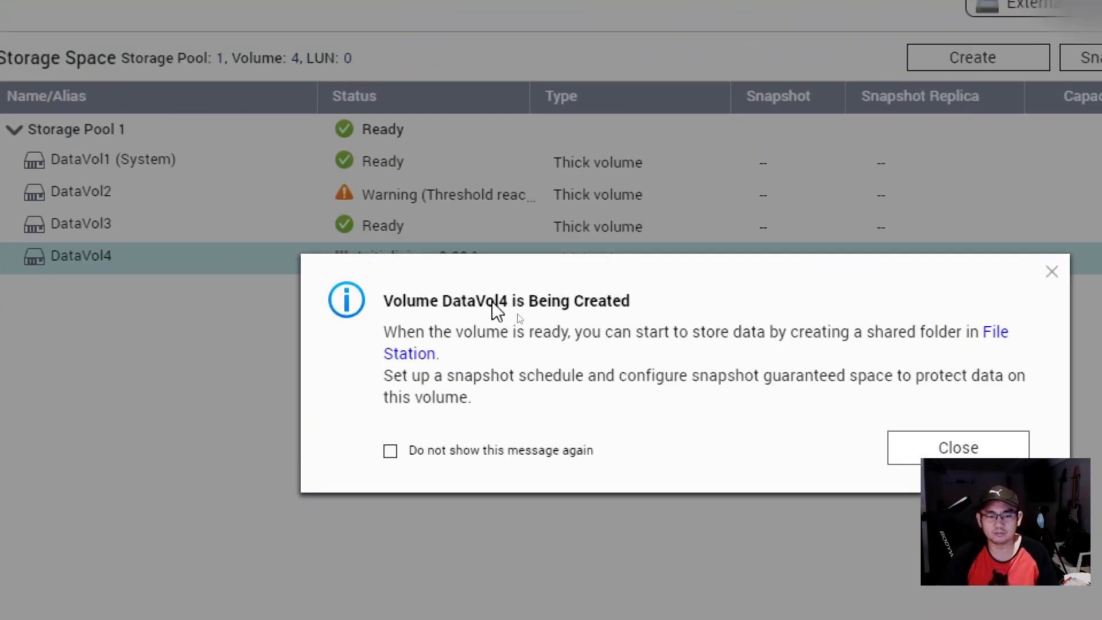
{"action": "mouse_move", "coordinate": [520, 318]}
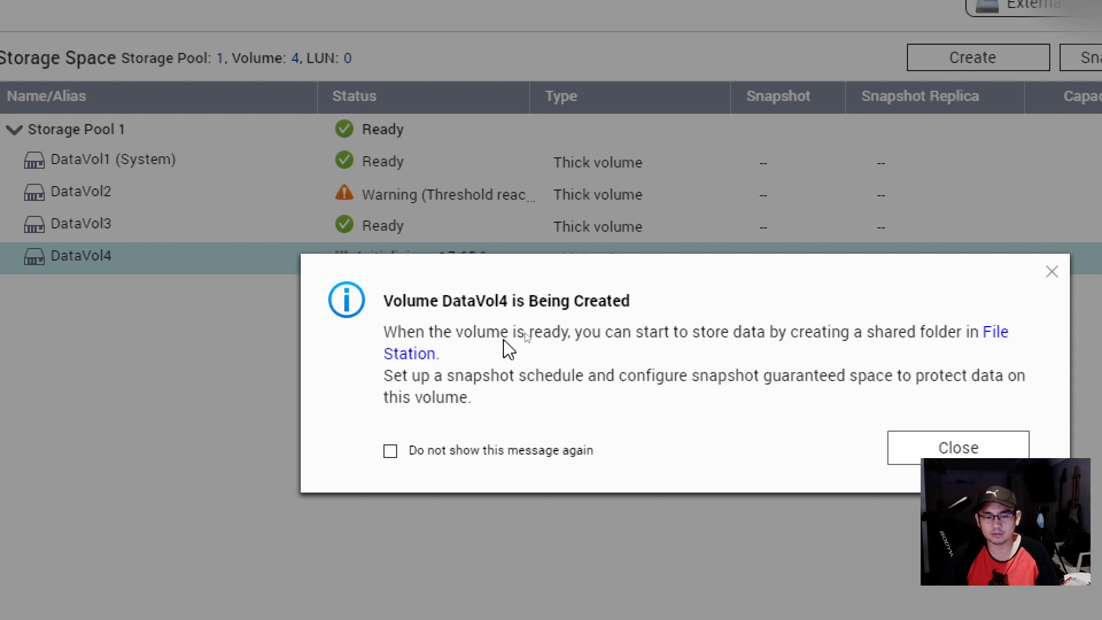
{"action": "mouse_move", "coordinate": [778, 349]}
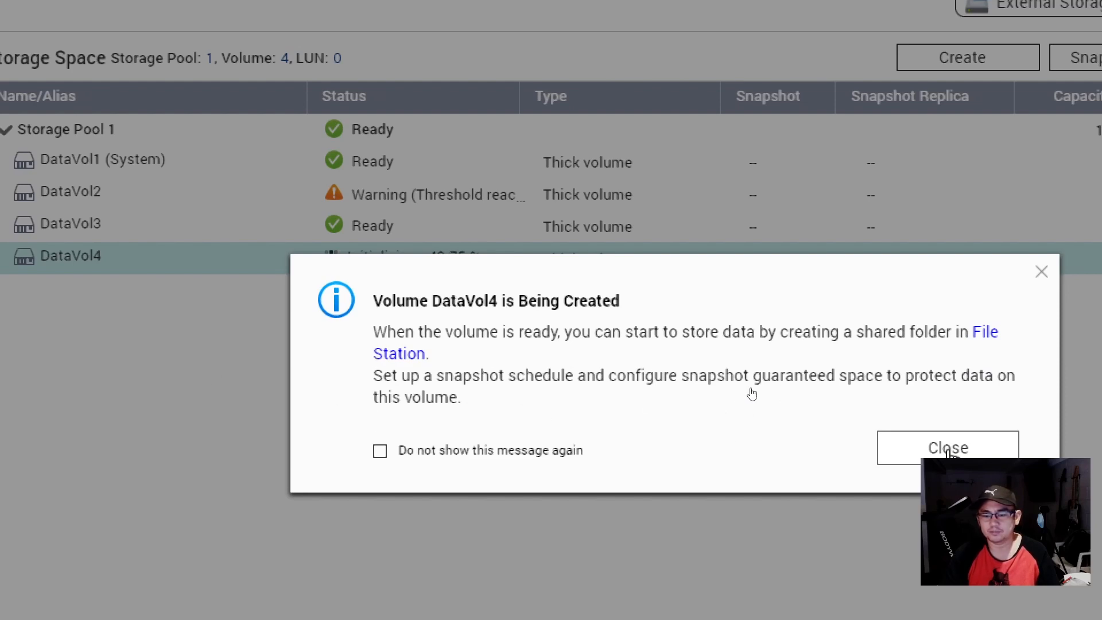
{"action": "left_click", "coordinate": [946, 447]}
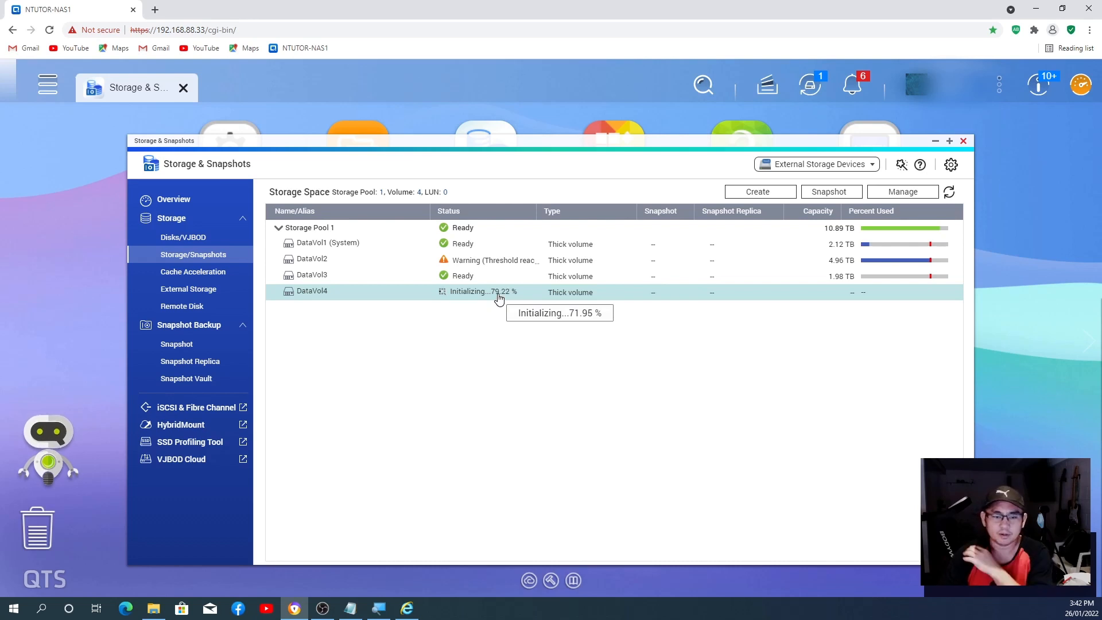
{"action": "mouse_move", "coordinate": [562, 358]}
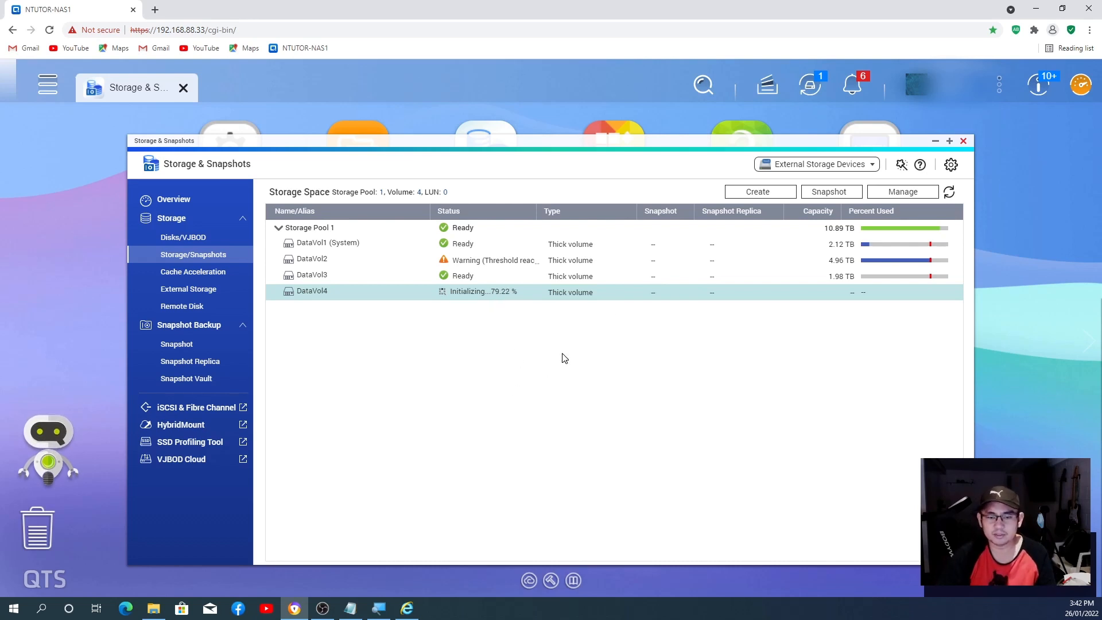
{"action": "mouse_move", "coordinate": [626, 380]}
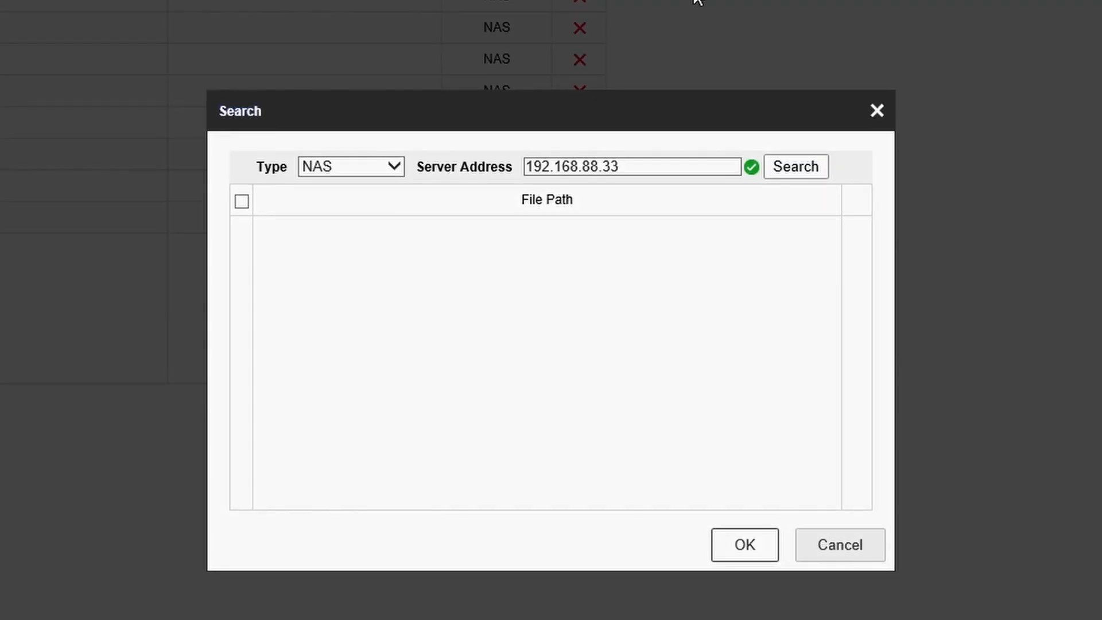
{"action": "mouse_move", "coordinate": [738, 53]}
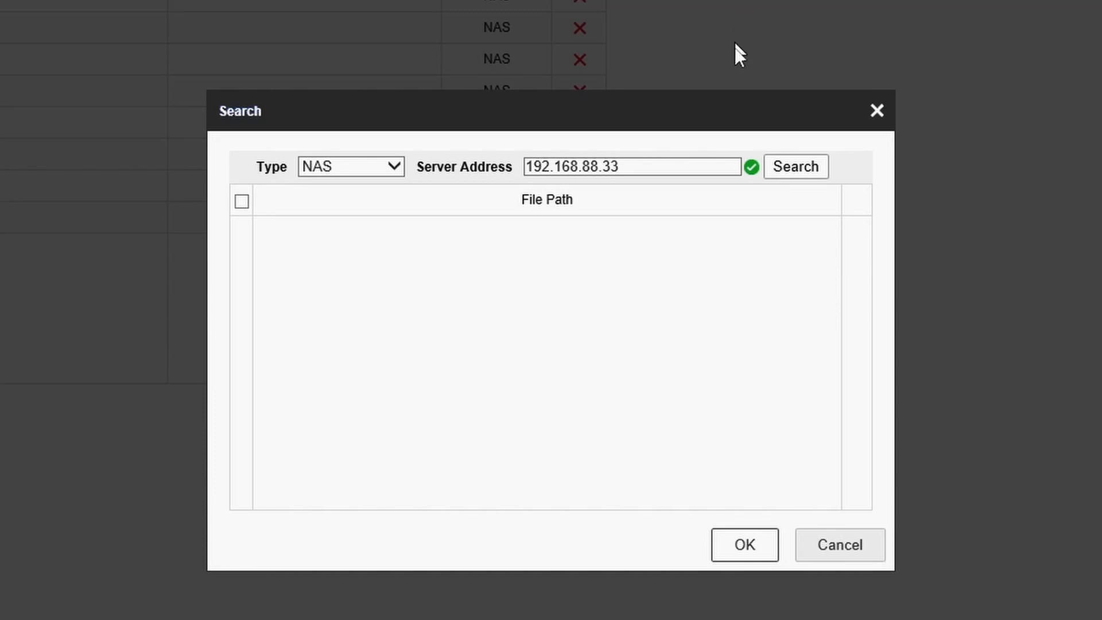
{"action": "left_click", "coordinate": [794, 167]}
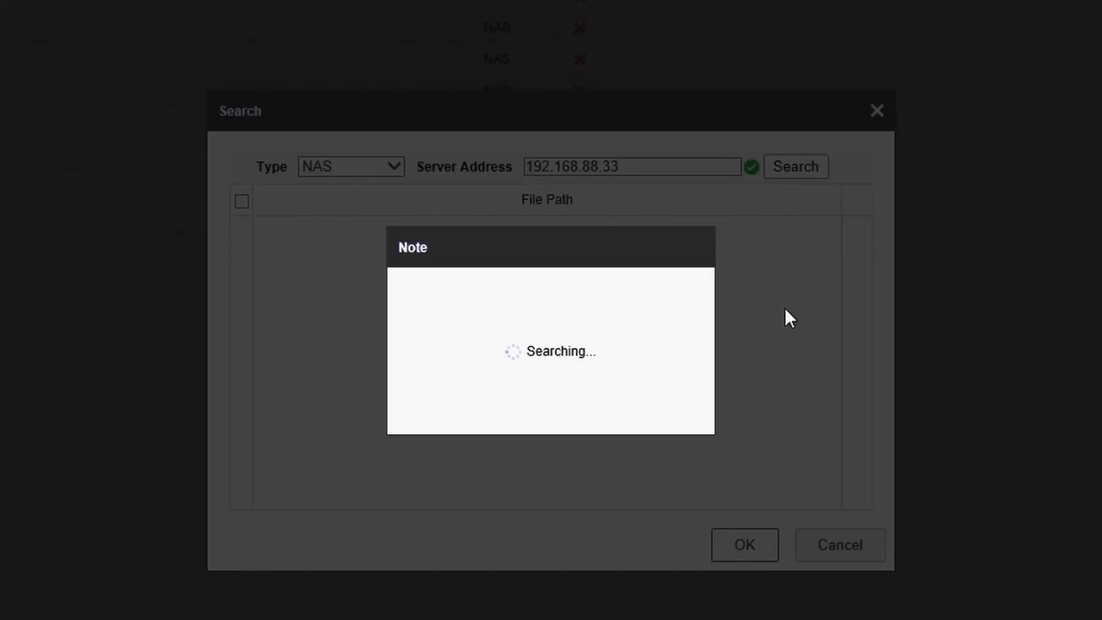
{"action": "mouse_move", "coordinate": [766, 321]}
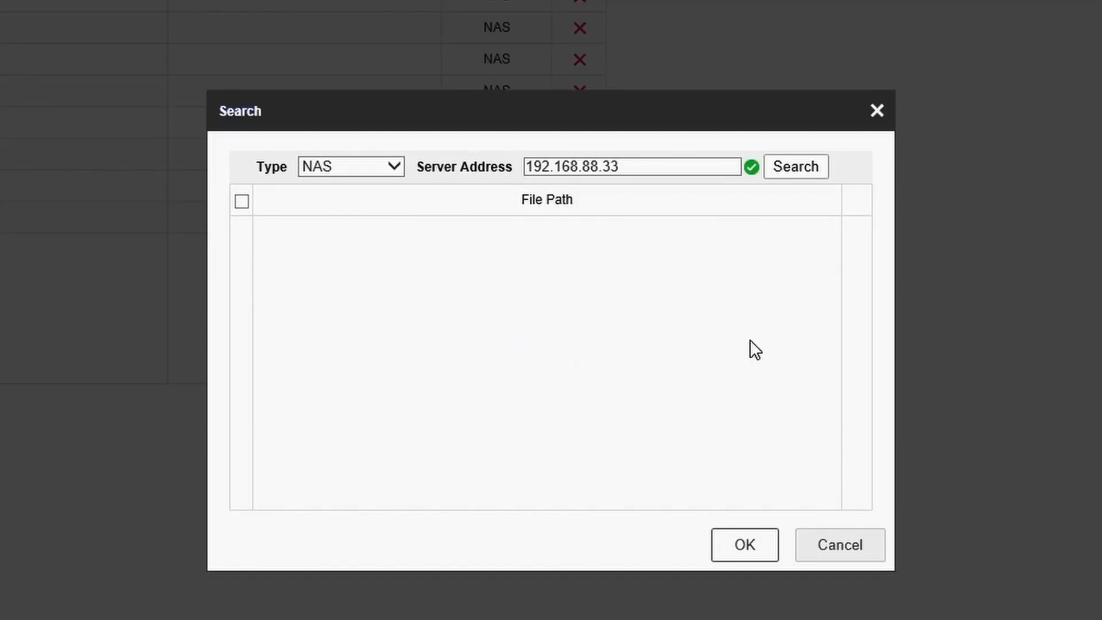
{"action": "mouse_move", "coordinate": [827, 372]}
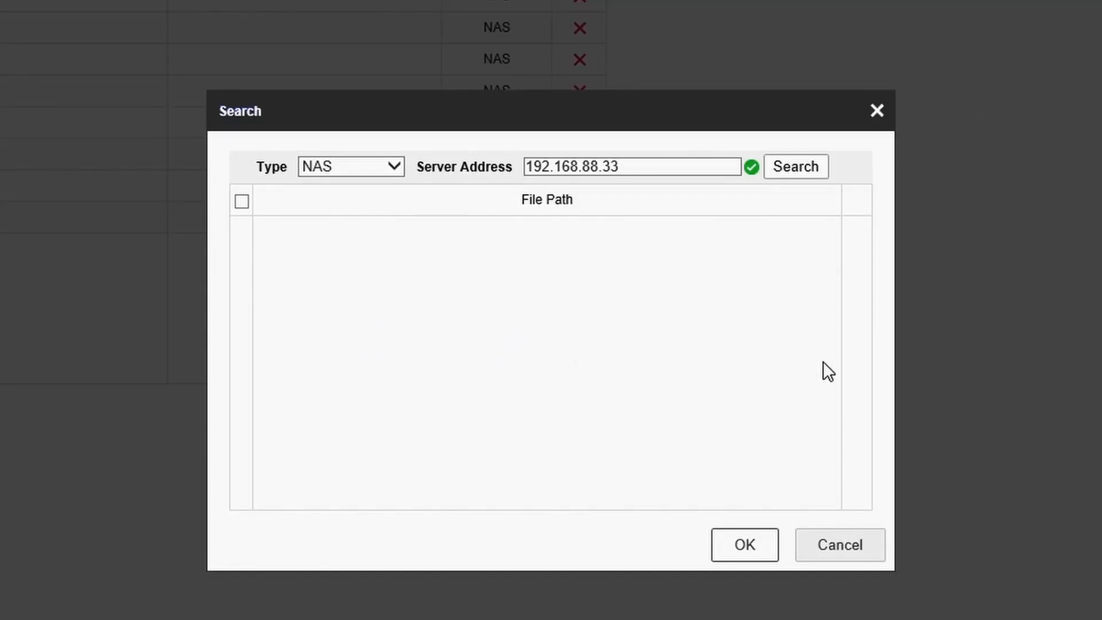
{"action": "mouse_move", "coordinate": [707, 406]}
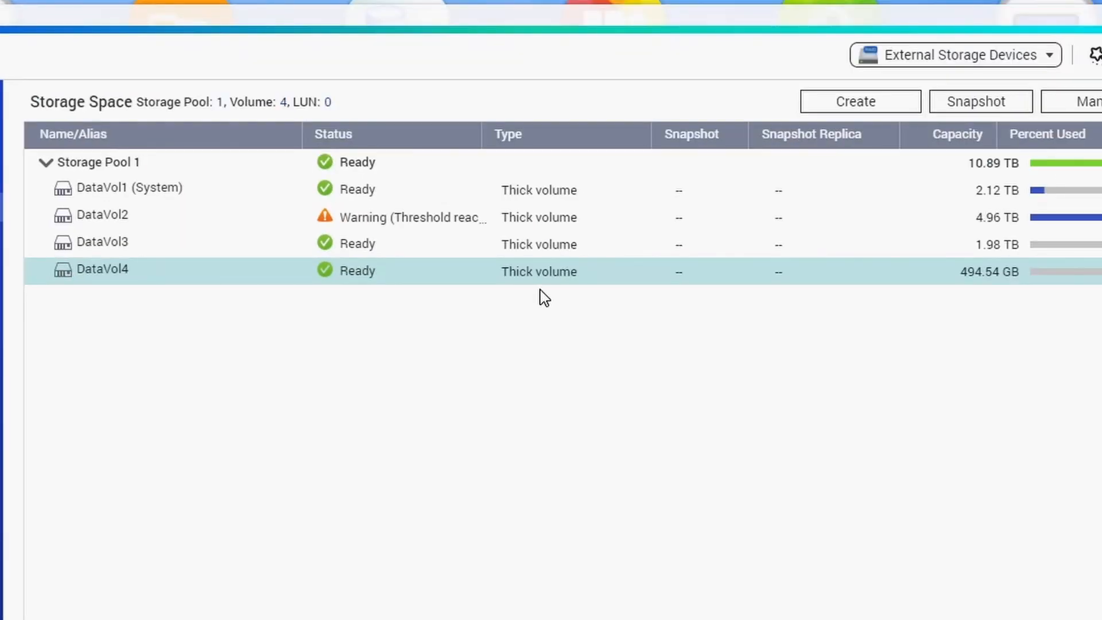
{"action": "mouse_move", "coordinate": [975, 284]}
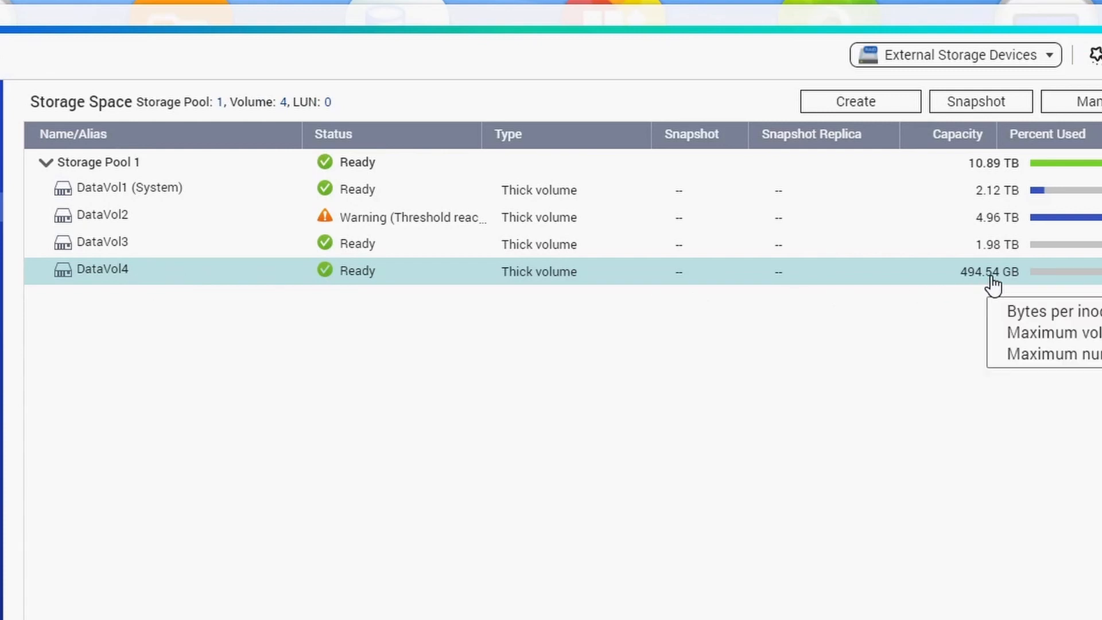
{"action": "mouse_move", "coordinate": [709, 315]}
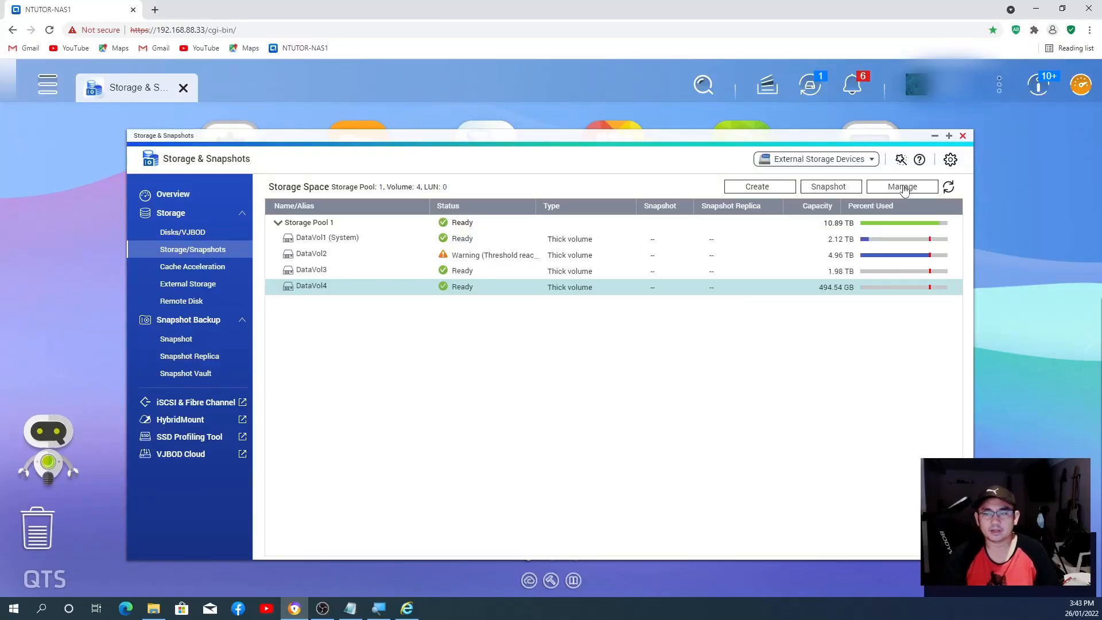
Step: Close Storage & Snapshots after DataVol4 shows Ready at 494.54 GB, returning to the desktop
{"action": "left_click", "coordinate": [934, 135]}
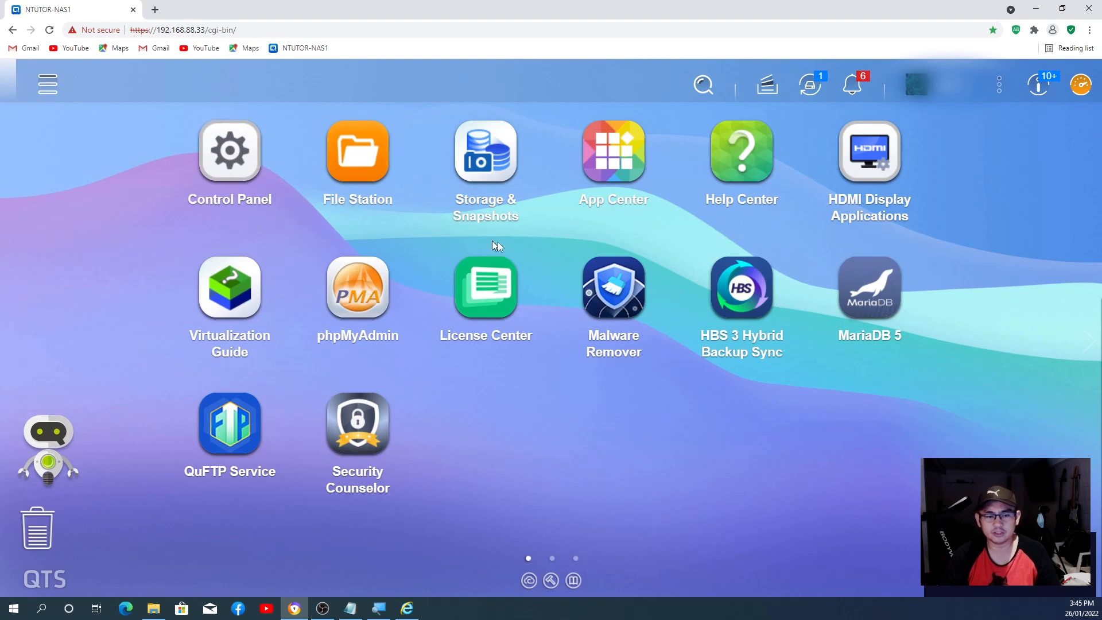
{"action": "mouse_move", "coordinate": [625, 461]}
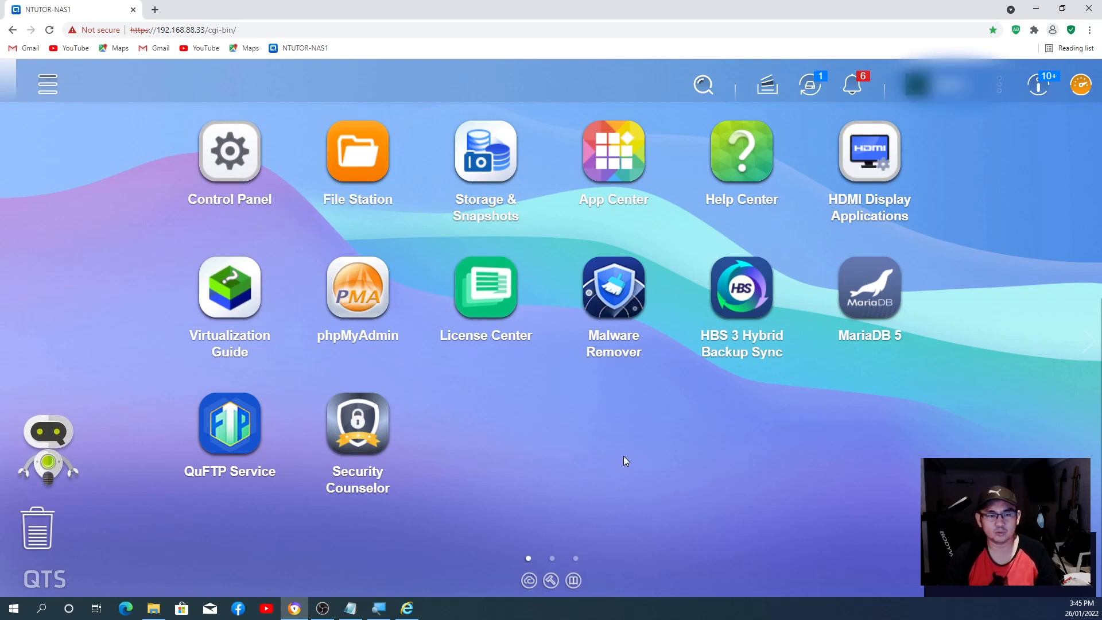
{"action": "mouse_move", "coordinate": [230, 148]}
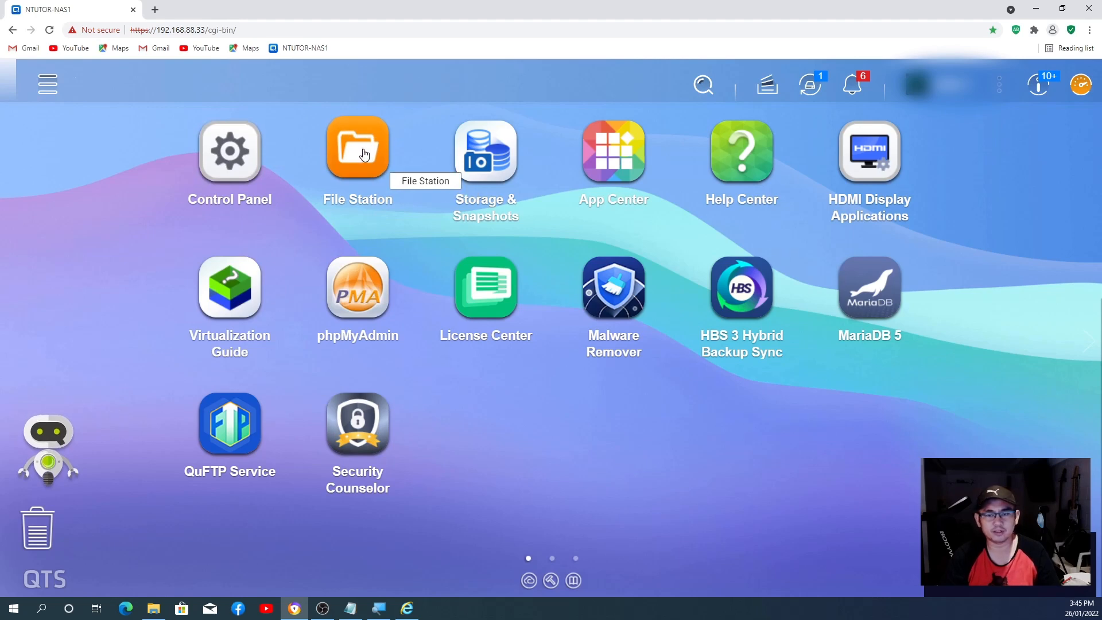
{"action": "mouse_move", "coordinate": [229, 149]}
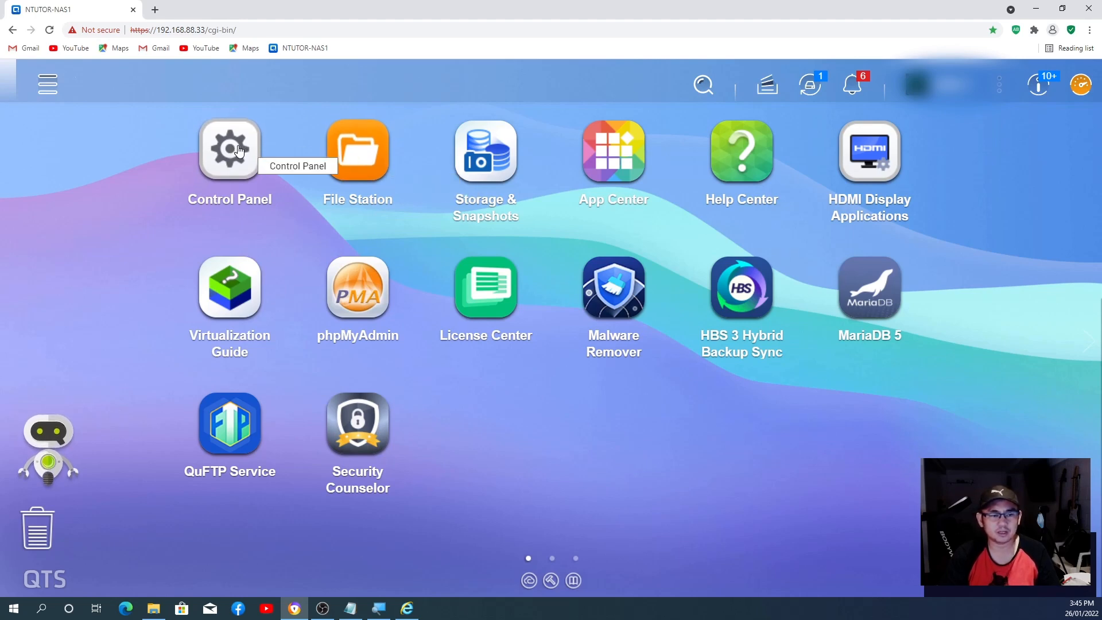
Step: Show the Shared Folders list under Control Panel > Privilege
{"action": "left_click", "coordinate": [230, 149]}
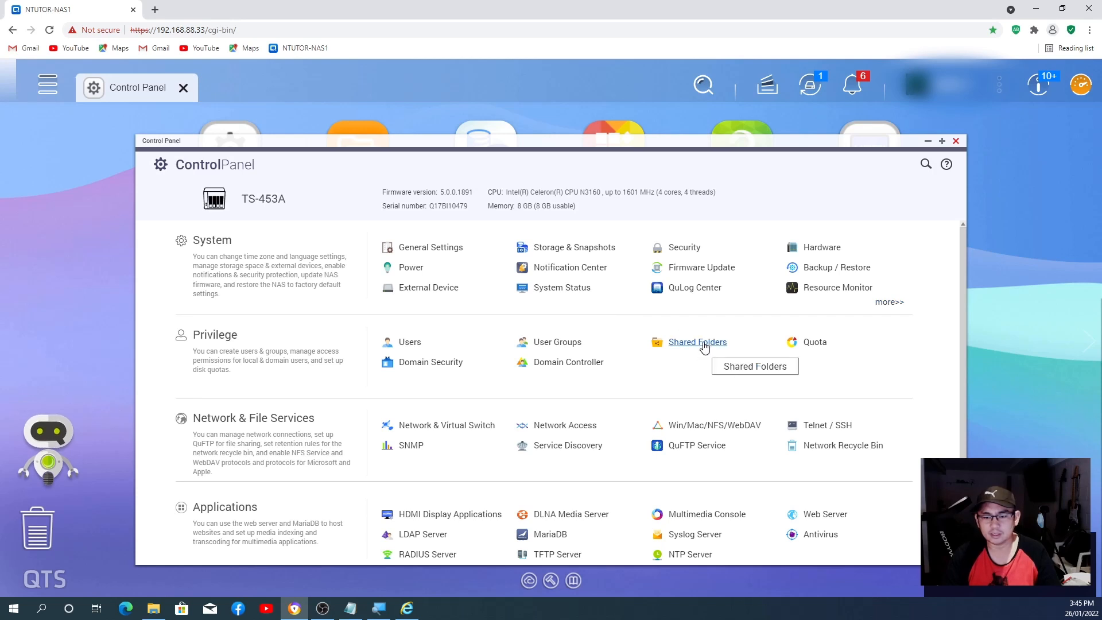
{"action": "left_click", "coordinate": [697, 342]}
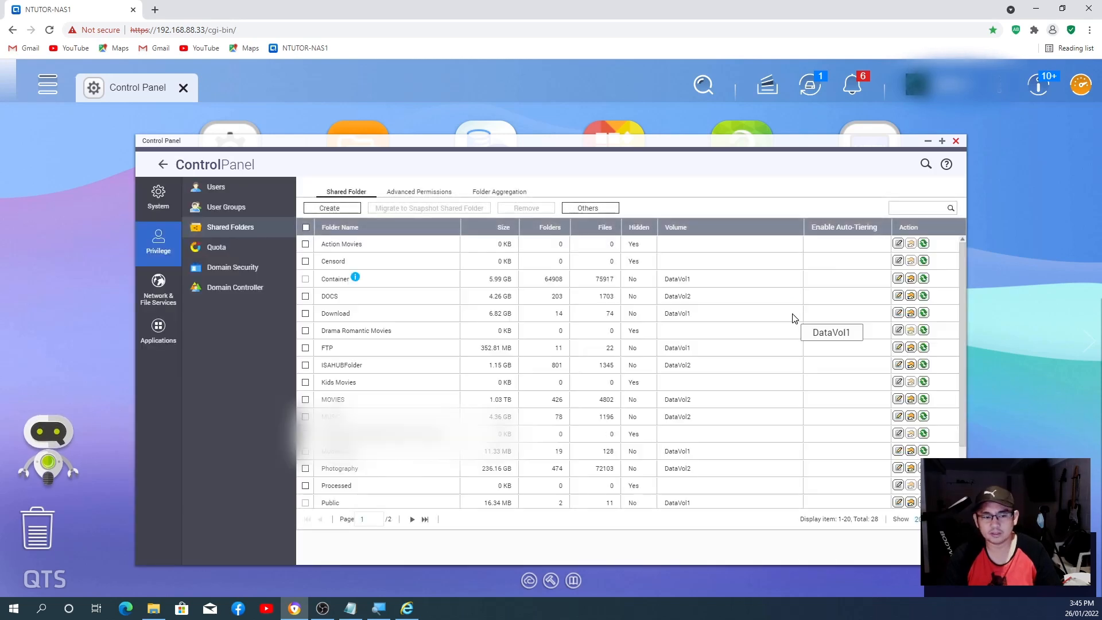
{"action": "mouse_move", "coordinate": [762, 299]}
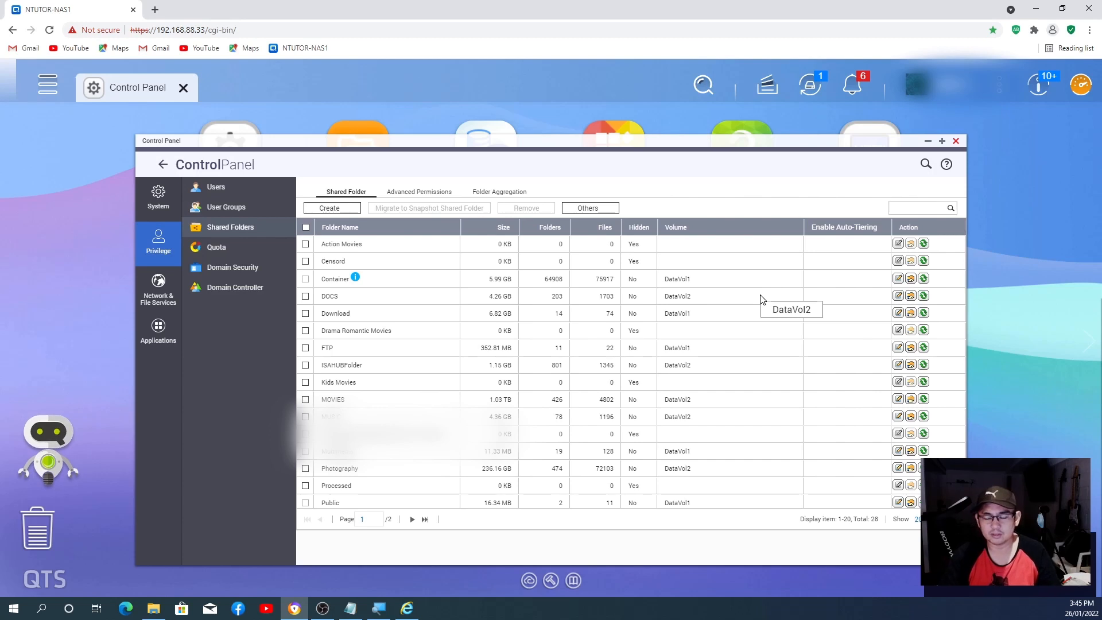
{"action": "mouse_move", "coordinate": [708, 275]}
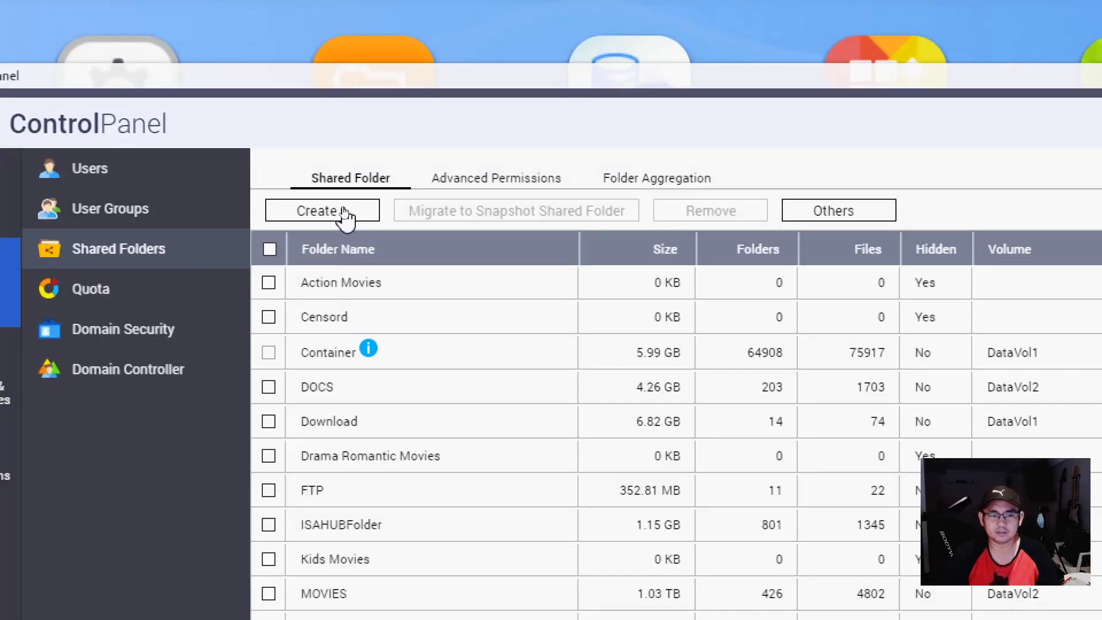
Step: Start a new regular shared folder named NVRCAM01 placed on DataVol4
{"action": "left_click", "coordinate": [321, 210]}
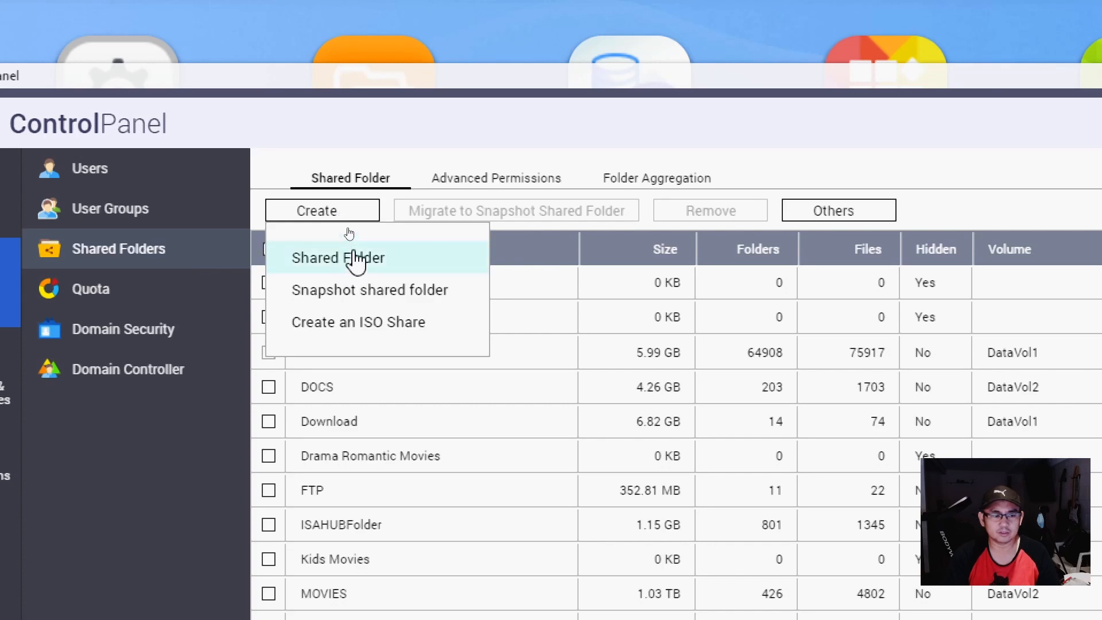
{"action": "left_click", "coordinate": [337, 257]}
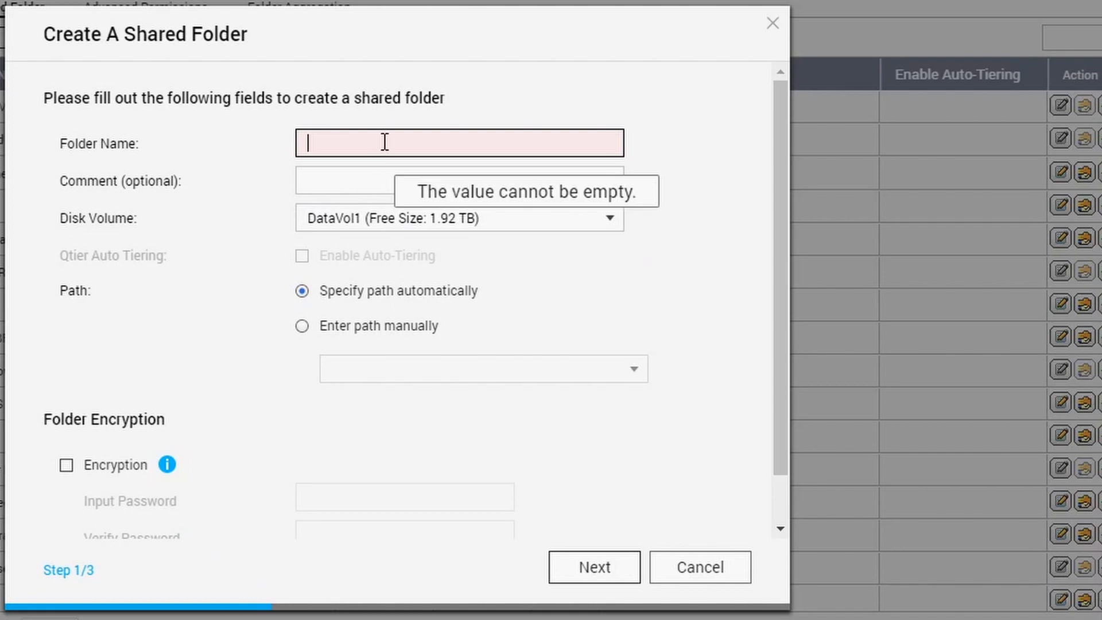
{"action": "type", "text": "N"}
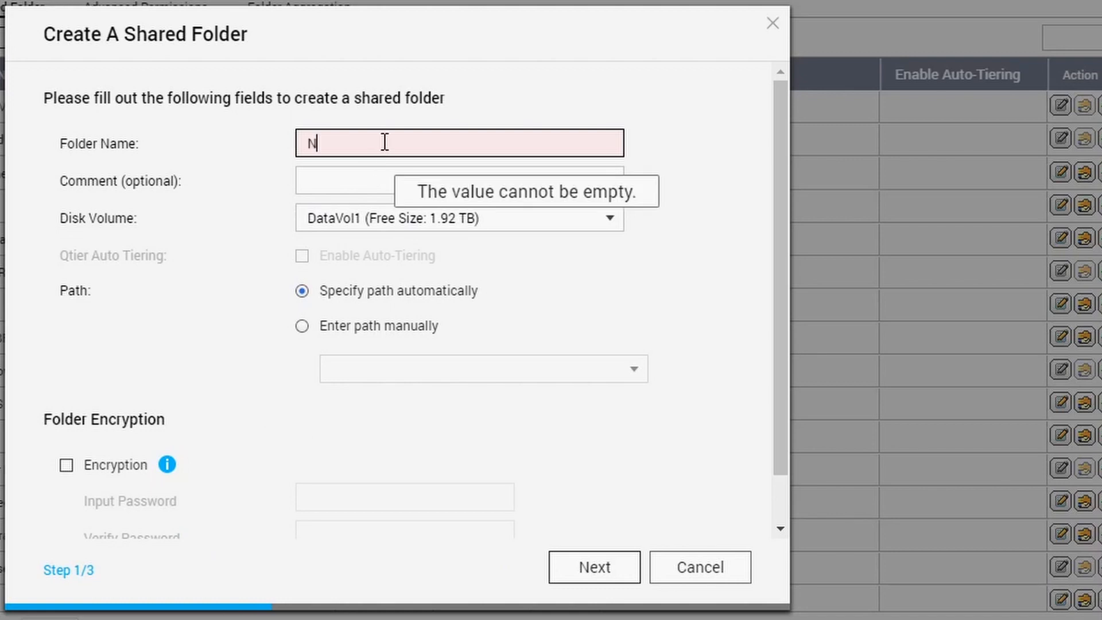
{"action": "type", "text": "VRCAM"}
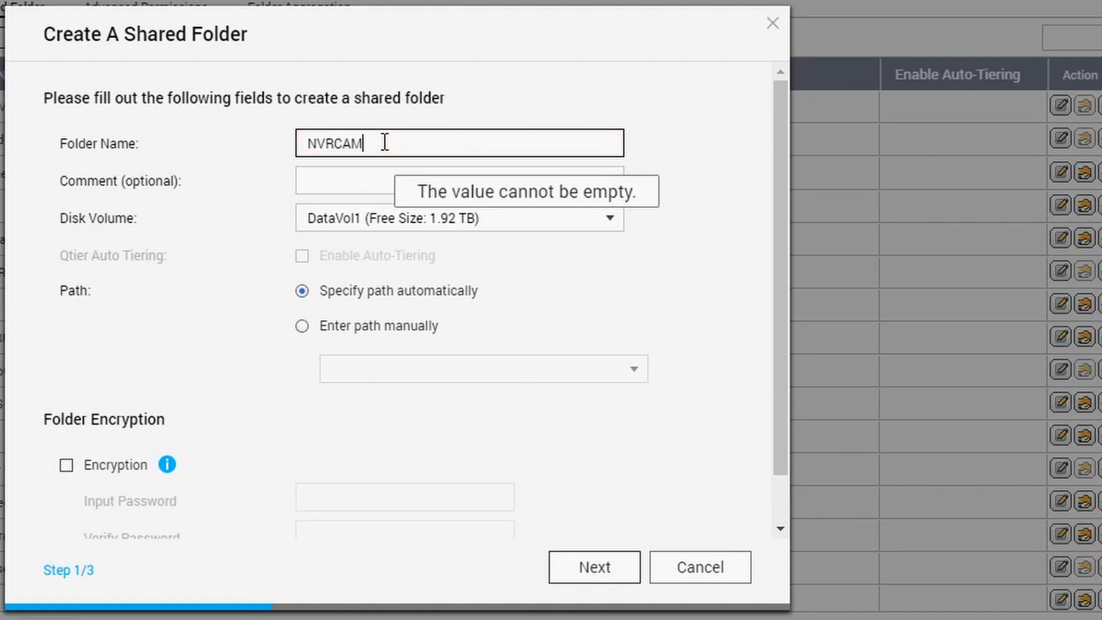
{"action": "type", "text": "01"}
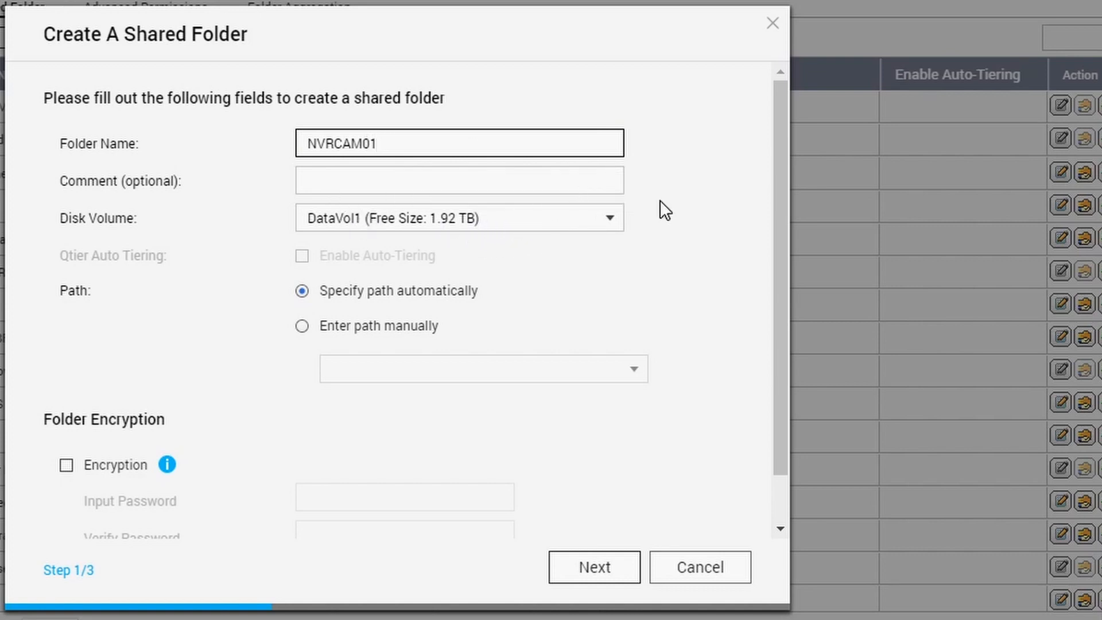
{"action": "left_click", "coordinate": [458, 217]}
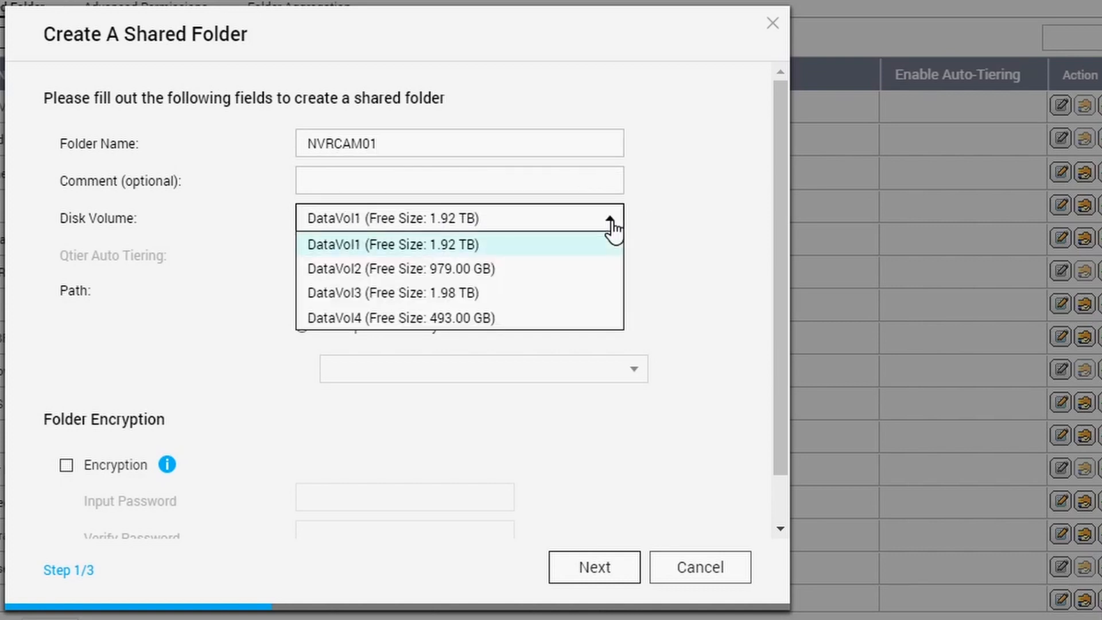
{"action": "mouse_move", "coordinate": [449, 318]}
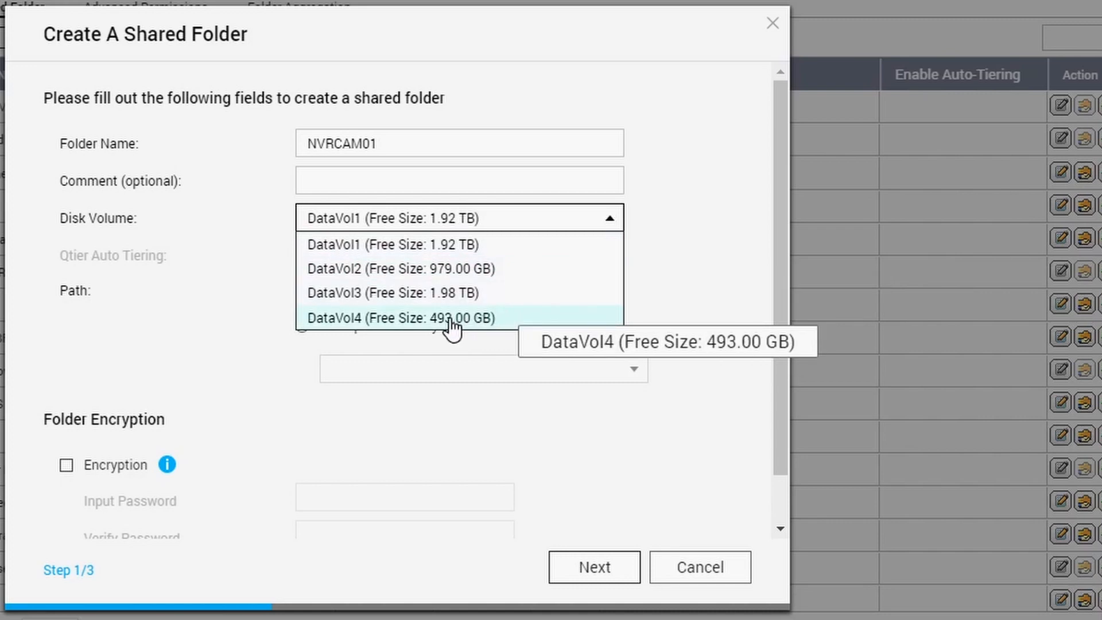
{"action": "left_click", "coordinate": [390, 318]}
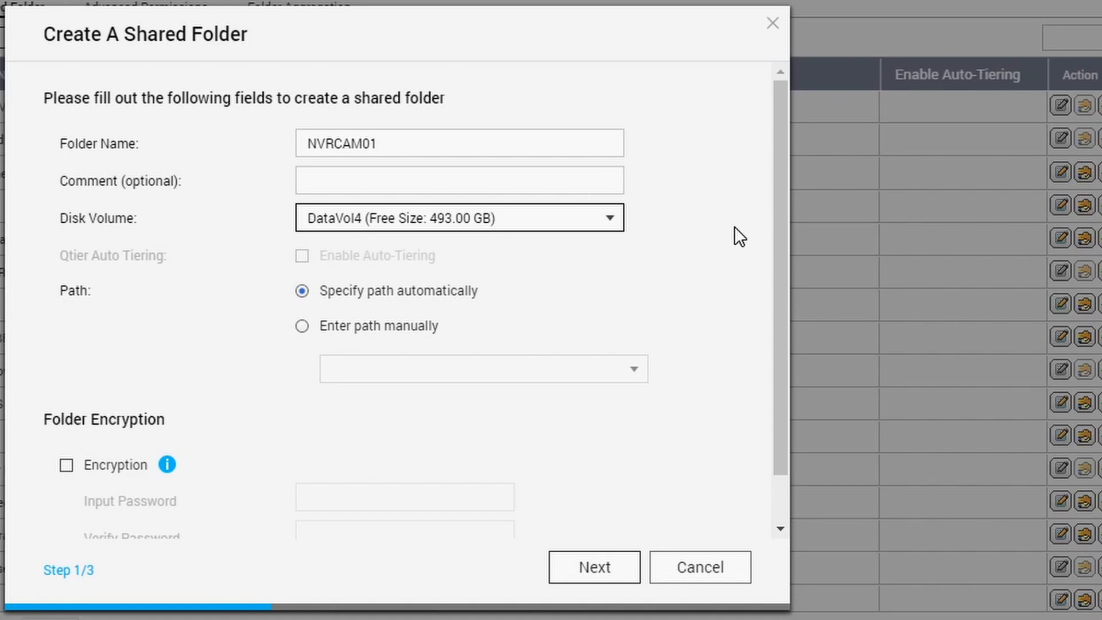
{"action": "mouse_move", "coordinate": [576, 447]}
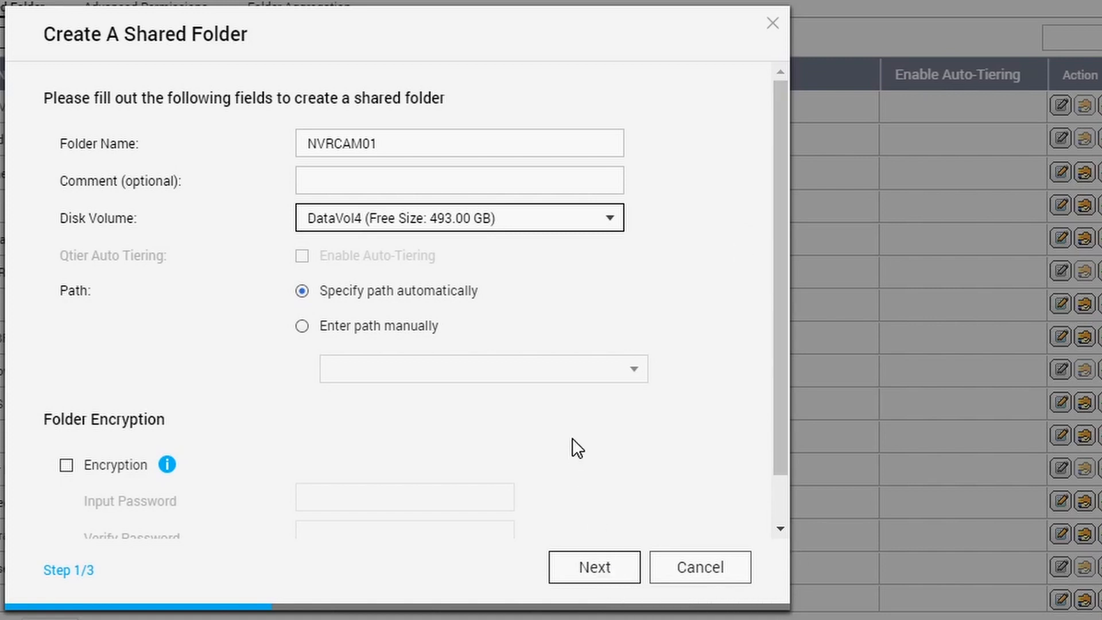
Step: Finish the wizard with default access and properties, dismissing the content source notice
{"action": "left_click", "coordinate": [592, 565]}
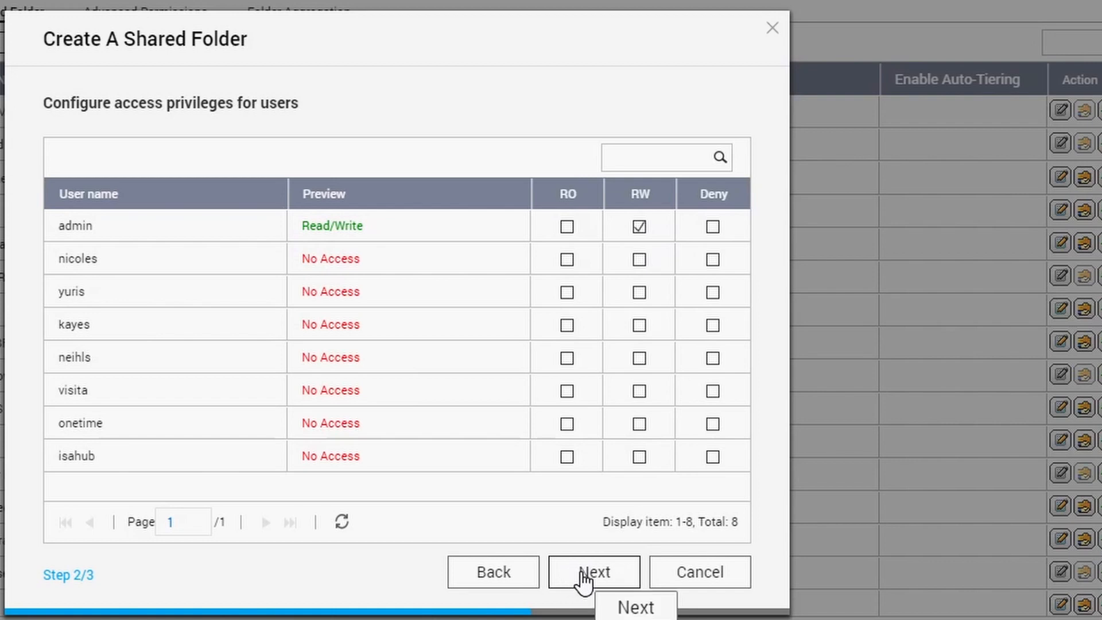
{"action": "left_click", "coordinate": [593, 571]}
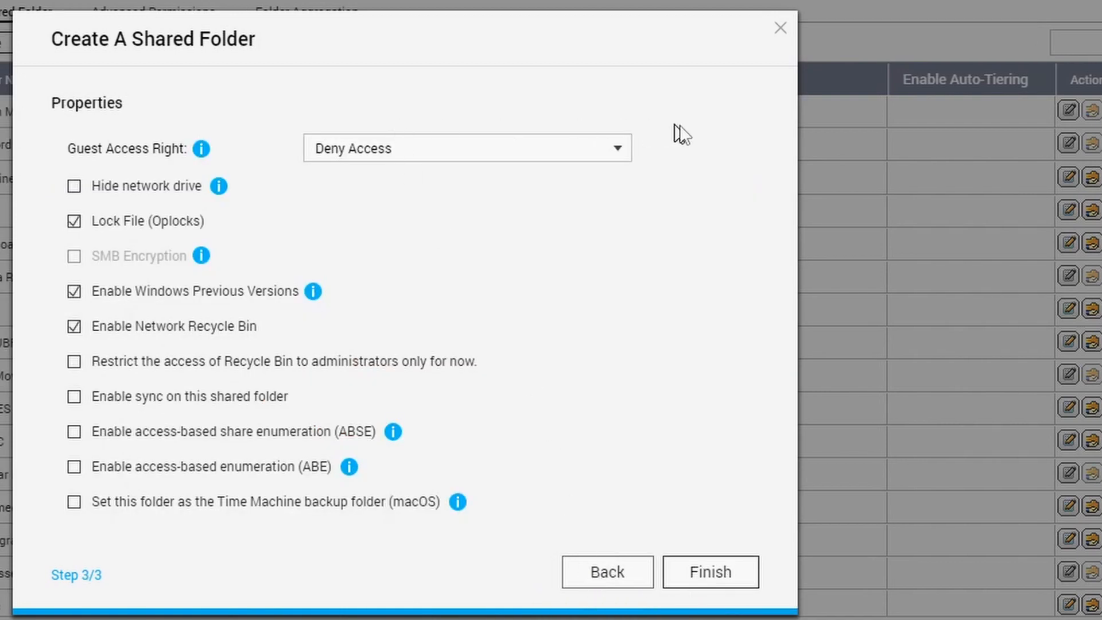
{"action": "mouse_move", "coordinate": [664, 570]}
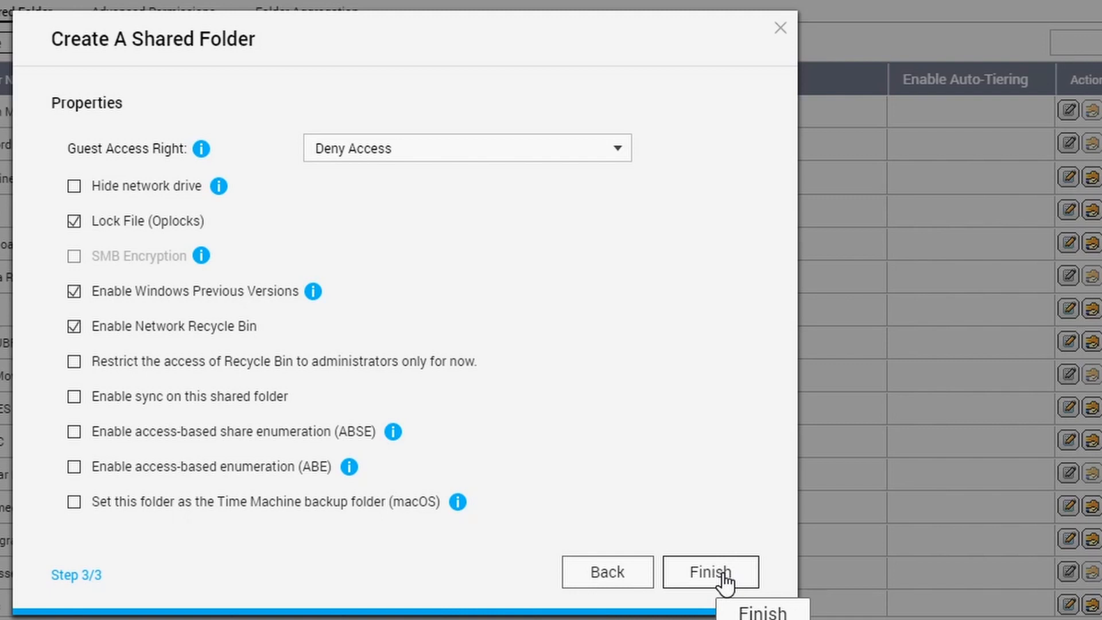
{"action": "left_click", "coordinate": [710, 572]}
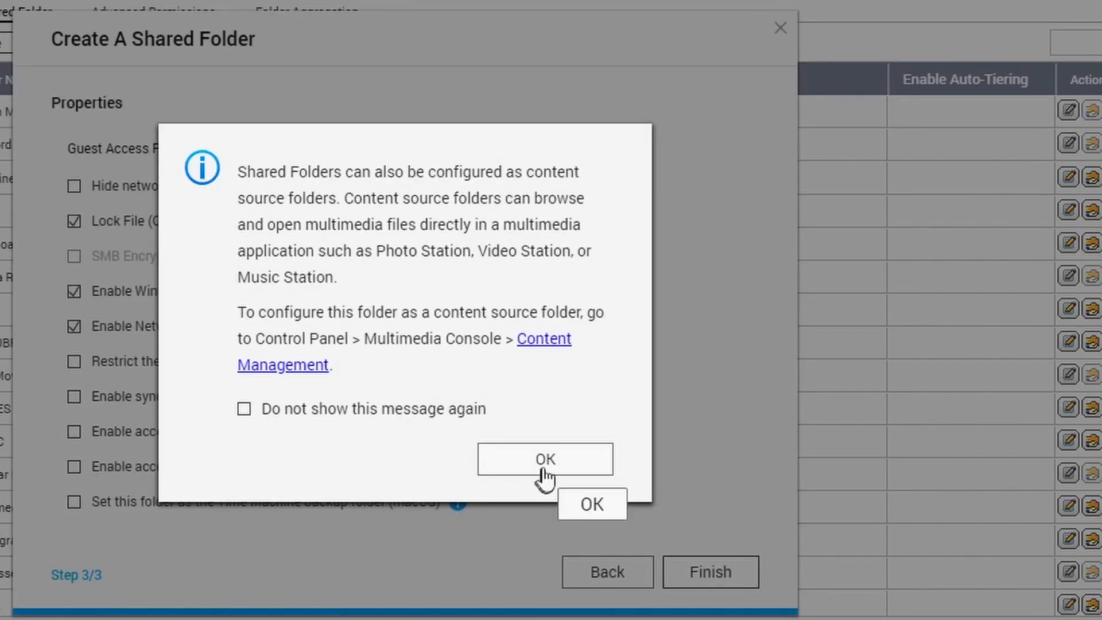
{"action": "left_click", "coordinate": [544, 459]}
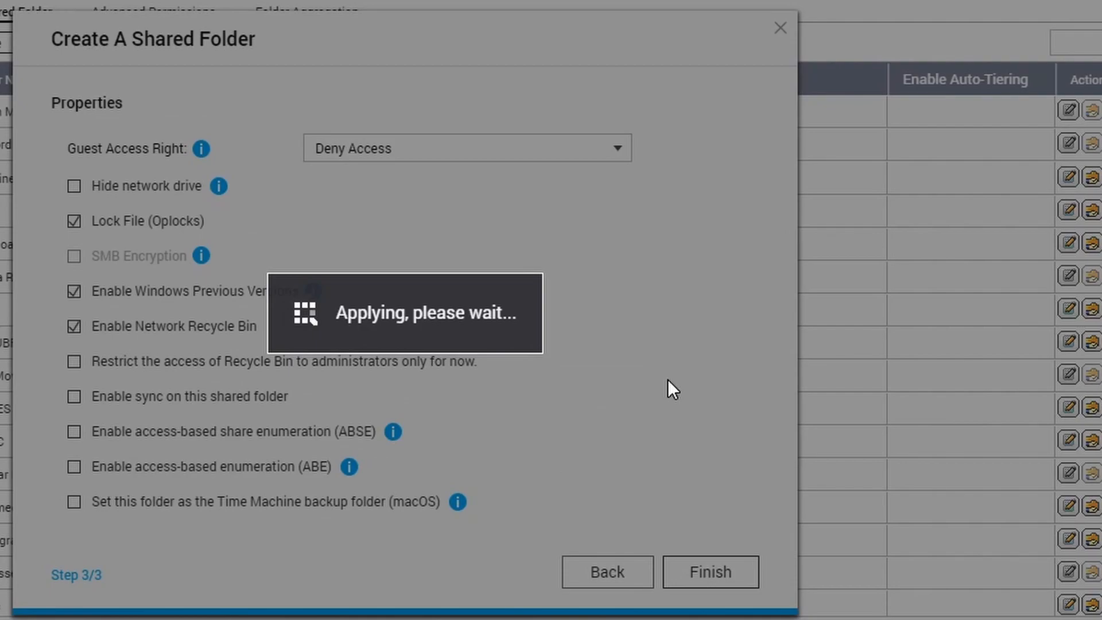
{"action": "left_click", "coordinate": [709, 571]}
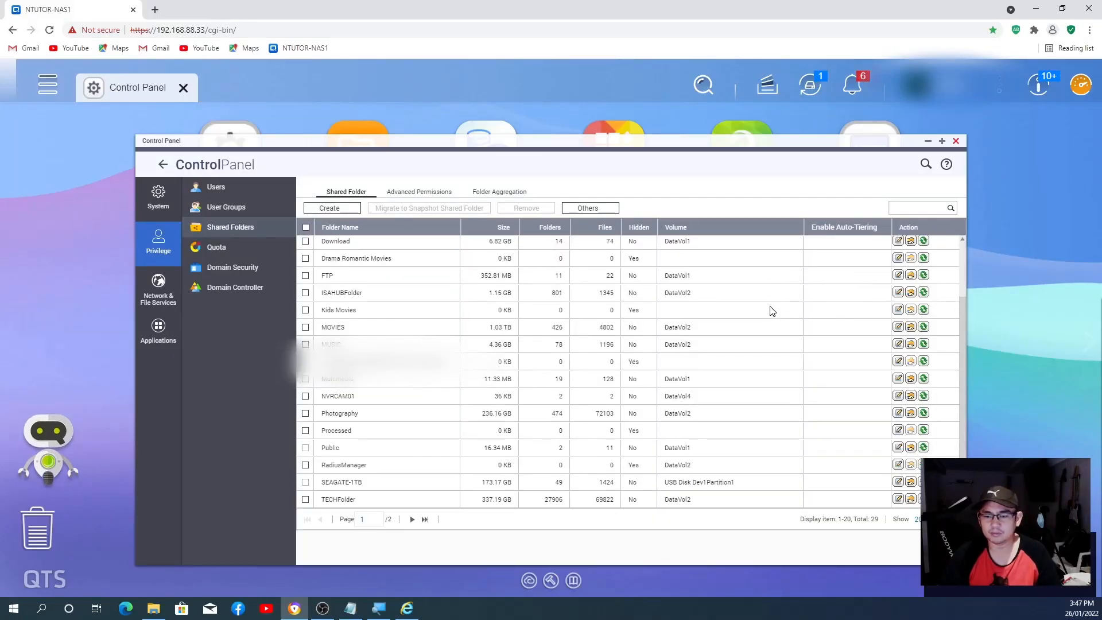
{"action": "mouse_move", "coordinate": [725, 322]}
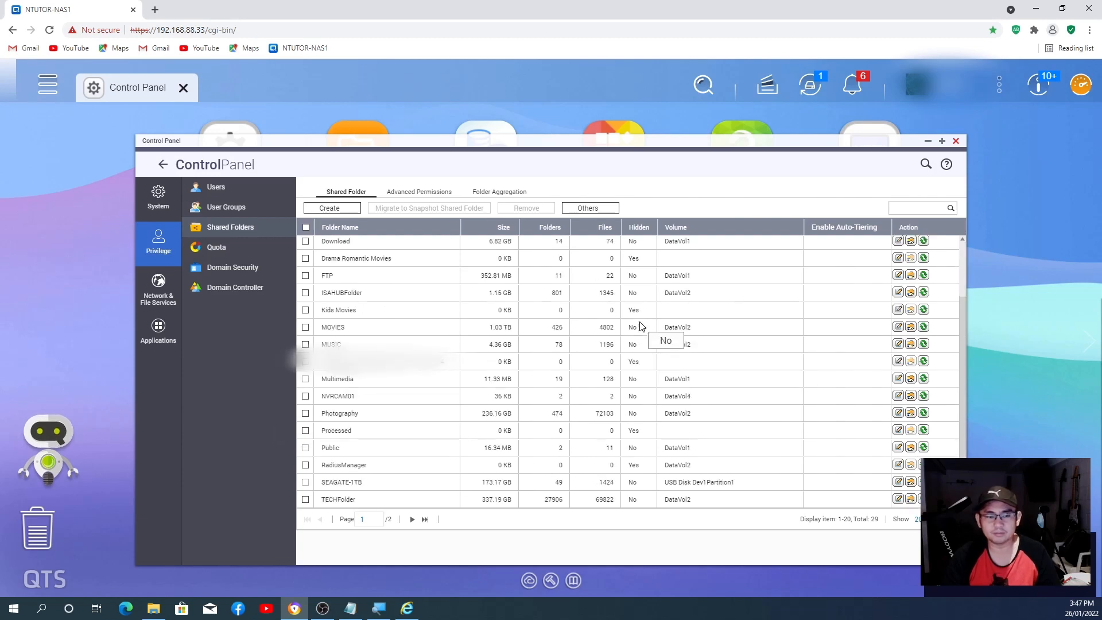
{"action": "mouse_move", "coordinate": [602, 323]}
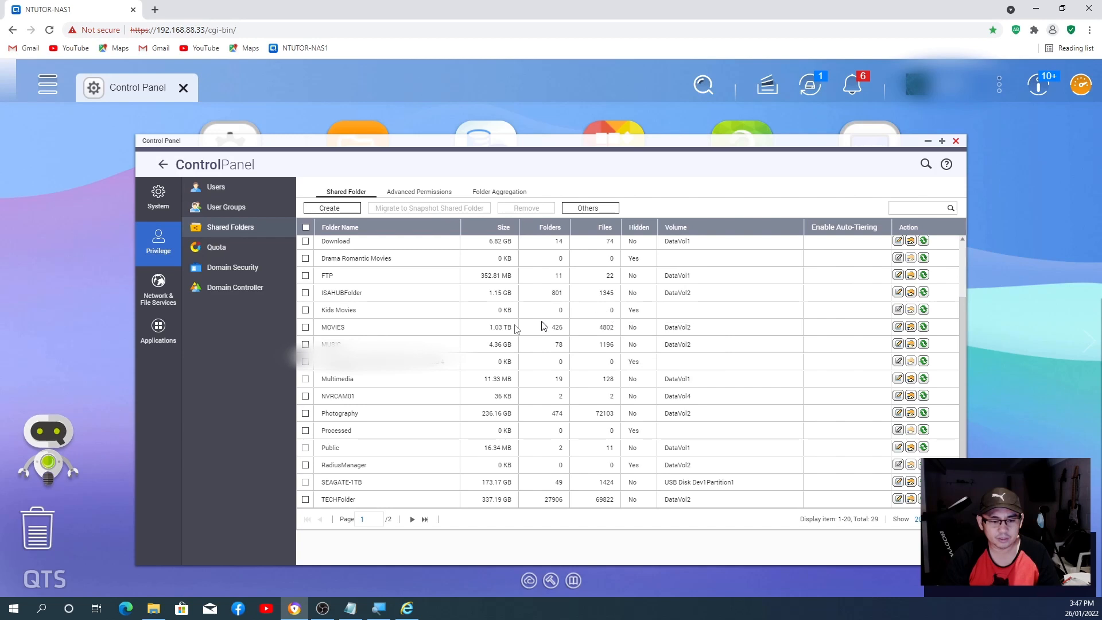
{"action": "mouse_move", "coordinate": [344, 401]}
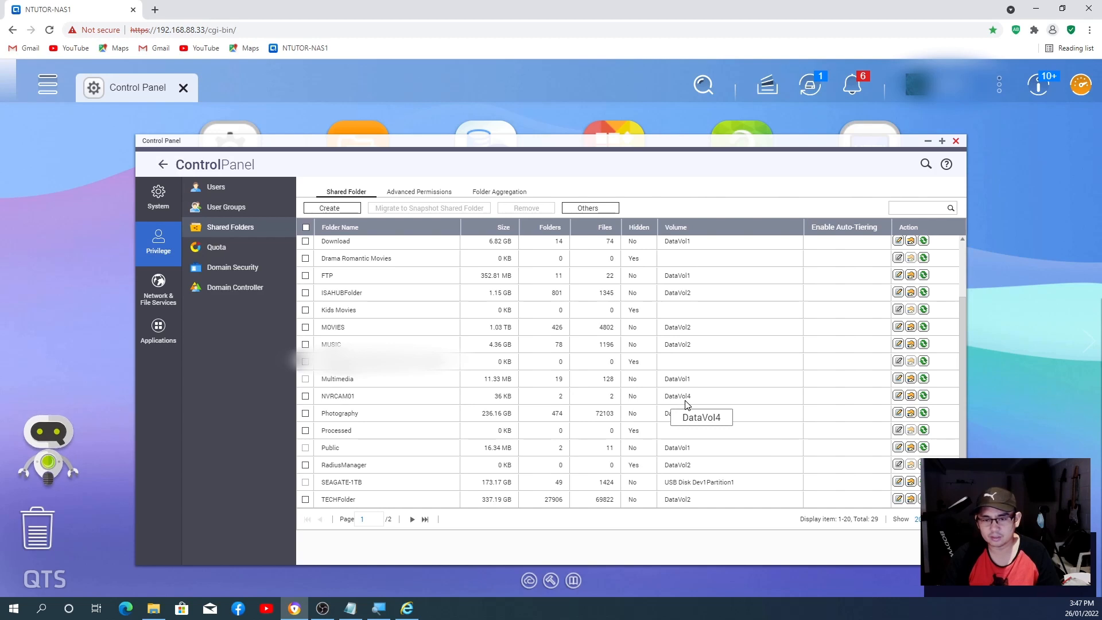
{"action": "mouse_move", "coordinate": [687, 401]}
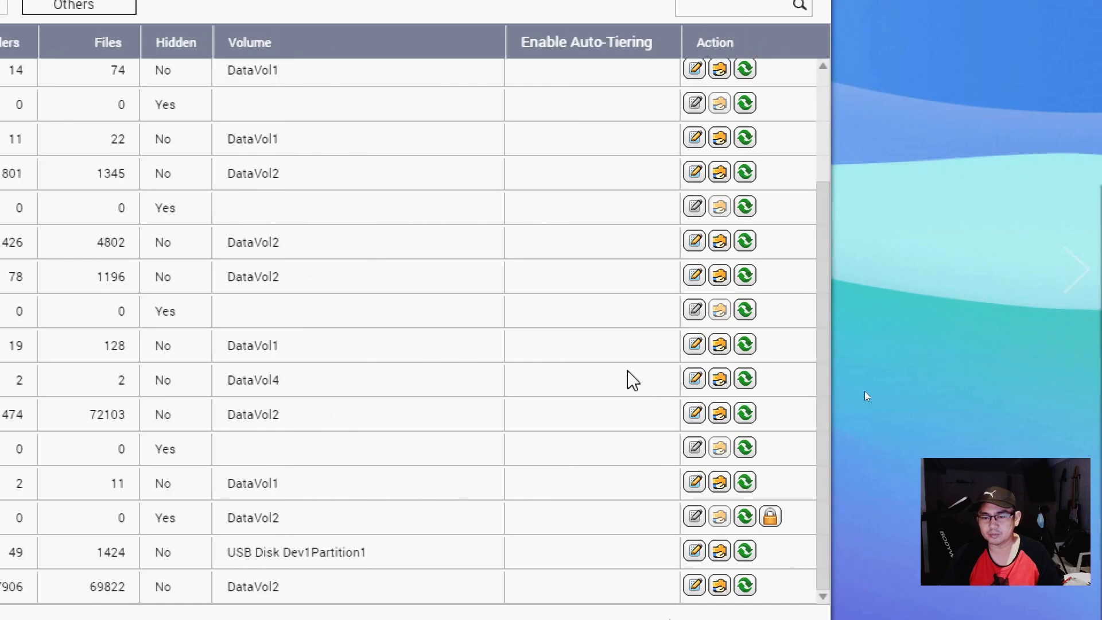
{"action": "mouse_move", "coordinate": [718, 380]}
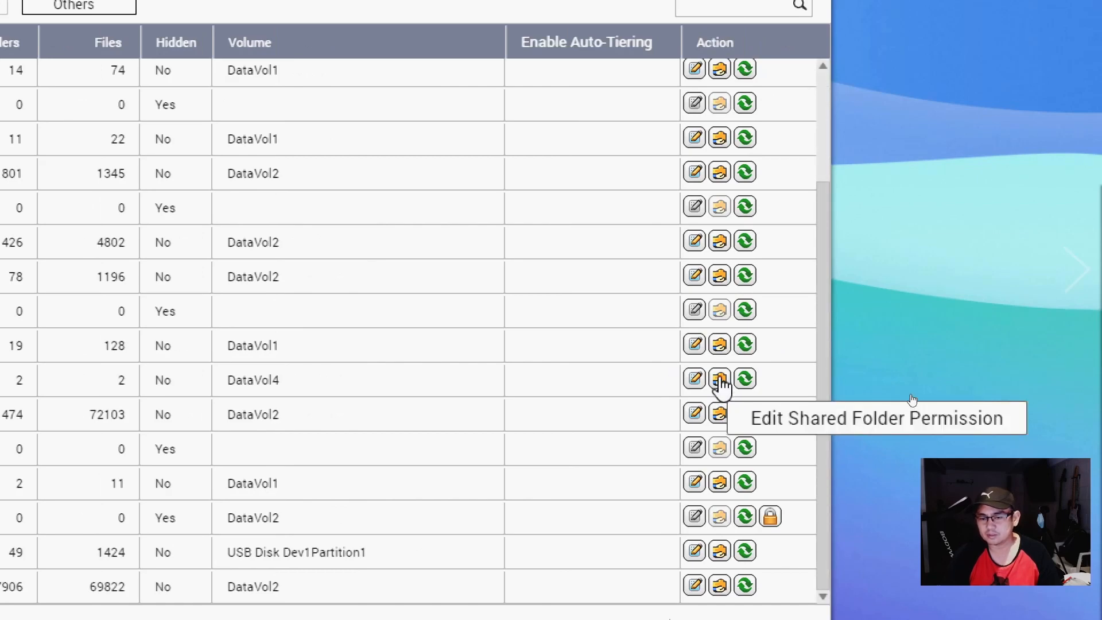
Step: Enable NFS host access with Access right ticked in NVRCAM01's folder permissions
{"action": "left_click", "coordinate": [718, 379]}
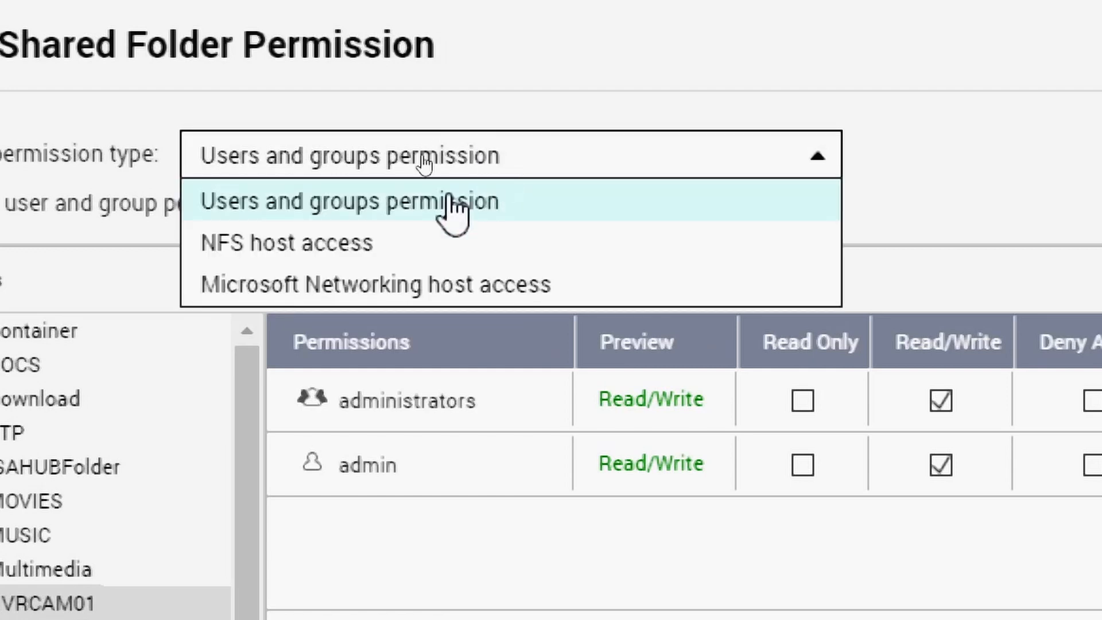
{"action": "mouse_move", "coordinate": [253, 243]}
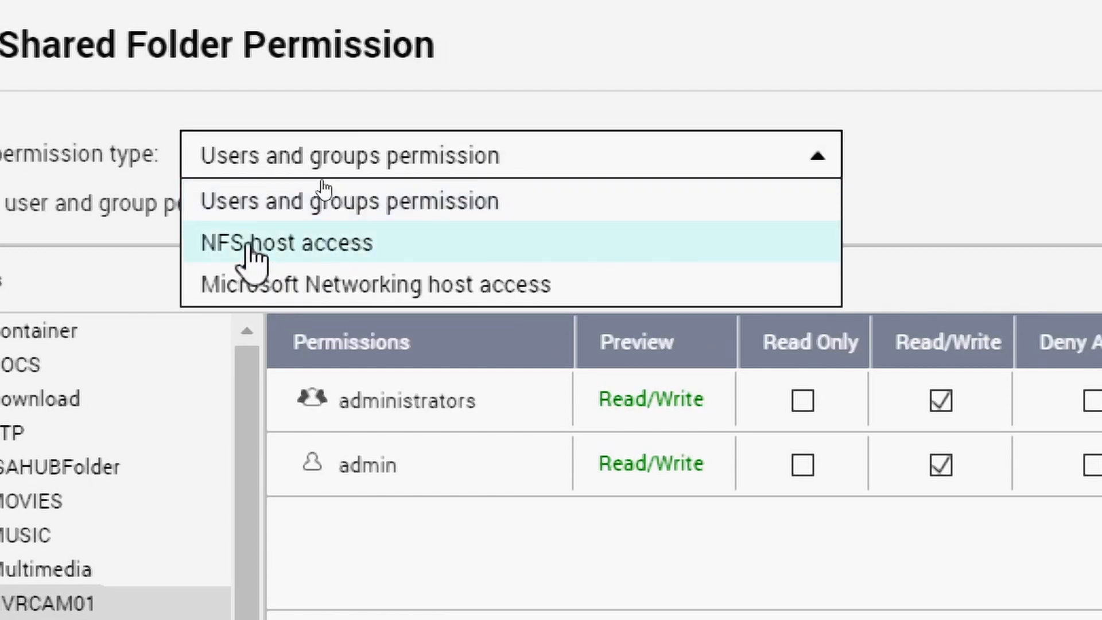
{"action": "left_click", "coordinate": [285, 243]}
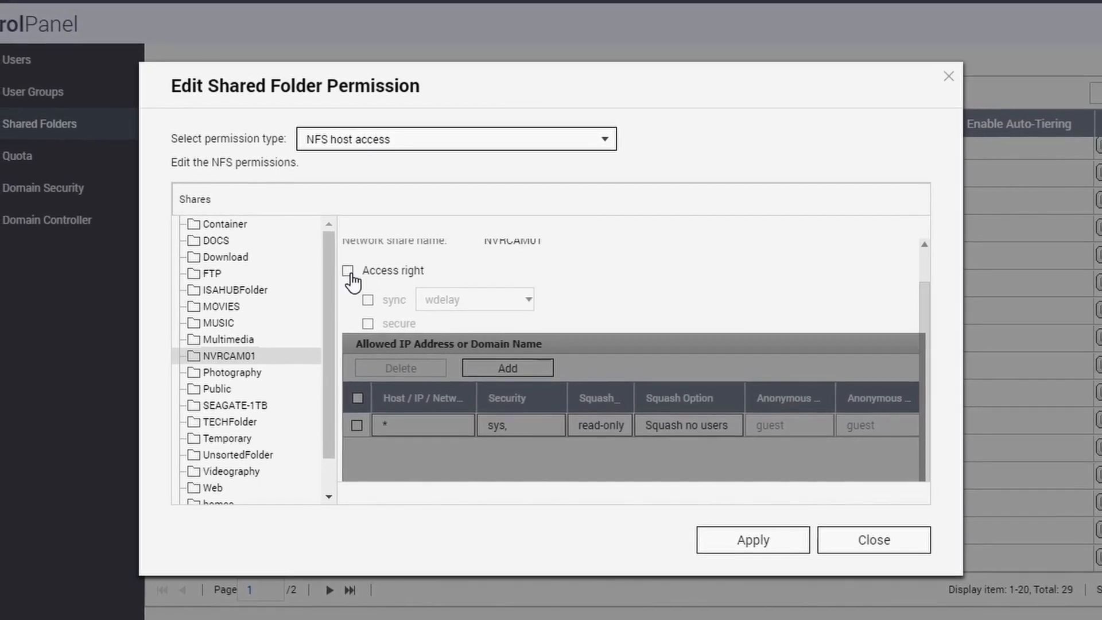
{"action": "left_click", "coordinate": [355, 269]}
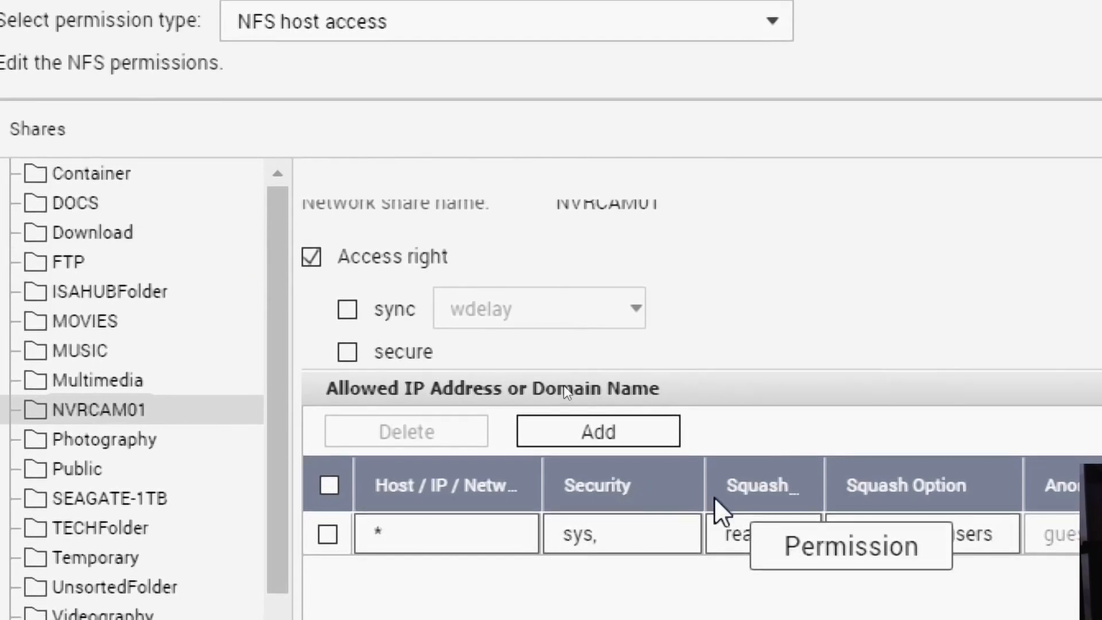
Step: Add host 192.168.88.27 with read/write squash, apply it and close the permissions
{"action": "left_click", "coordinate": [597, 431]}
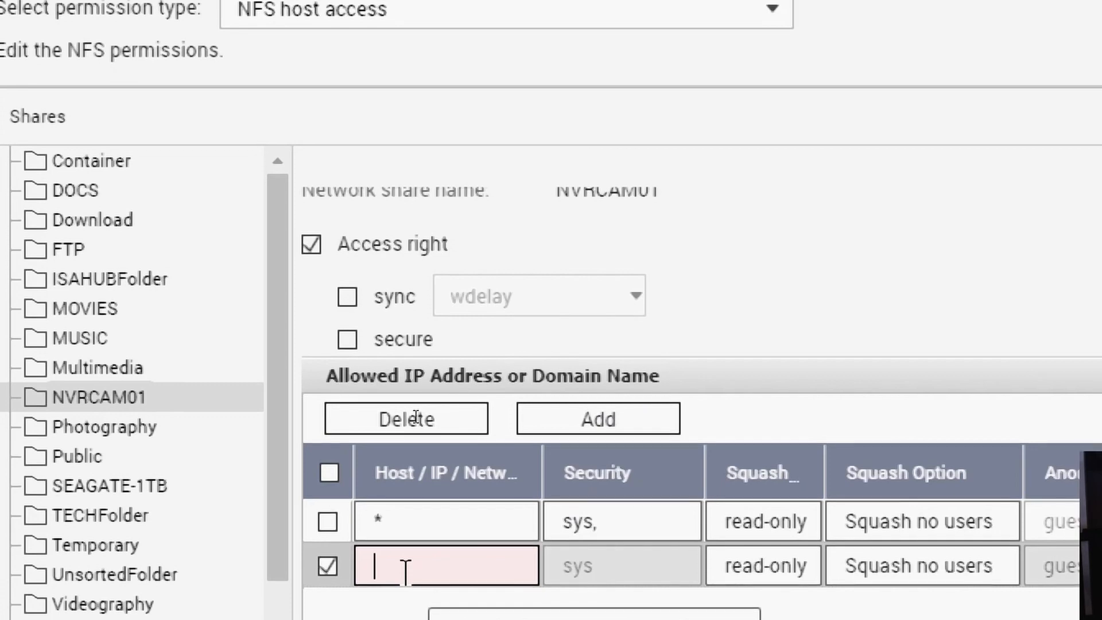
{"action": "type", "text": "192.168.88.27"}
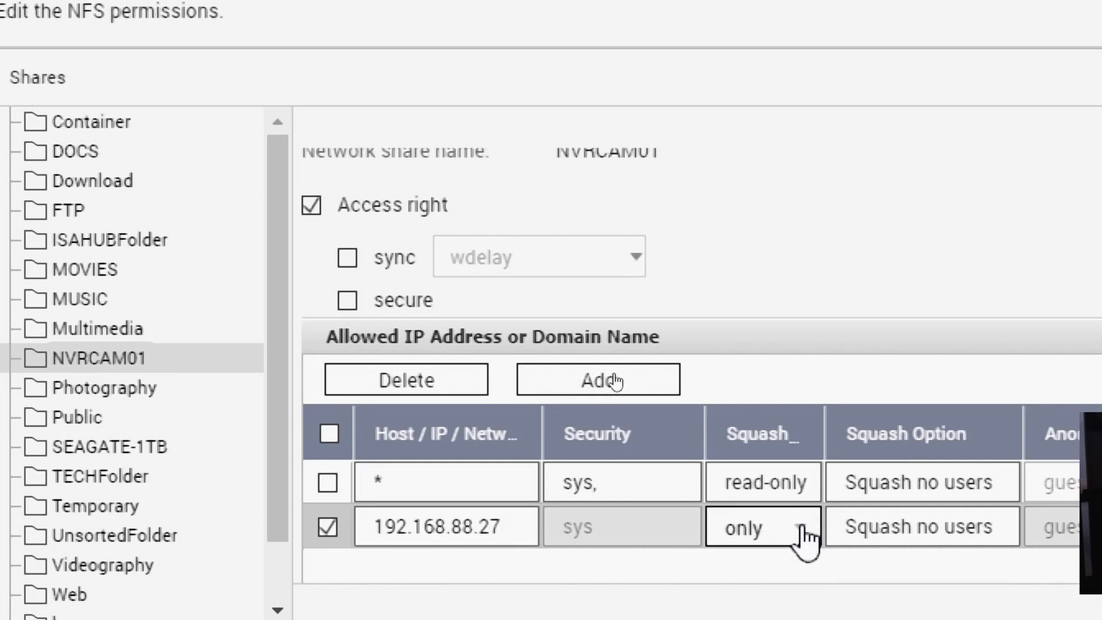
{"action": "left_click", "coordinate": [761, 525]}
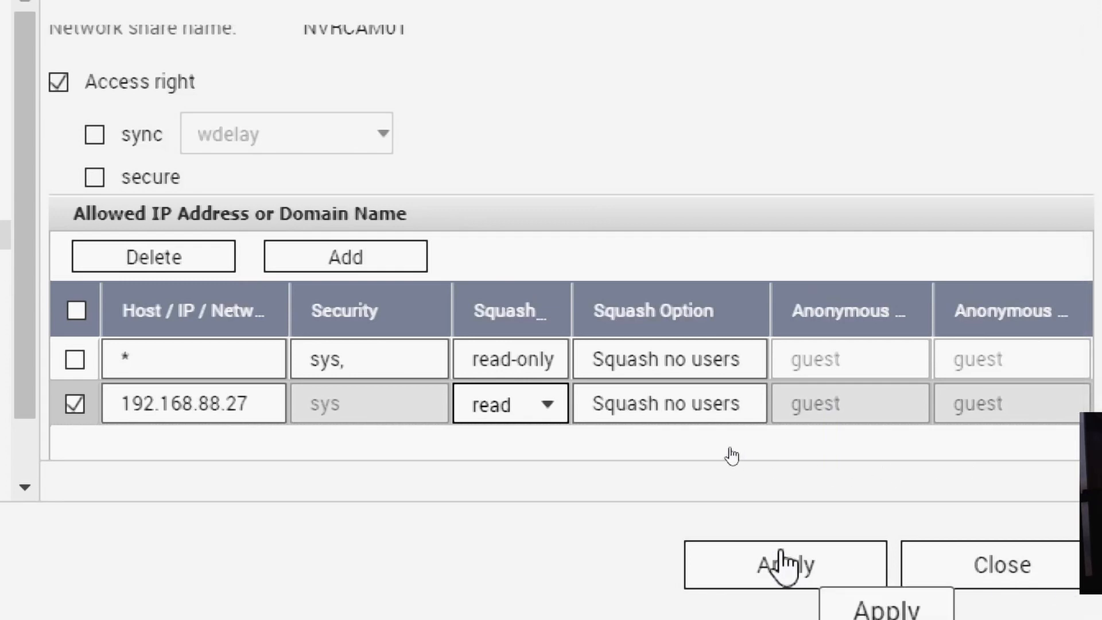
{"action": "left_click", "coordinate": [784, 564]}
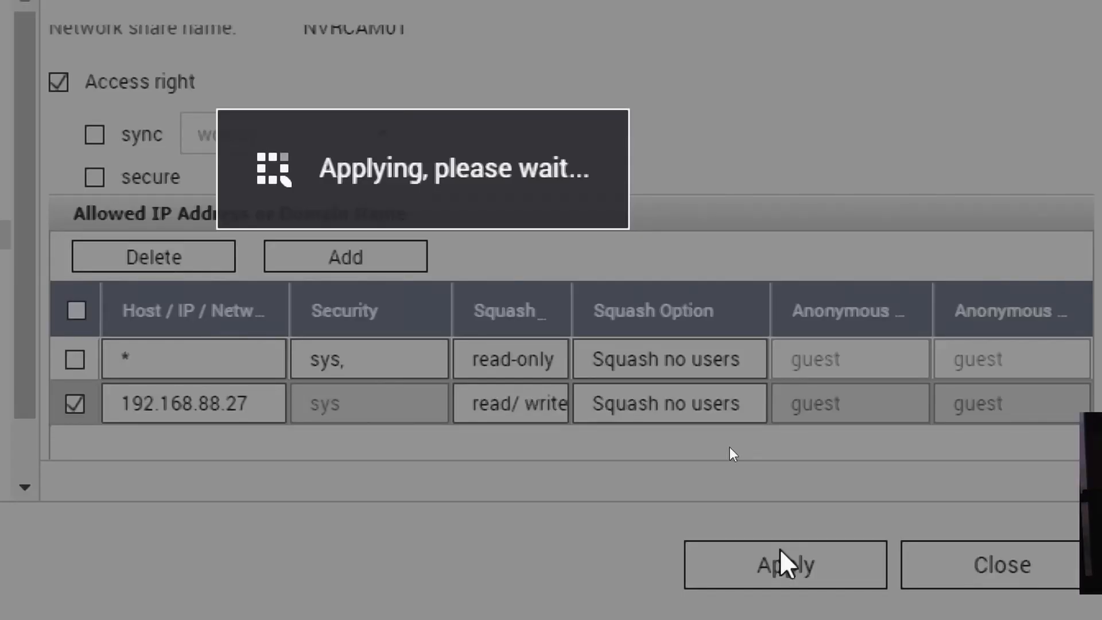
{"action": "left_click", "coordinate": [784, 565]}
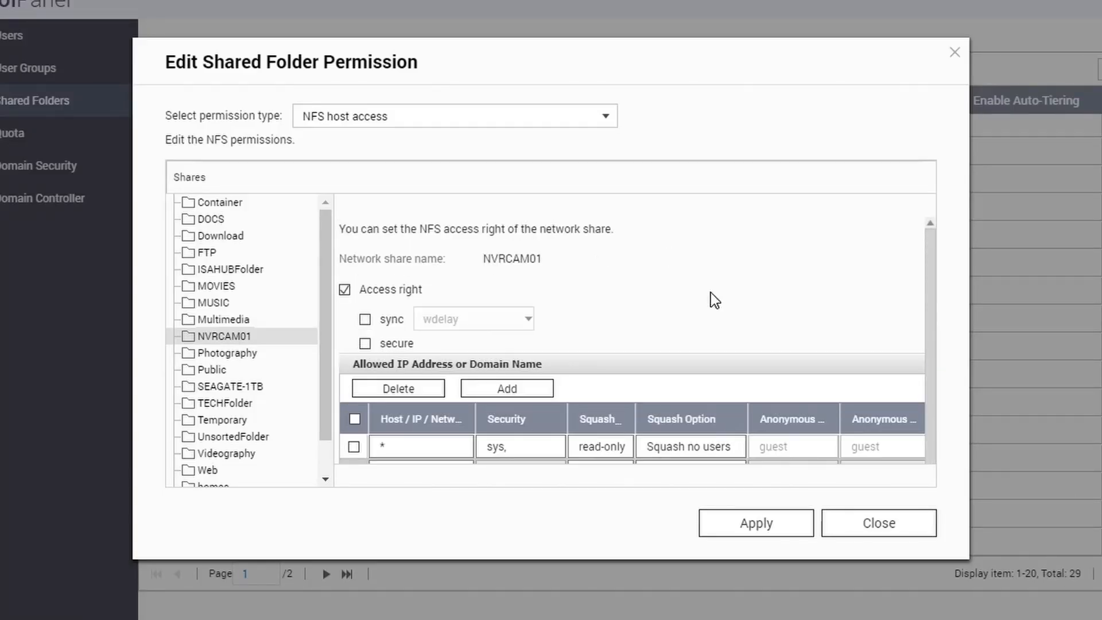
{"action": "left_click", "coordinate": [878, 523]}
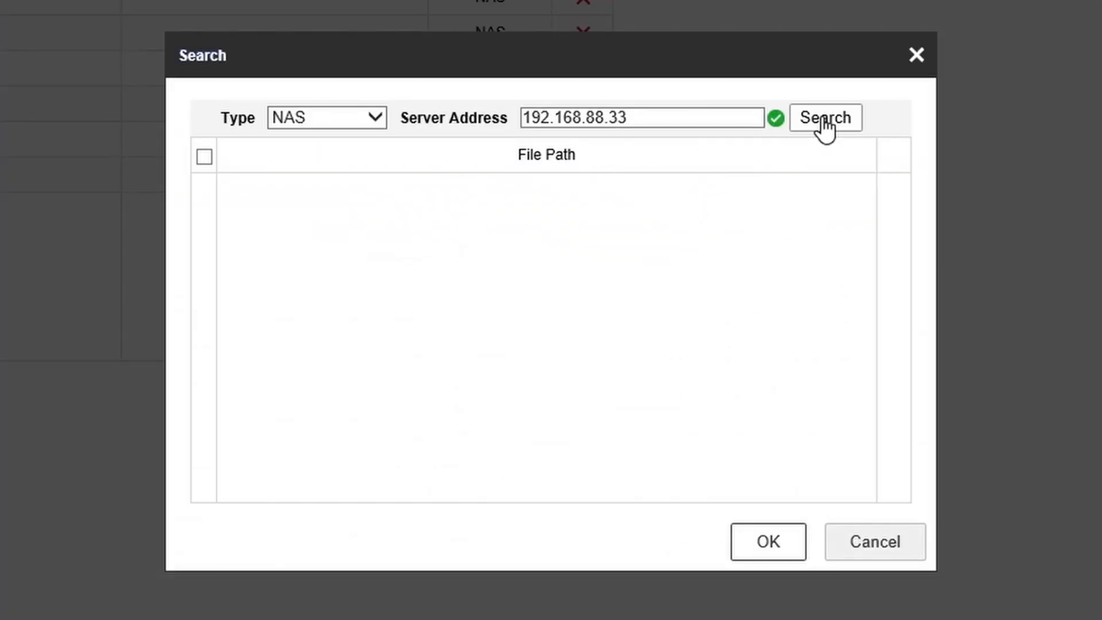
Step: Search the NAS, select the /NVRCAM01 share, and save it as network HDD 1
{"action": "left_click", "coordinate": [825, 117]}
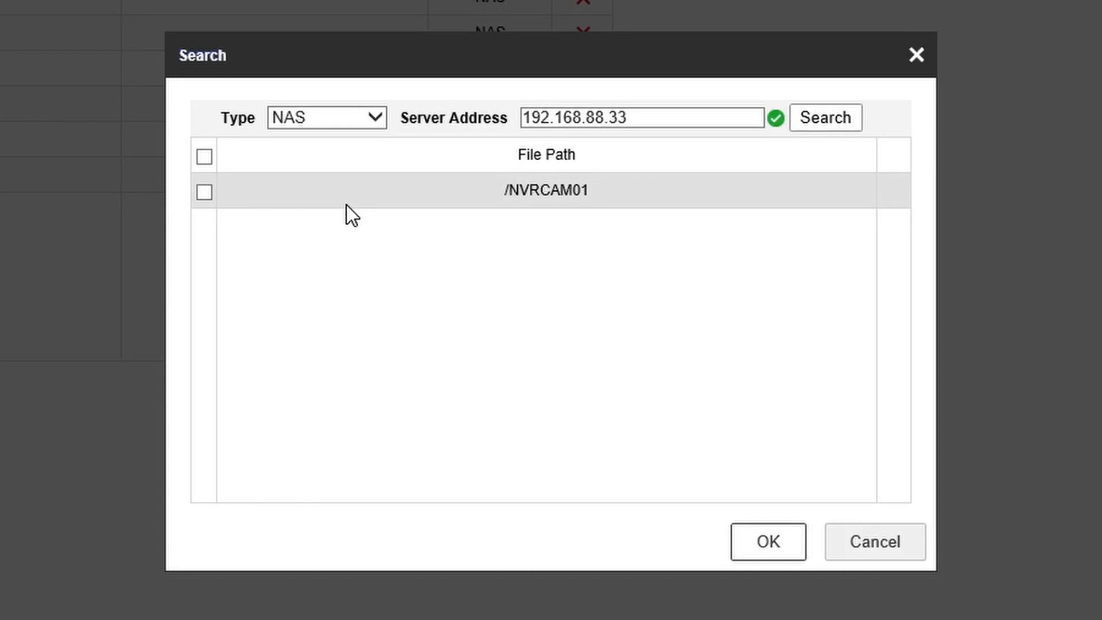
{"action": "mouse_move", "coordinate": [585, 215]}
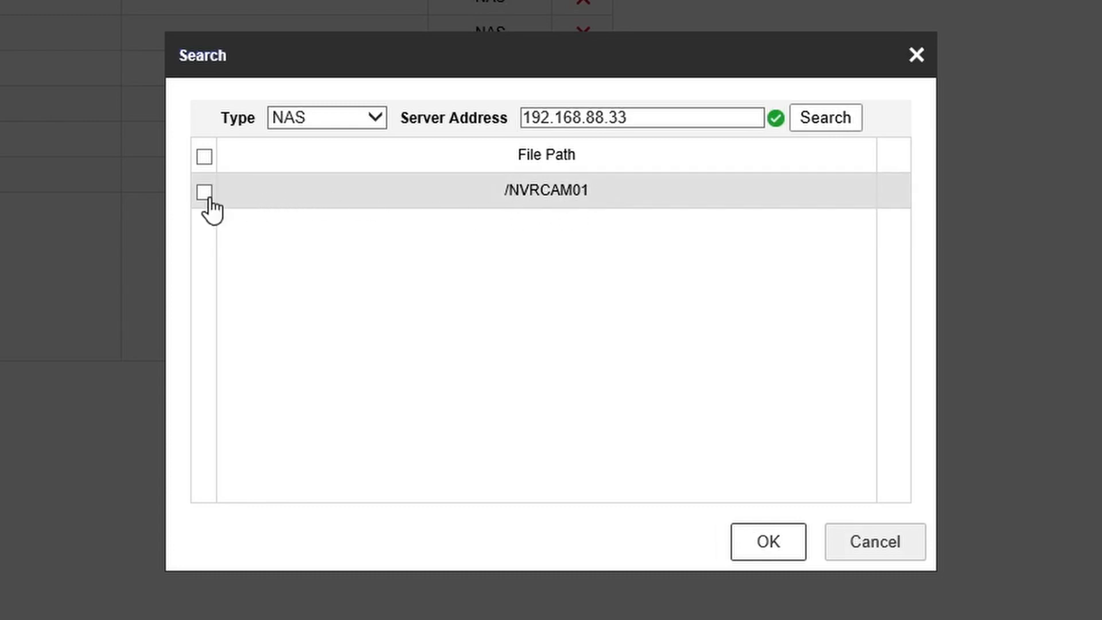
{"action": "left_click", "coordinate": [204, 193]}
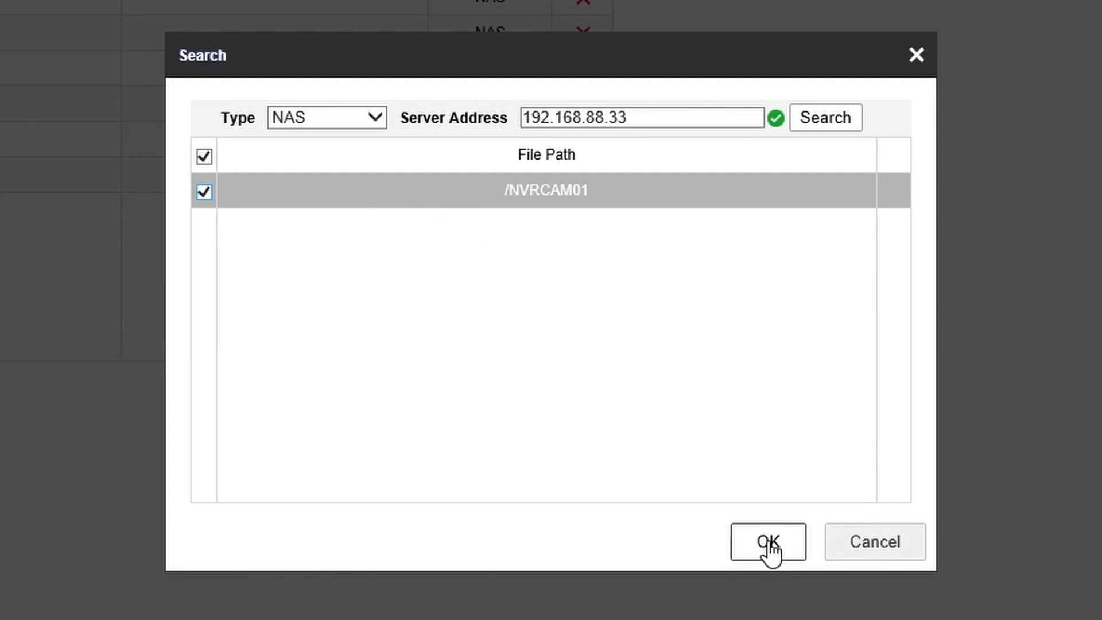
{"action": "left_click", "coordinate": [768, 542]}
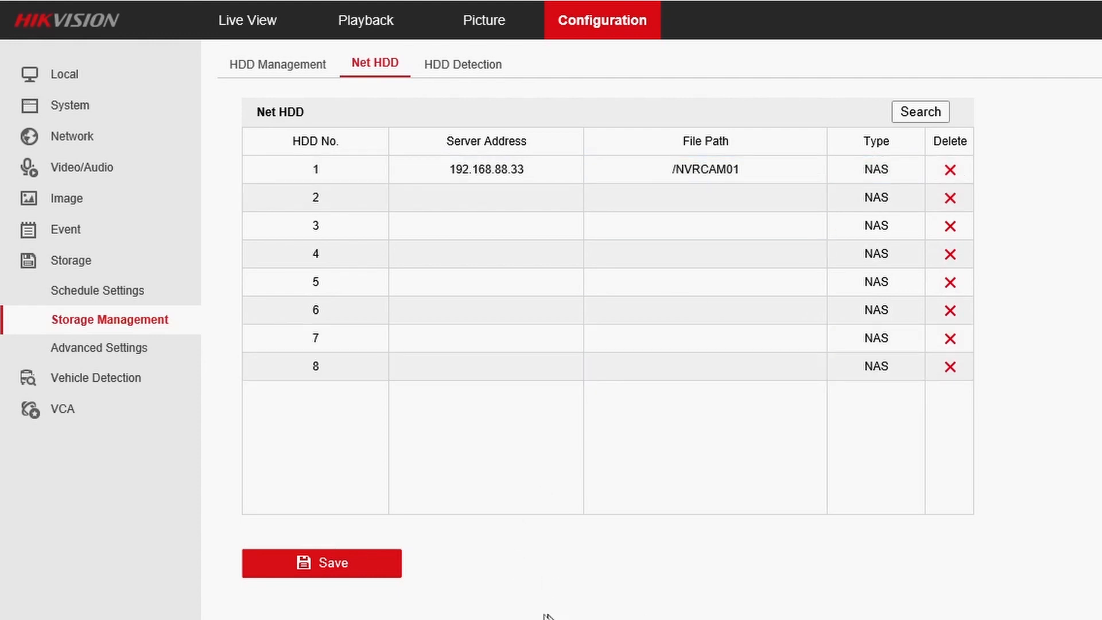
{"action": "left_click", "coordinate": [320, 562]}
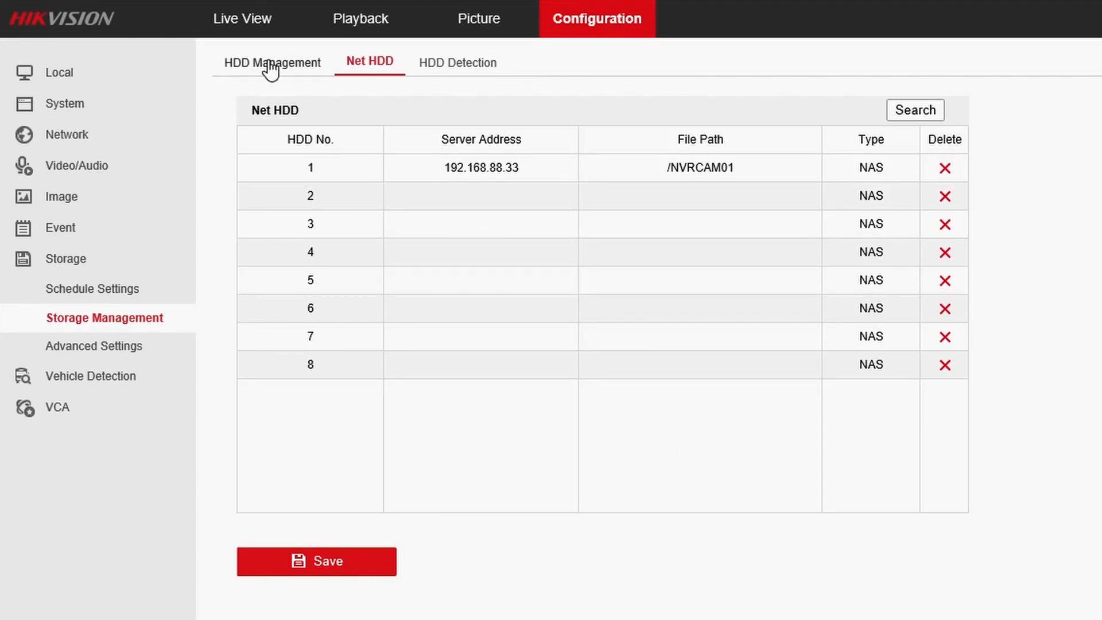
Step: Show HDD Management and tick the uninitialized 495.03GB NAS disk 17
{"action": "left_click", "coordinate": [272, 62]}
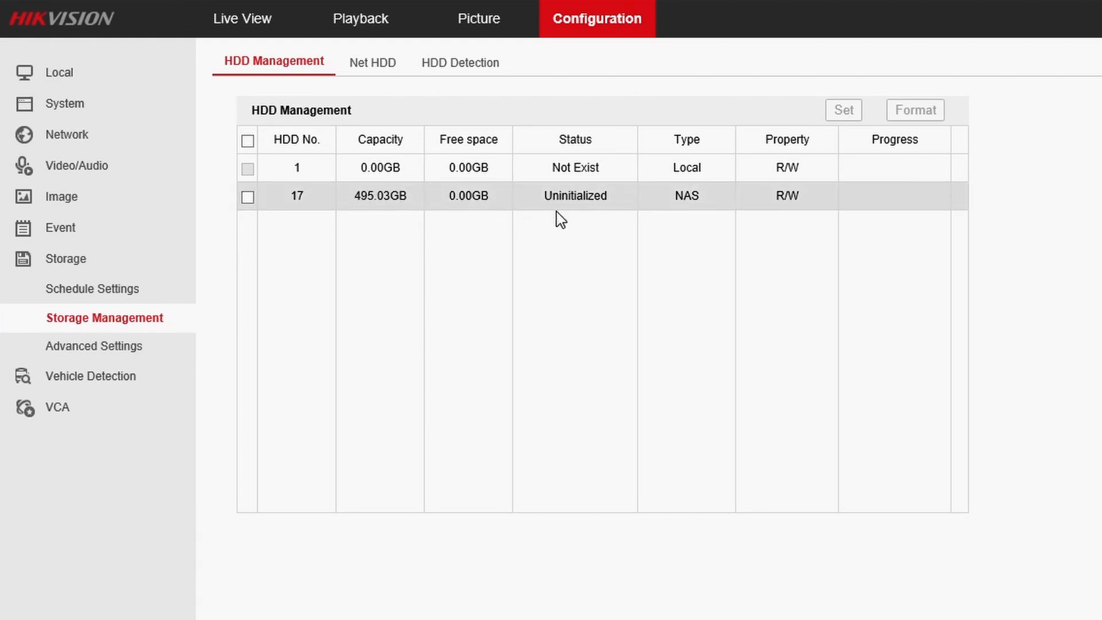
{"action": "mouse_move", "coordinate": [575, 215]}
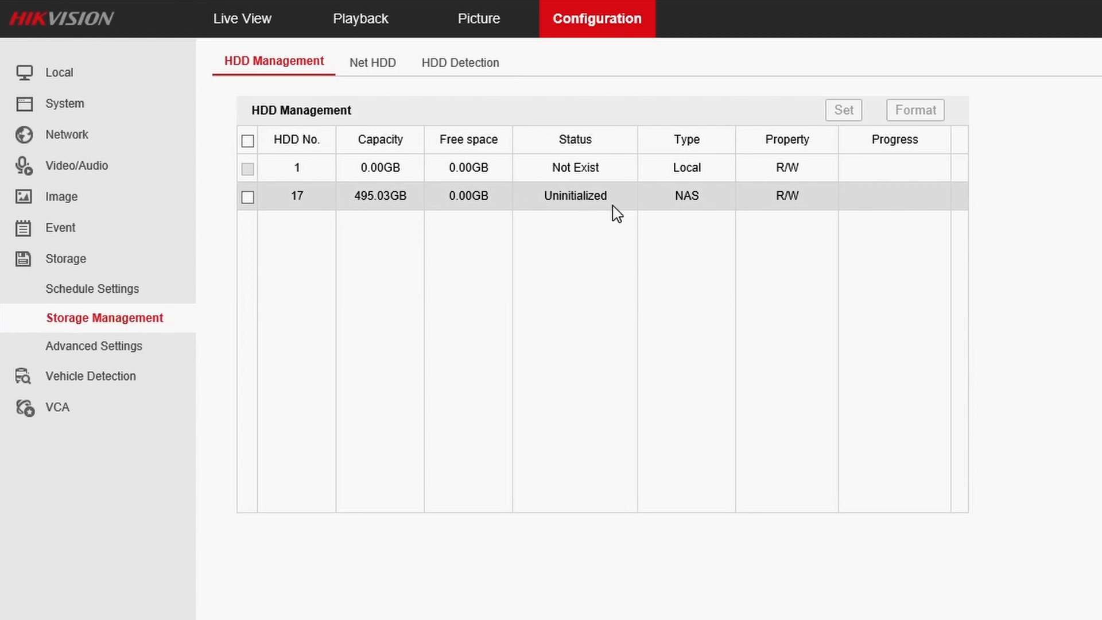
{"action": "mouse_move", "coordinate": [456, 213]}
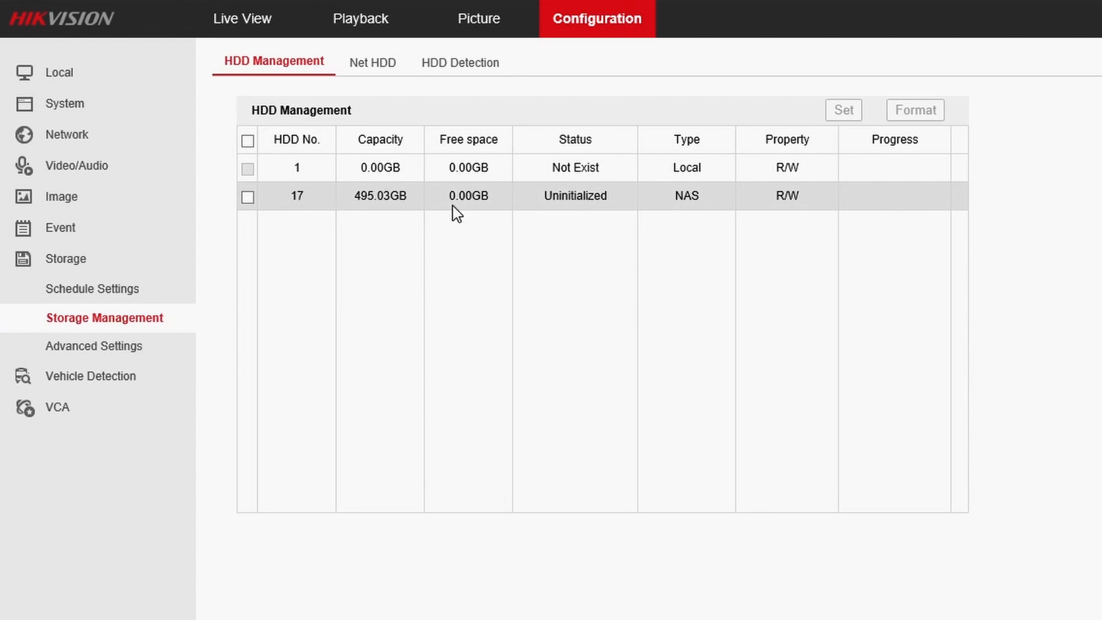
{"action": "mouse_move", "coordinate": [525, 257]}
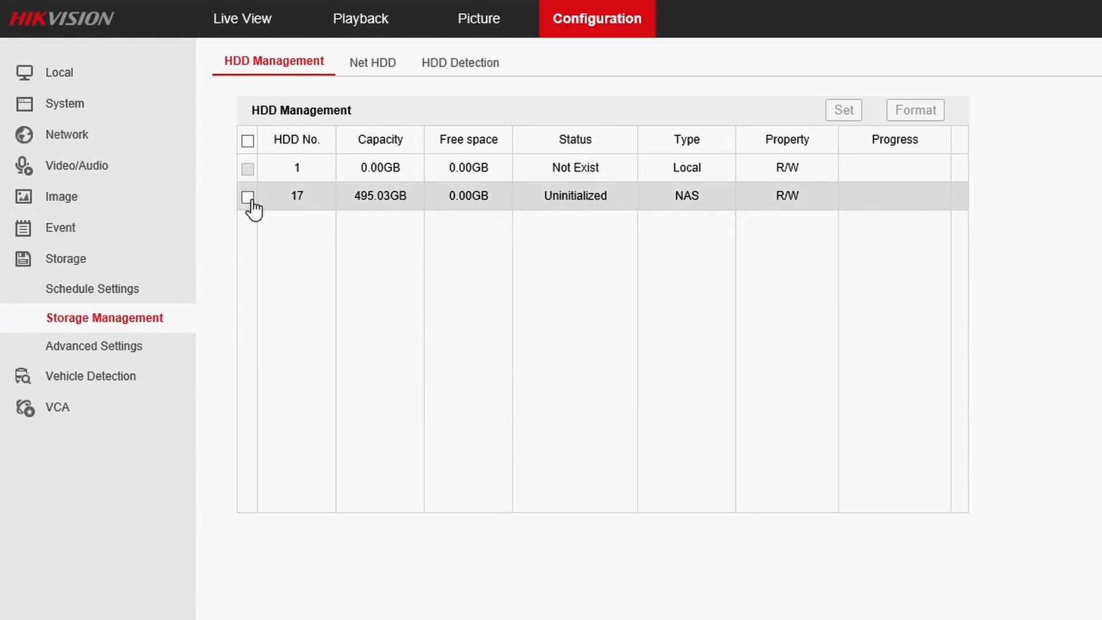
{"action": "left_click", "coordinate": [248, 195]}
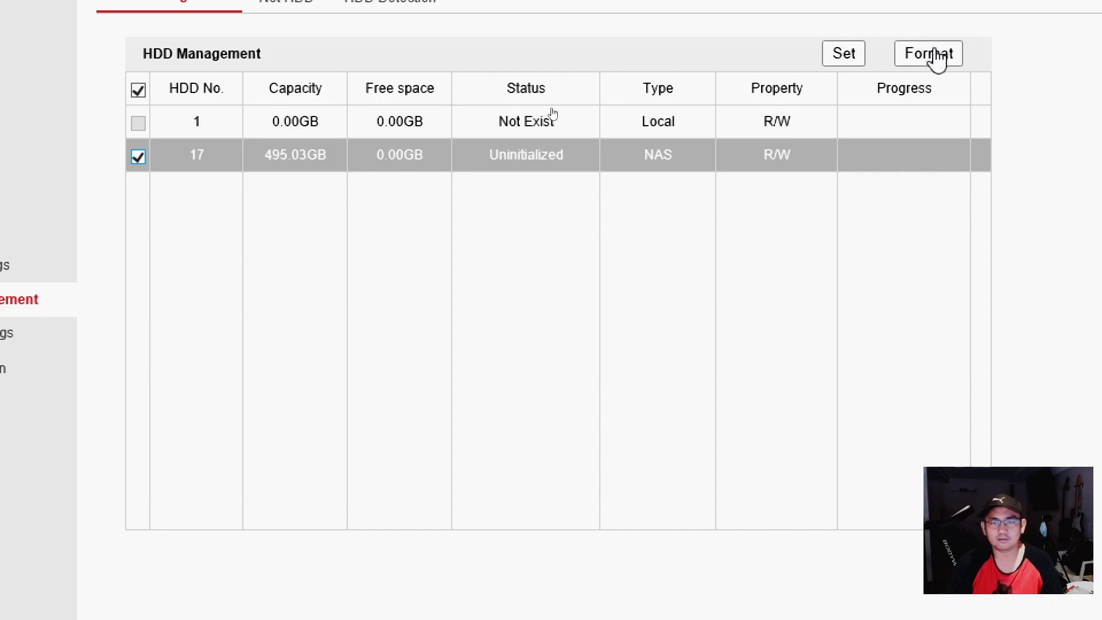
Step: Format NAS disk 17, confirming the Note dialog
{"action": "left_click", "coordinate": [927, 54]}
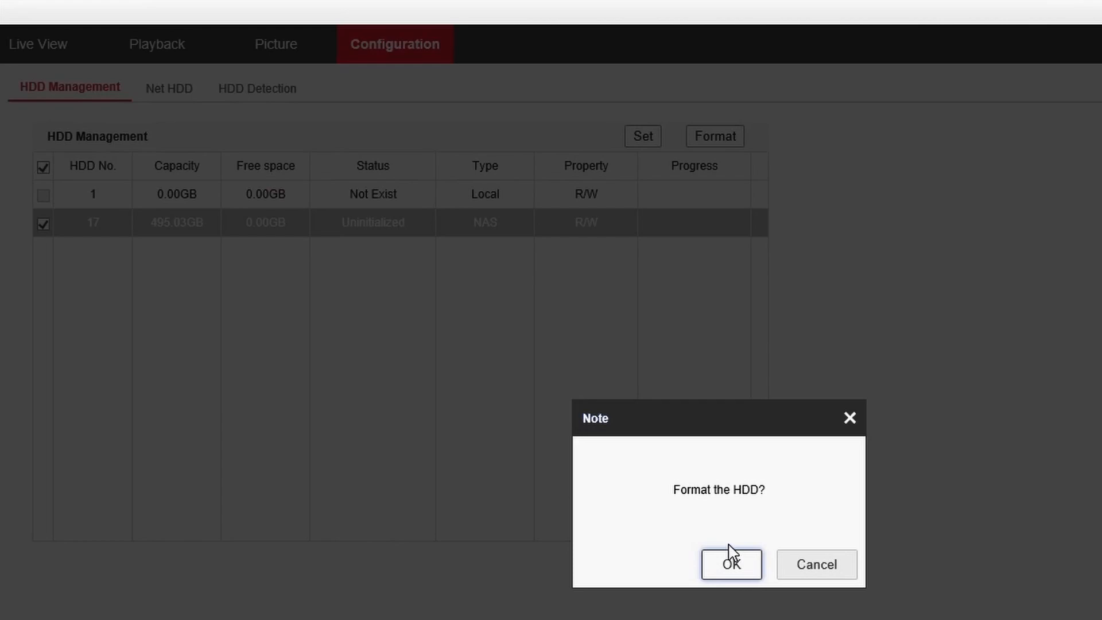
{"action": "left_click", "coordinate": [731, 564]}
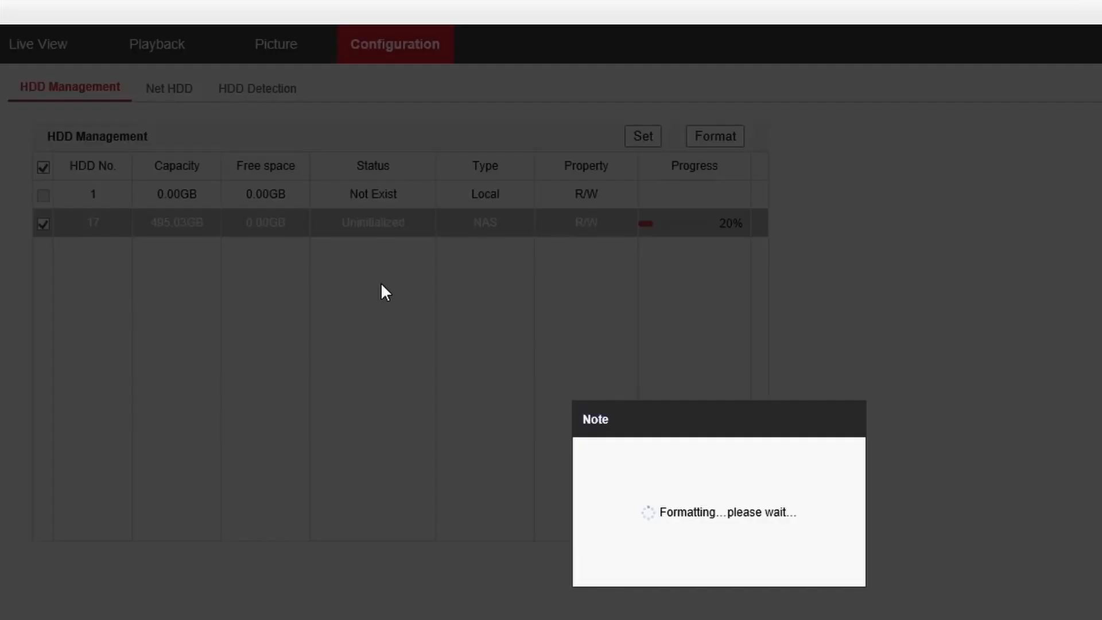
{"action": "mouse_move", "coordinate": [530, 321]}
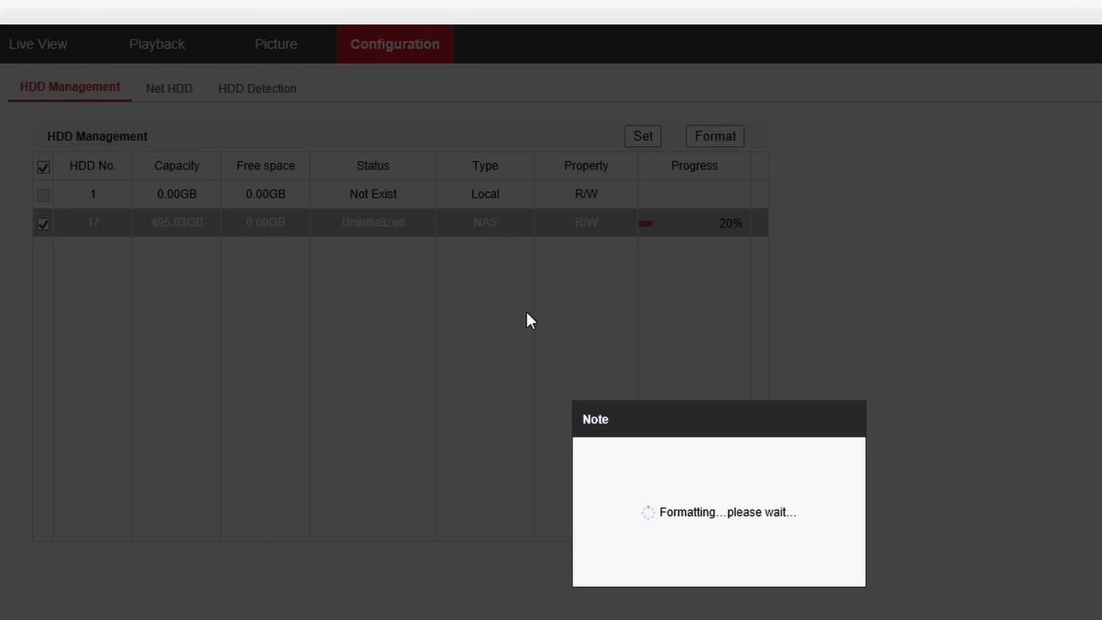
{"action": "mouse_move", "coordinate": [894, 337]}
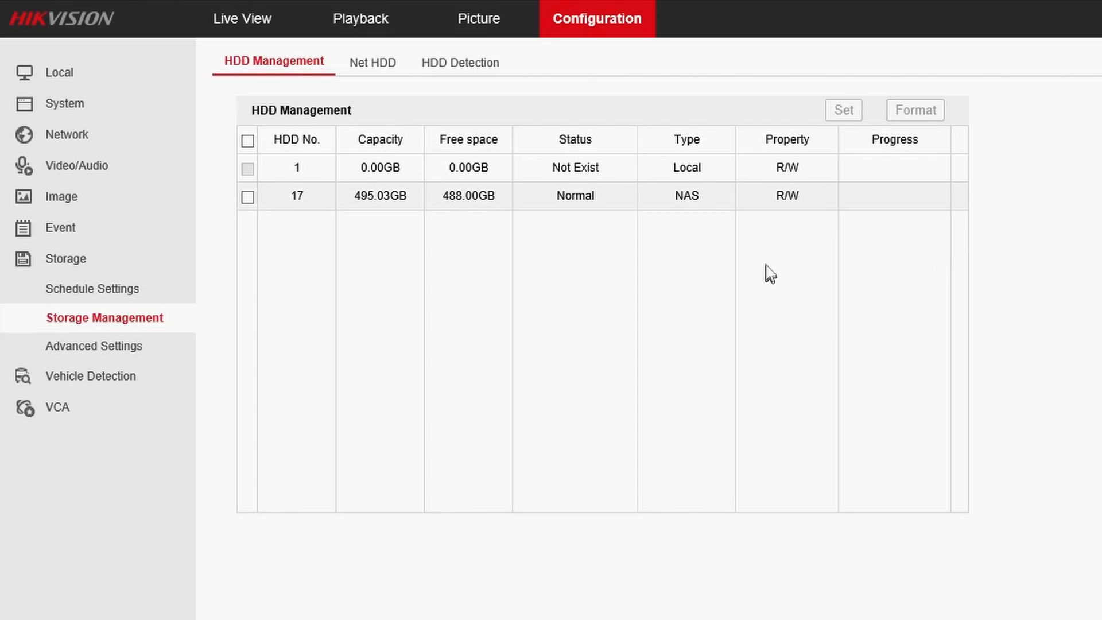
{"action": "mouse_move", "coordinate": [387, 221]}
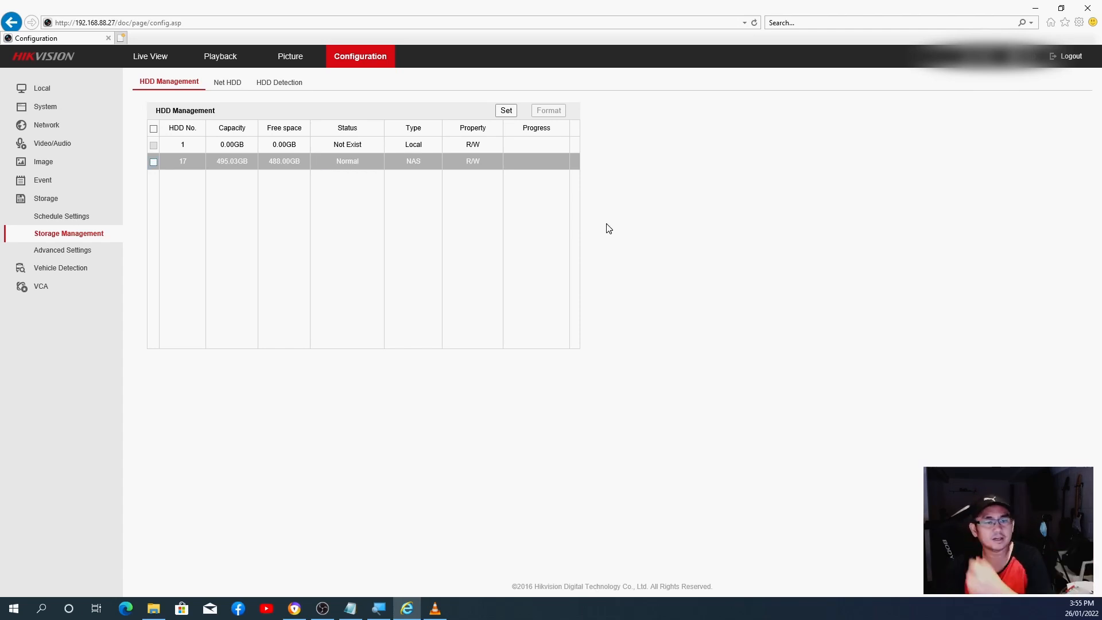
{"action": "mouse_move", "coordinate": [150, 56]}
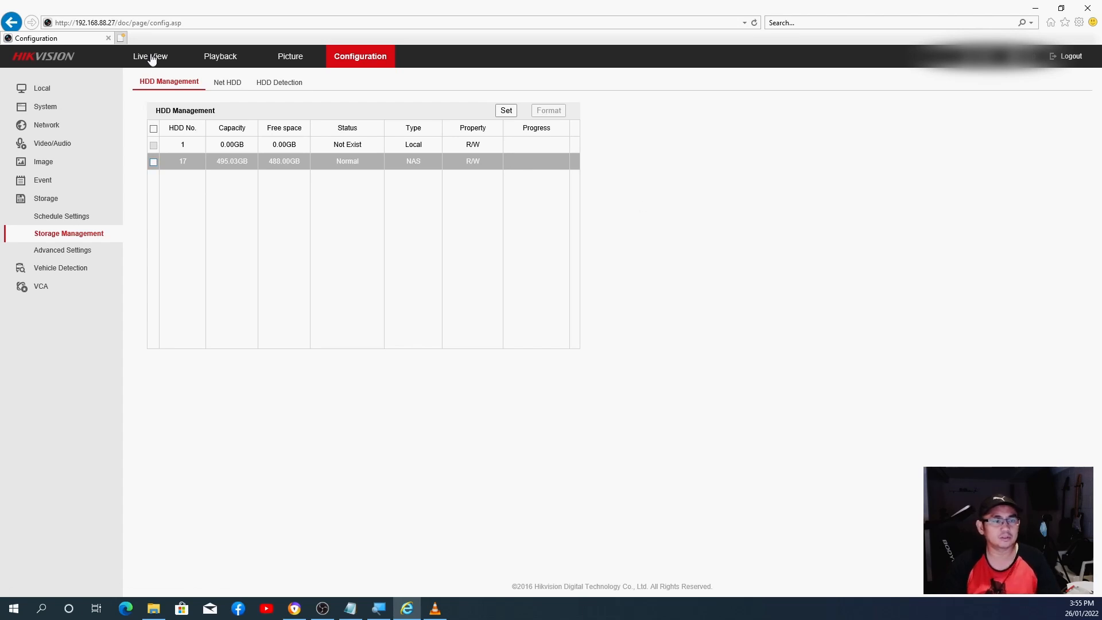
Step: Switch to Live View to check the camera feeds before reviewing Viranda playback
{"action": "left_click", "coordinate": [220, 56]}
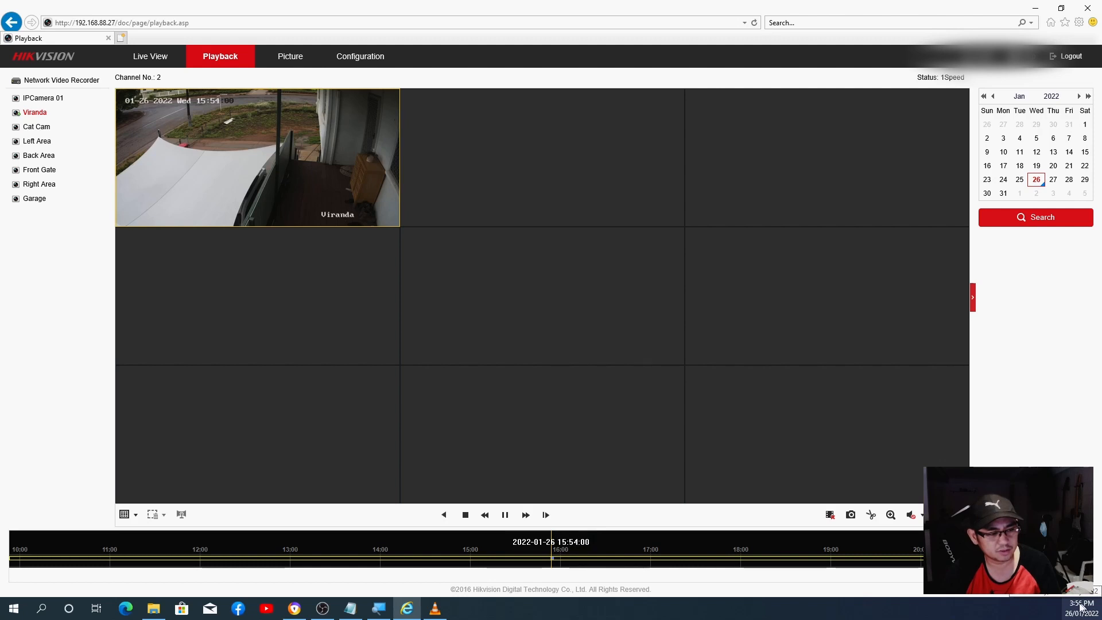
{"action": "mouse_move", "coordinate": [616, 566]}
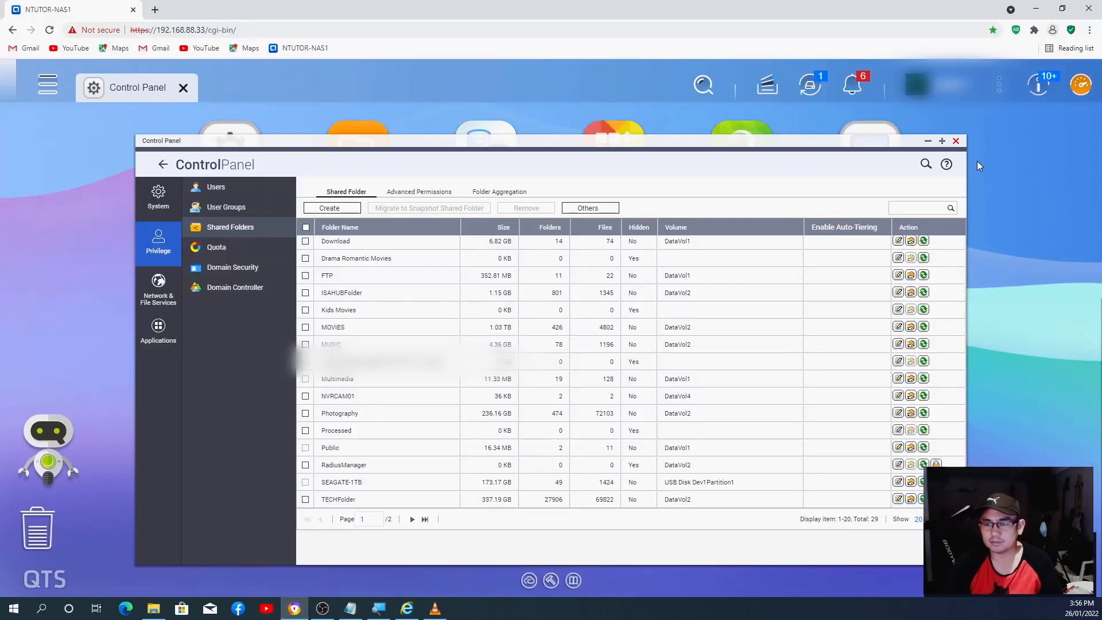
Step: Close the Control Panel to return to the QTS desktop
{"action": "left_click", "coordinate": [956, 140]}
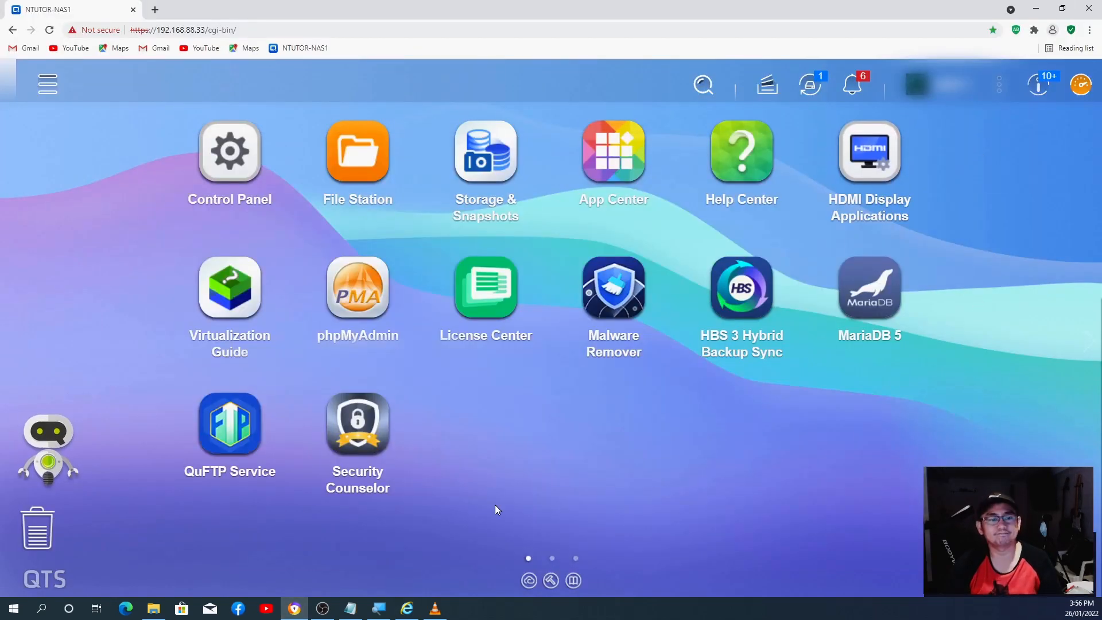